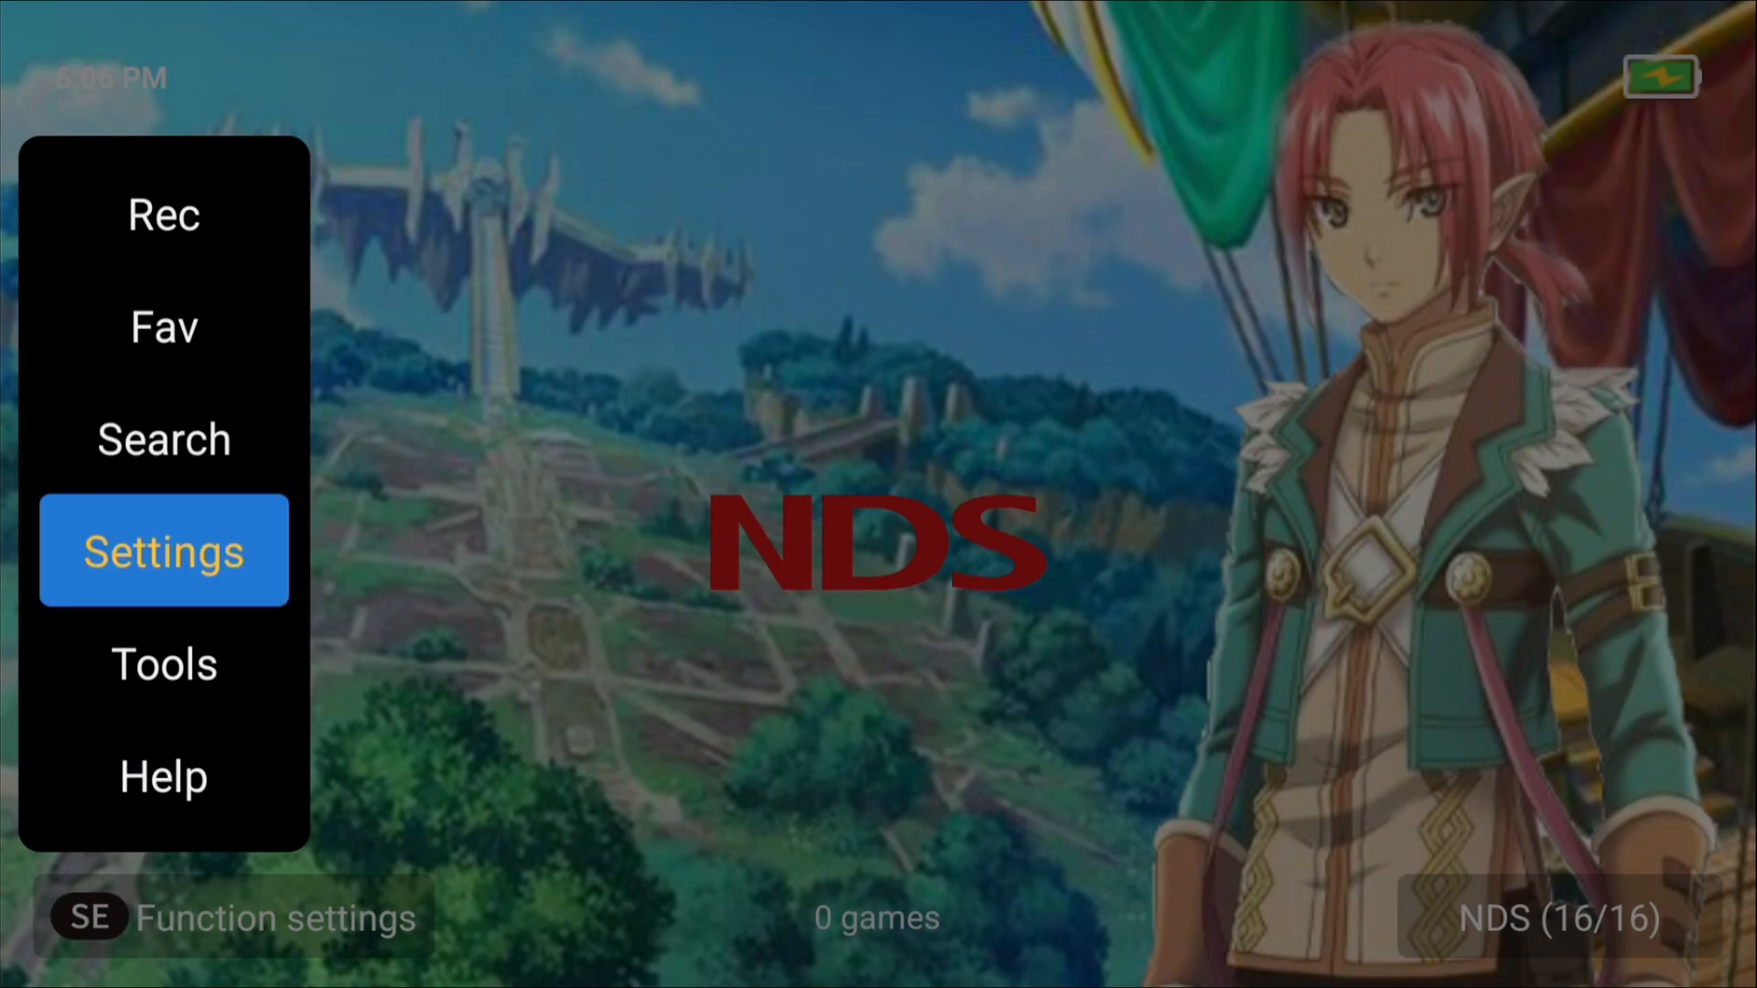
Close the side menu and scroll the system carousel to the PSP page
{"action": "left_click", "coordinate": [163, 550]}
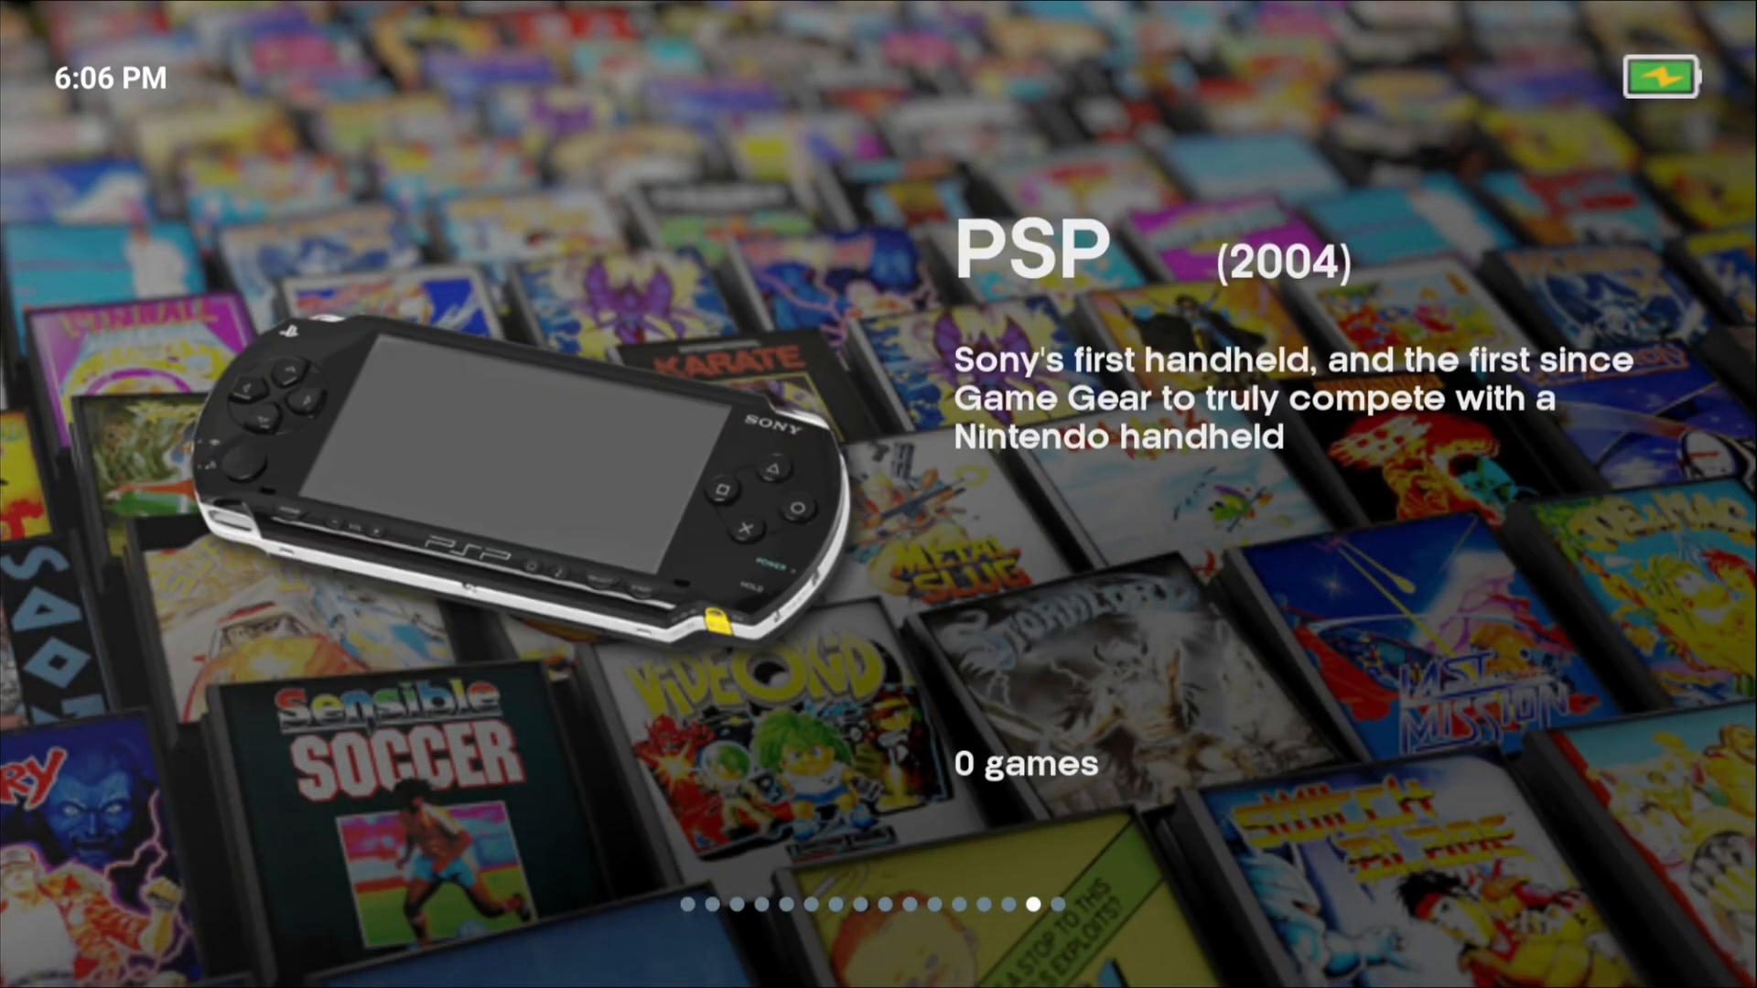
{"action": "scroll", "scroll_direction": "left", "scroll_amount": 3}
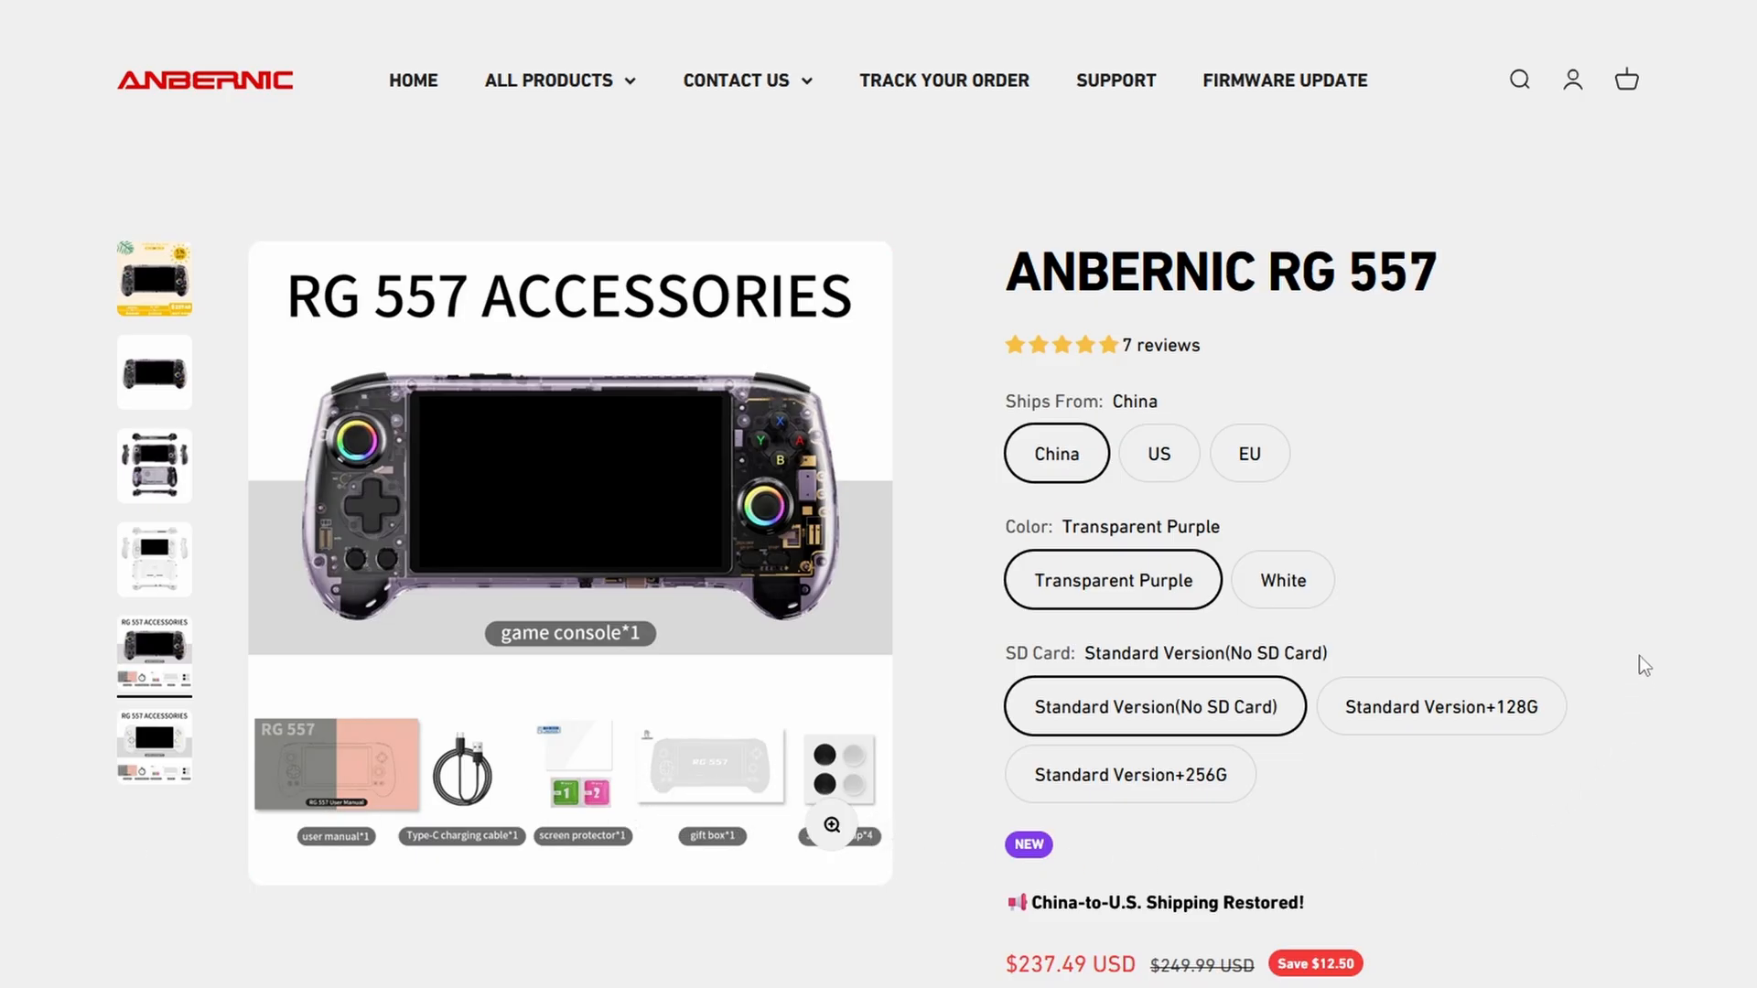
Compare the RG 557's 128G and 256G SD card bundles, settling on 128G at $251.74
{"action": "scroll", "scroll_direction": "down", "scroll_amount": 3}
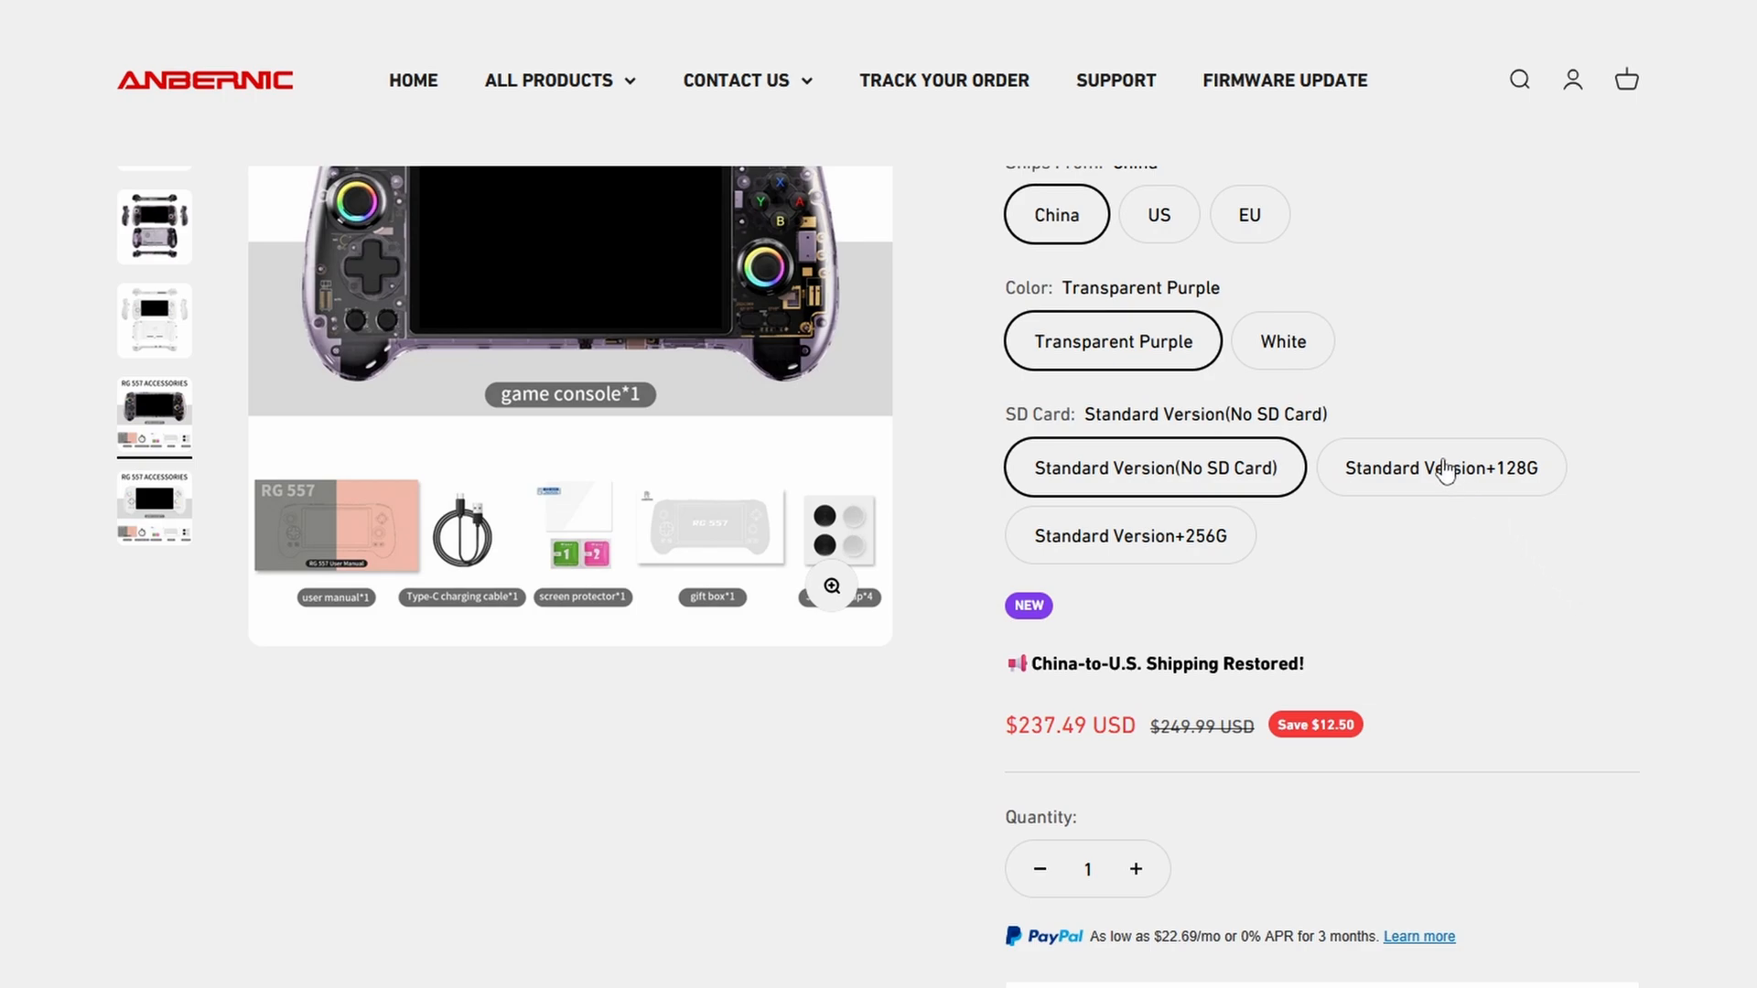
{"action": "left_click", "coordinate": [1441, 467]}
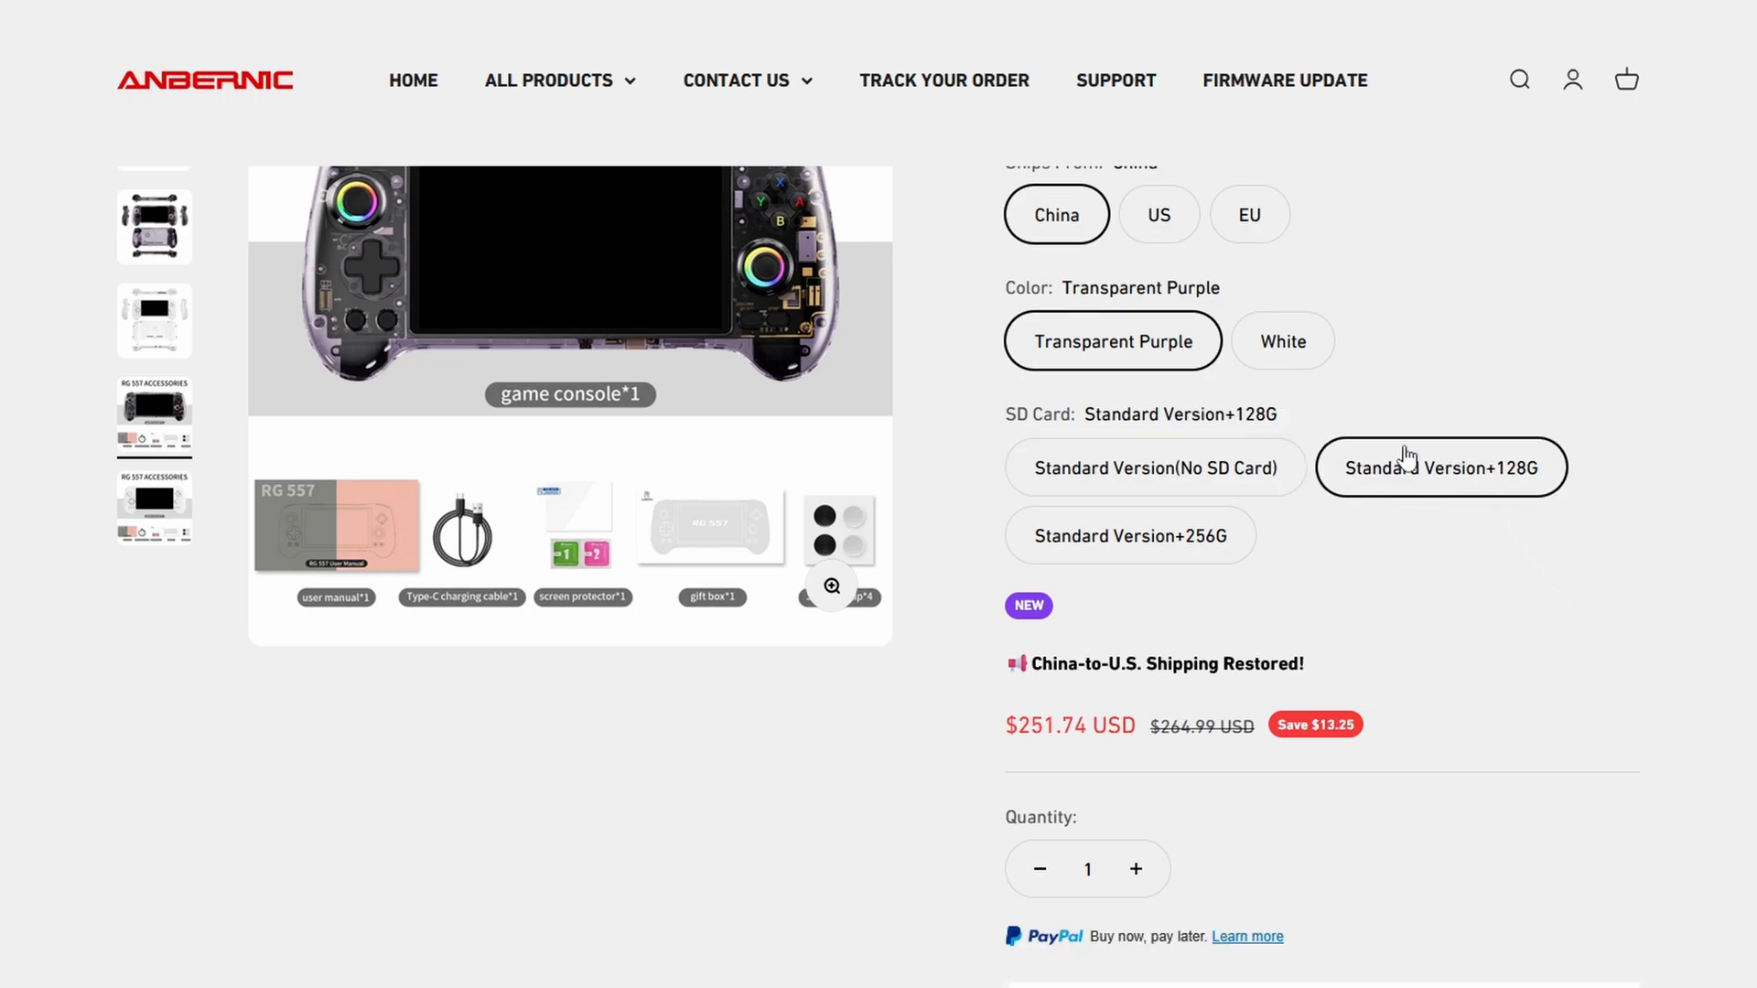
{"action": "left_click", "coordinate": [1128, 535]}
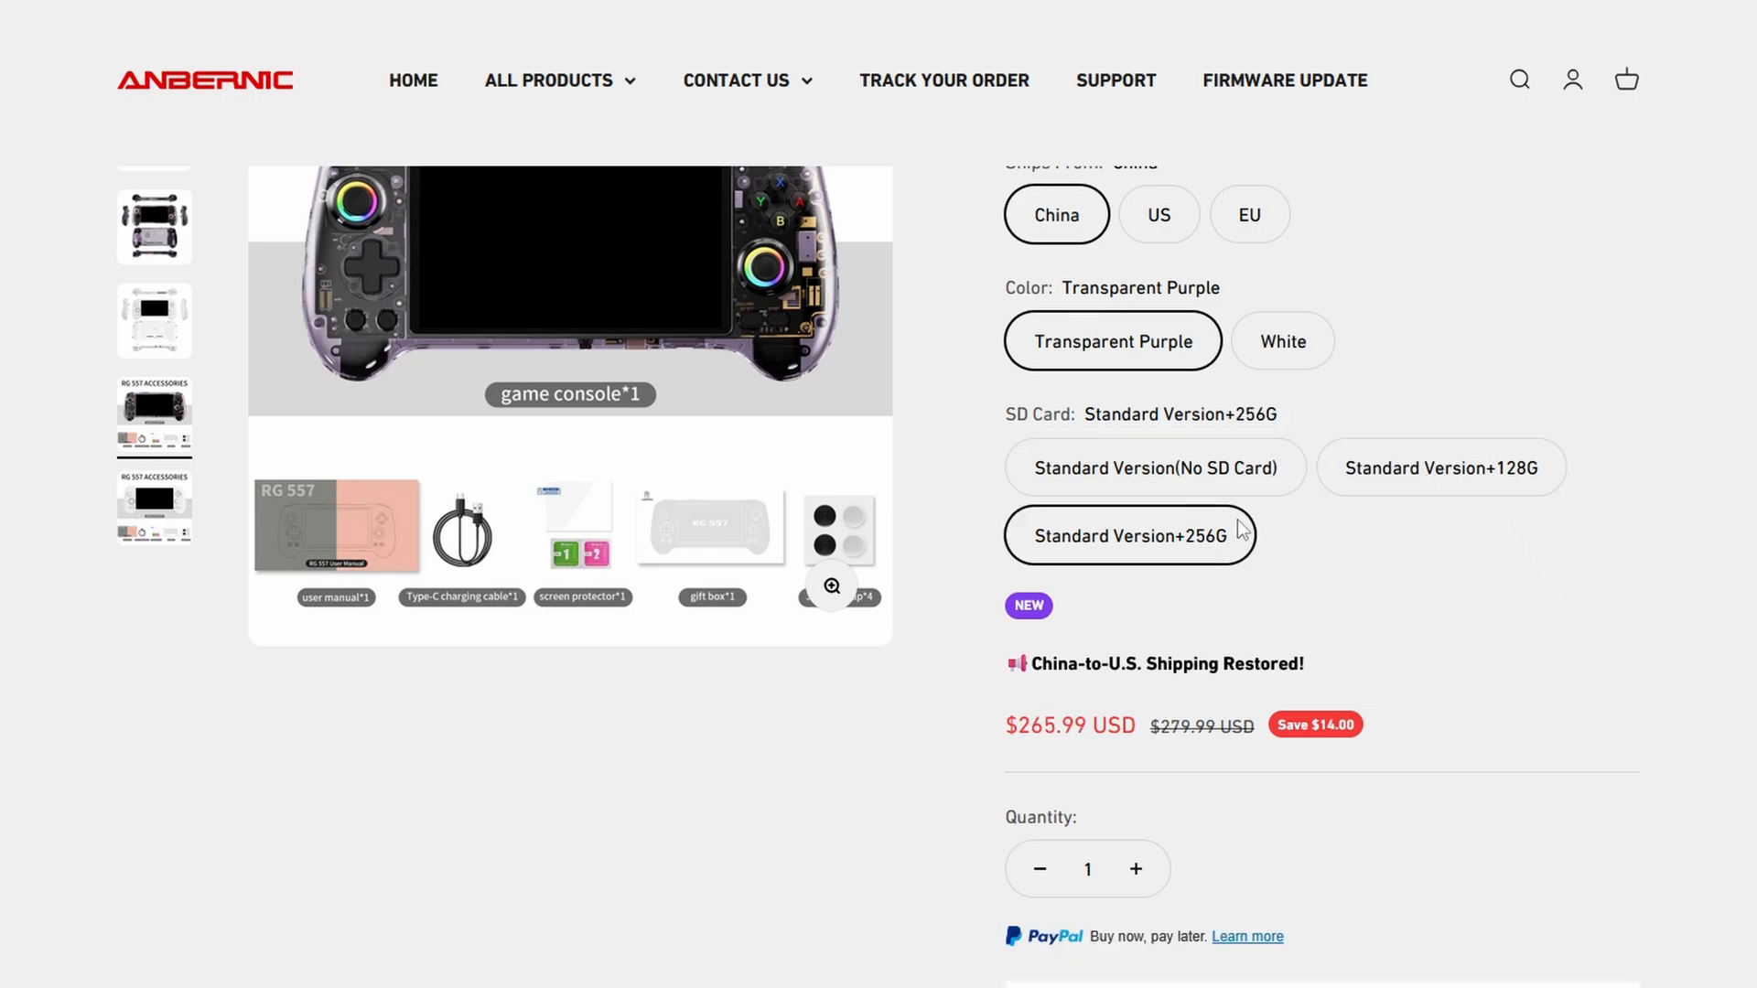
{"action": "left_click", "coordinate": [1442, 467]}
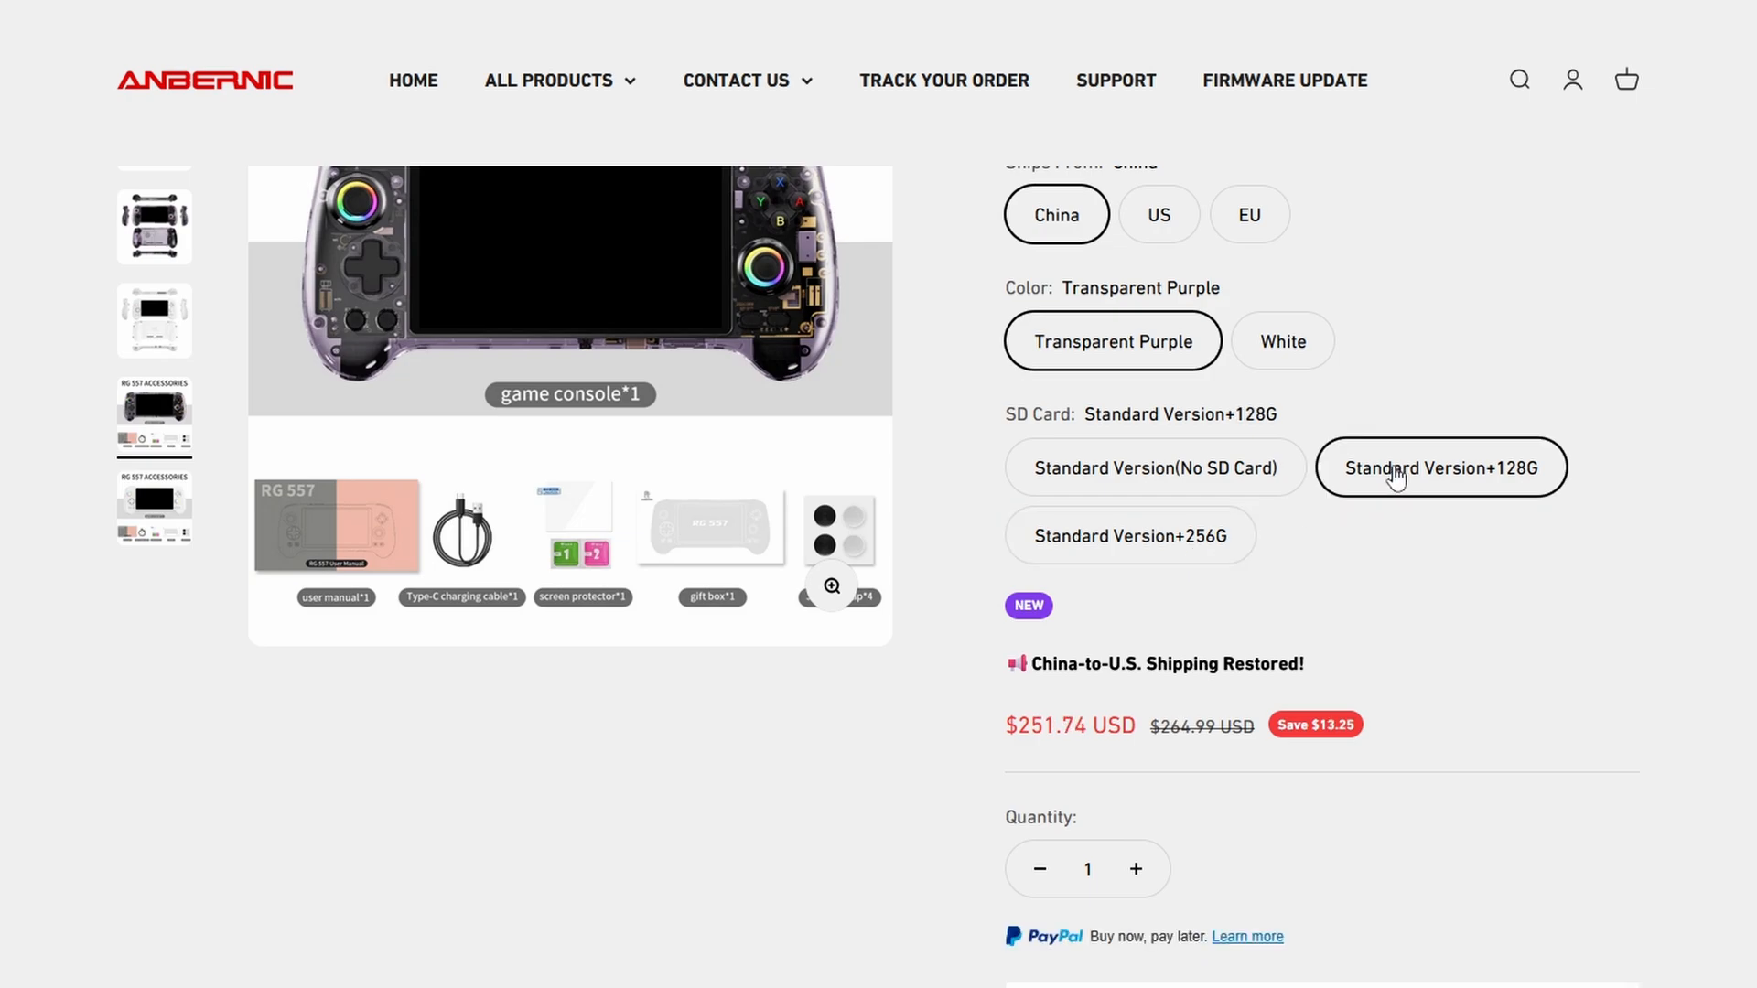
{"action": "left_click", "coordinate": [1129, 534]}
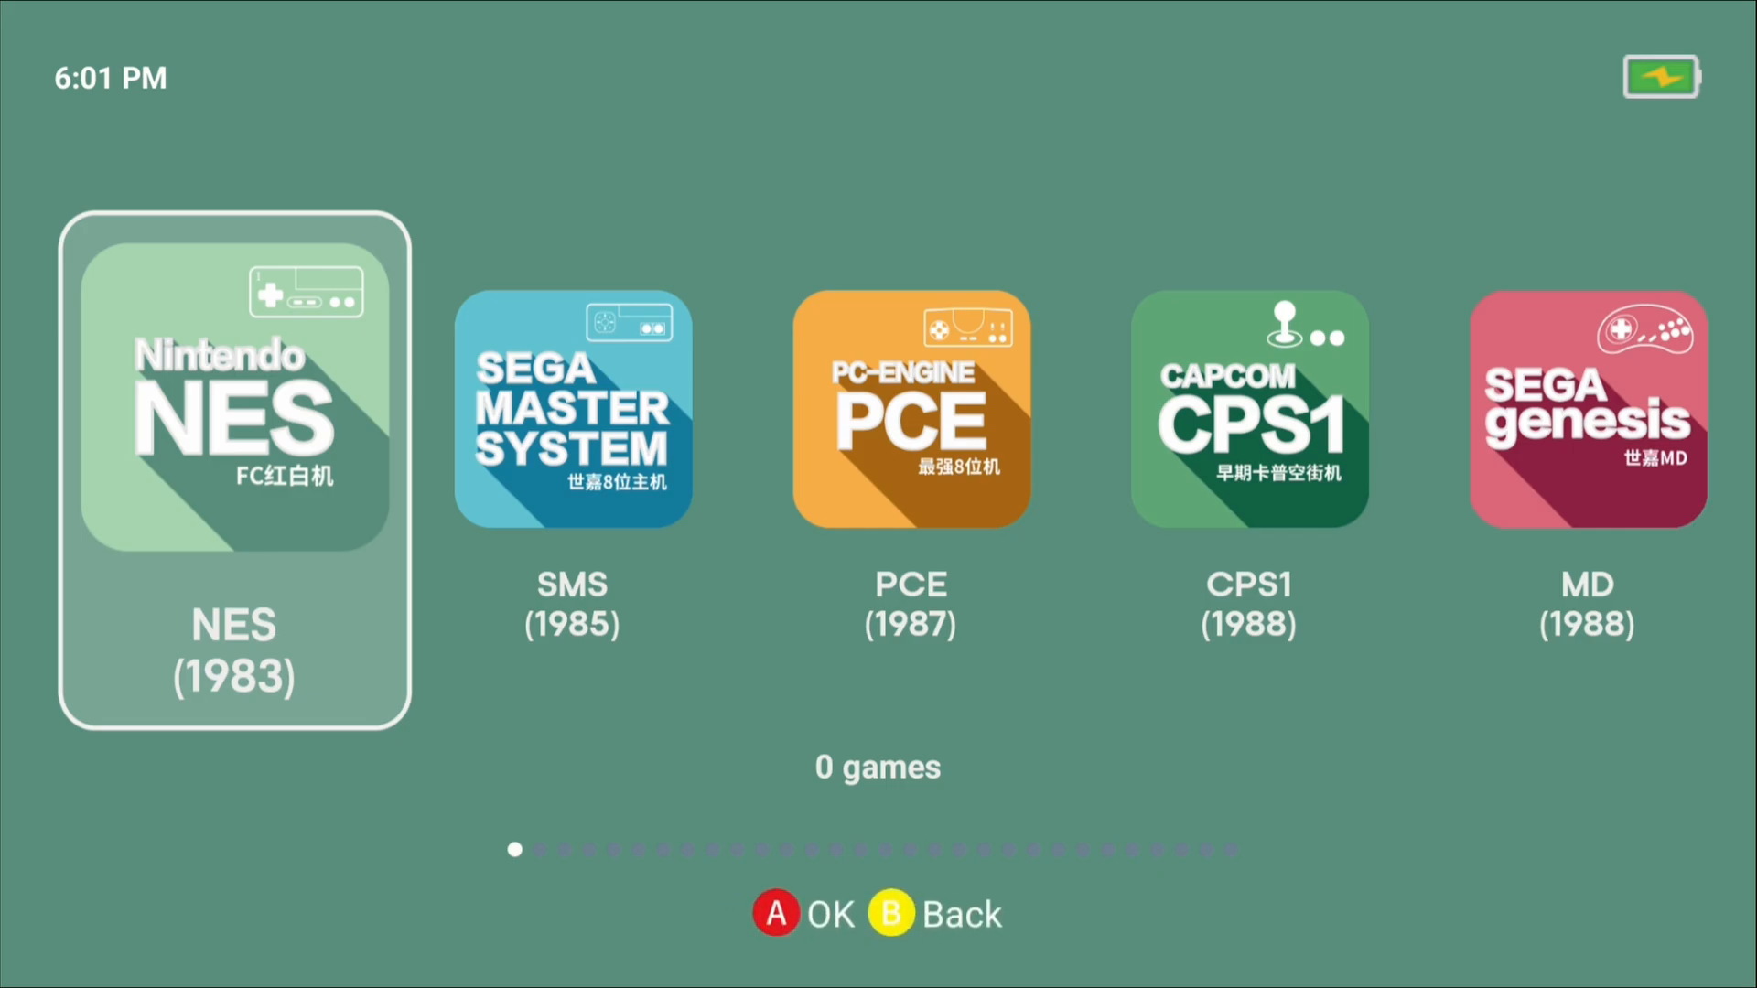
{"action": "scroll", "scroll_direction": "right", "scroll_amount": 3}
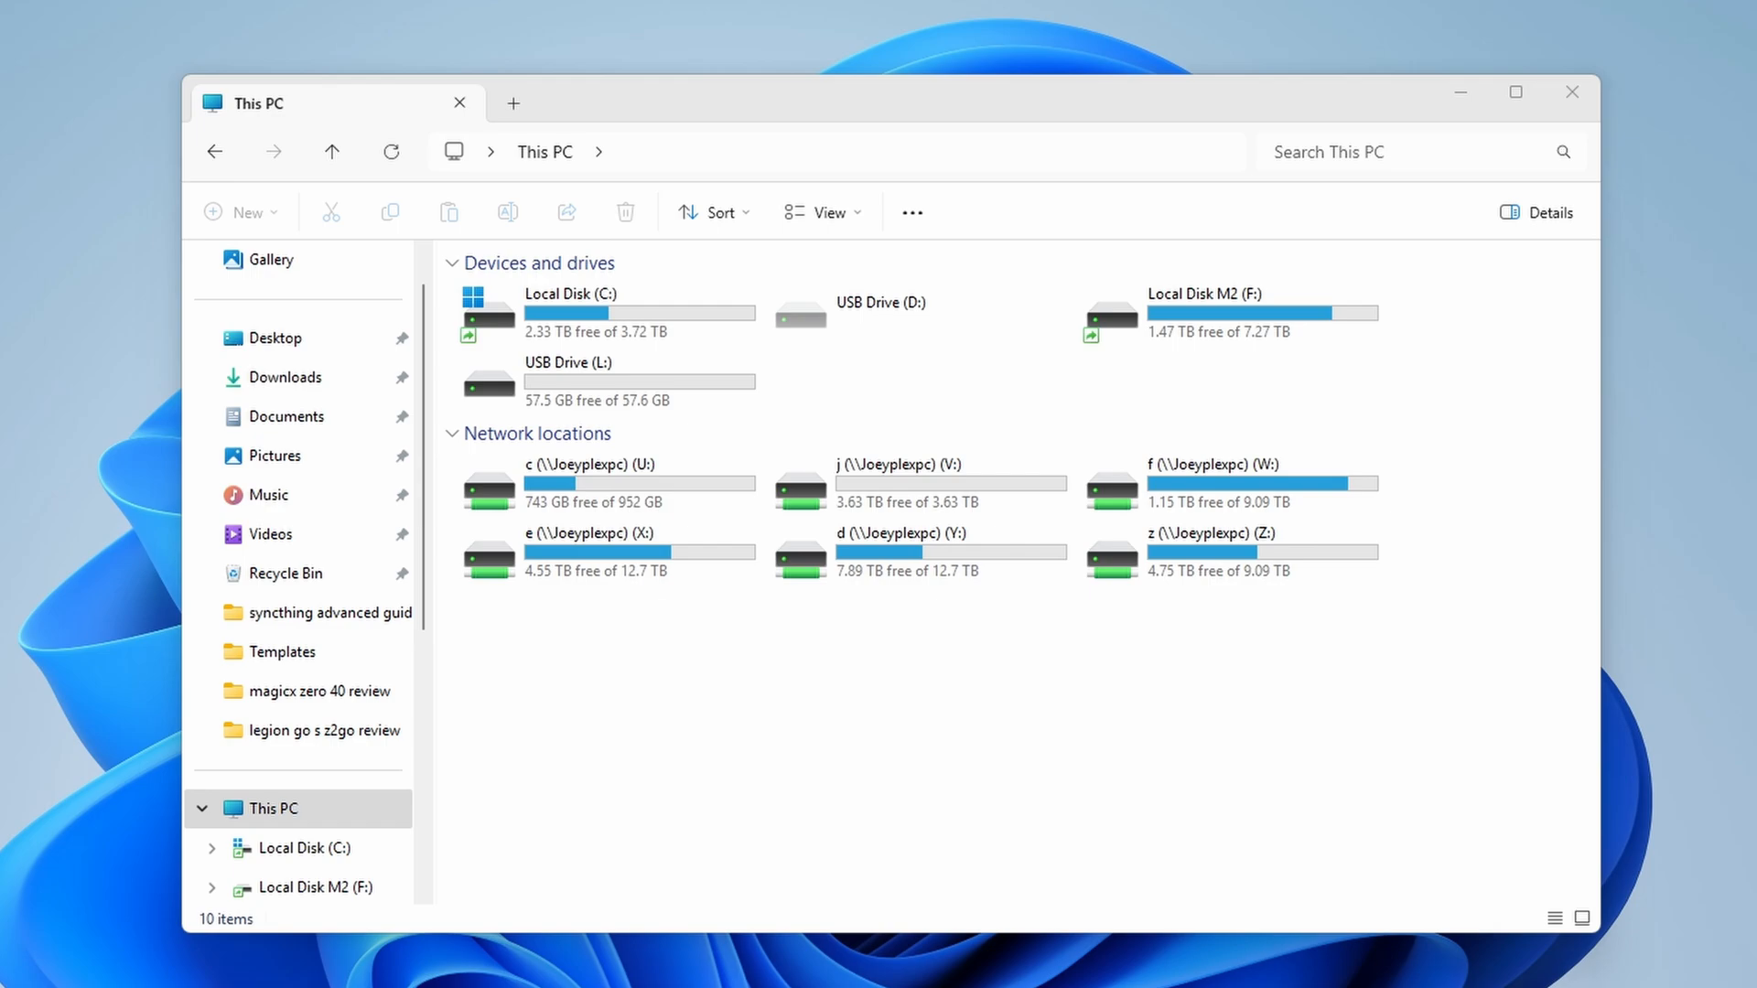
Format USB drive L: as exFAT with default allocation size and volume label SDCARD
{"action": "left_click", "coordinate": [605, 381]}
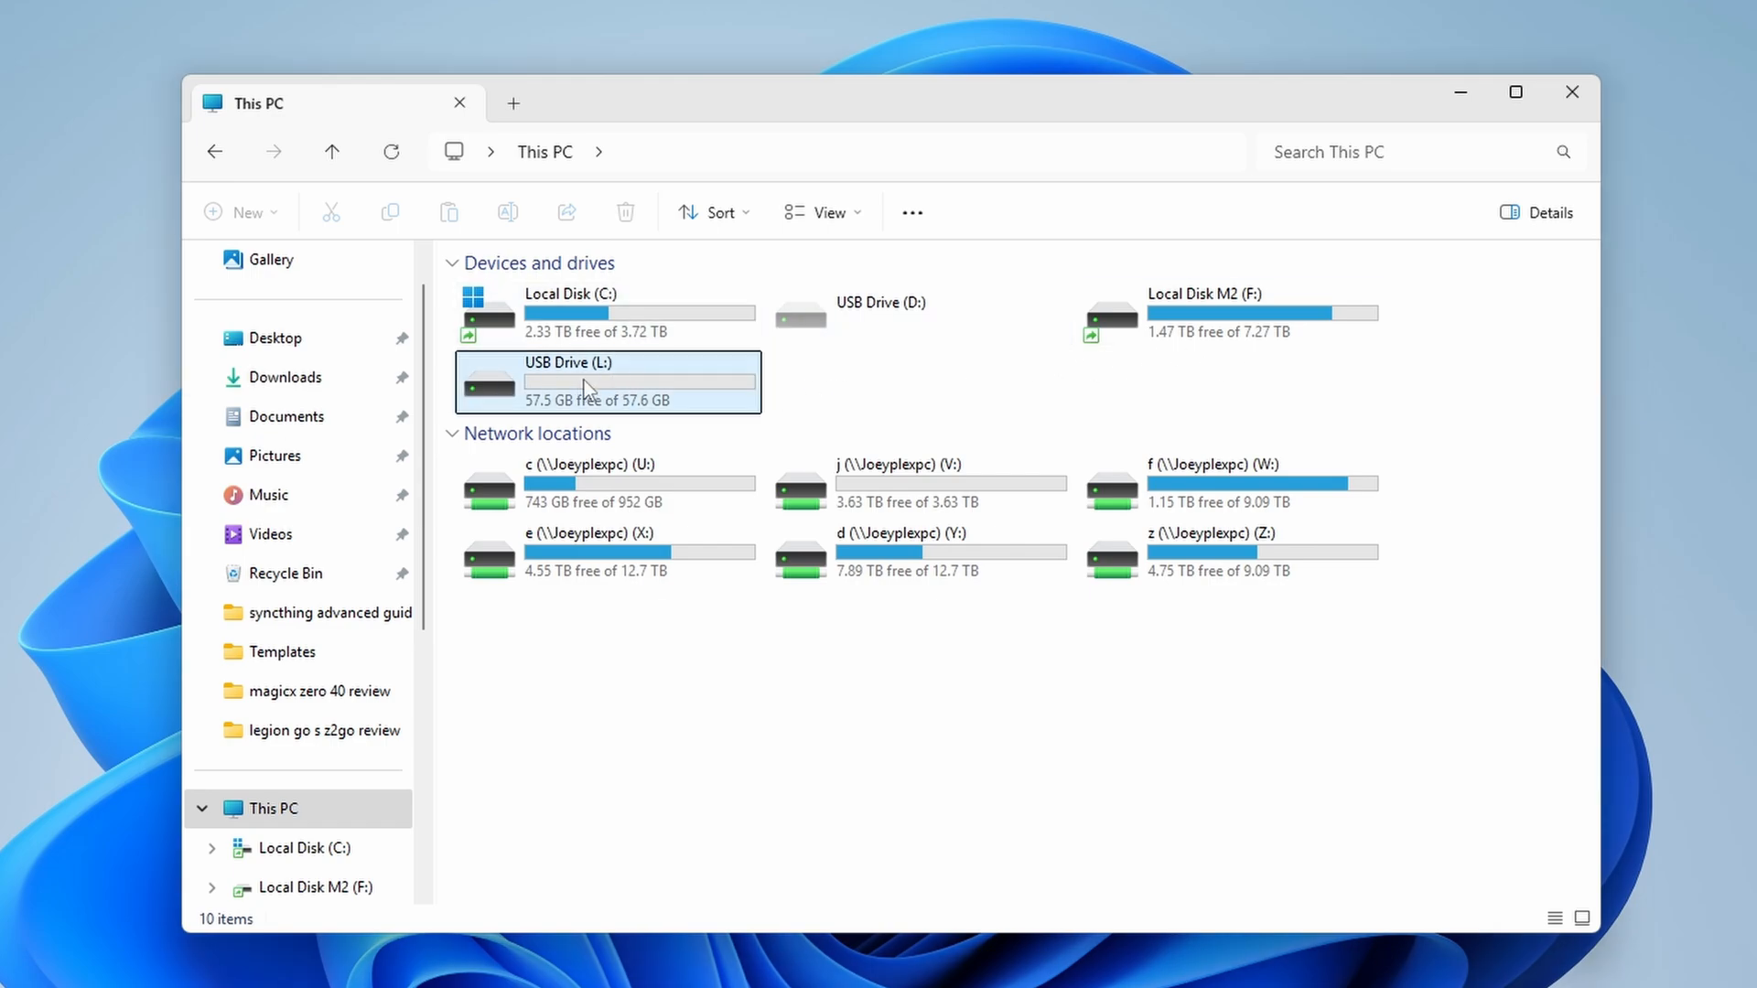
{"action": "right_click", "coordinate": [605, 380]}
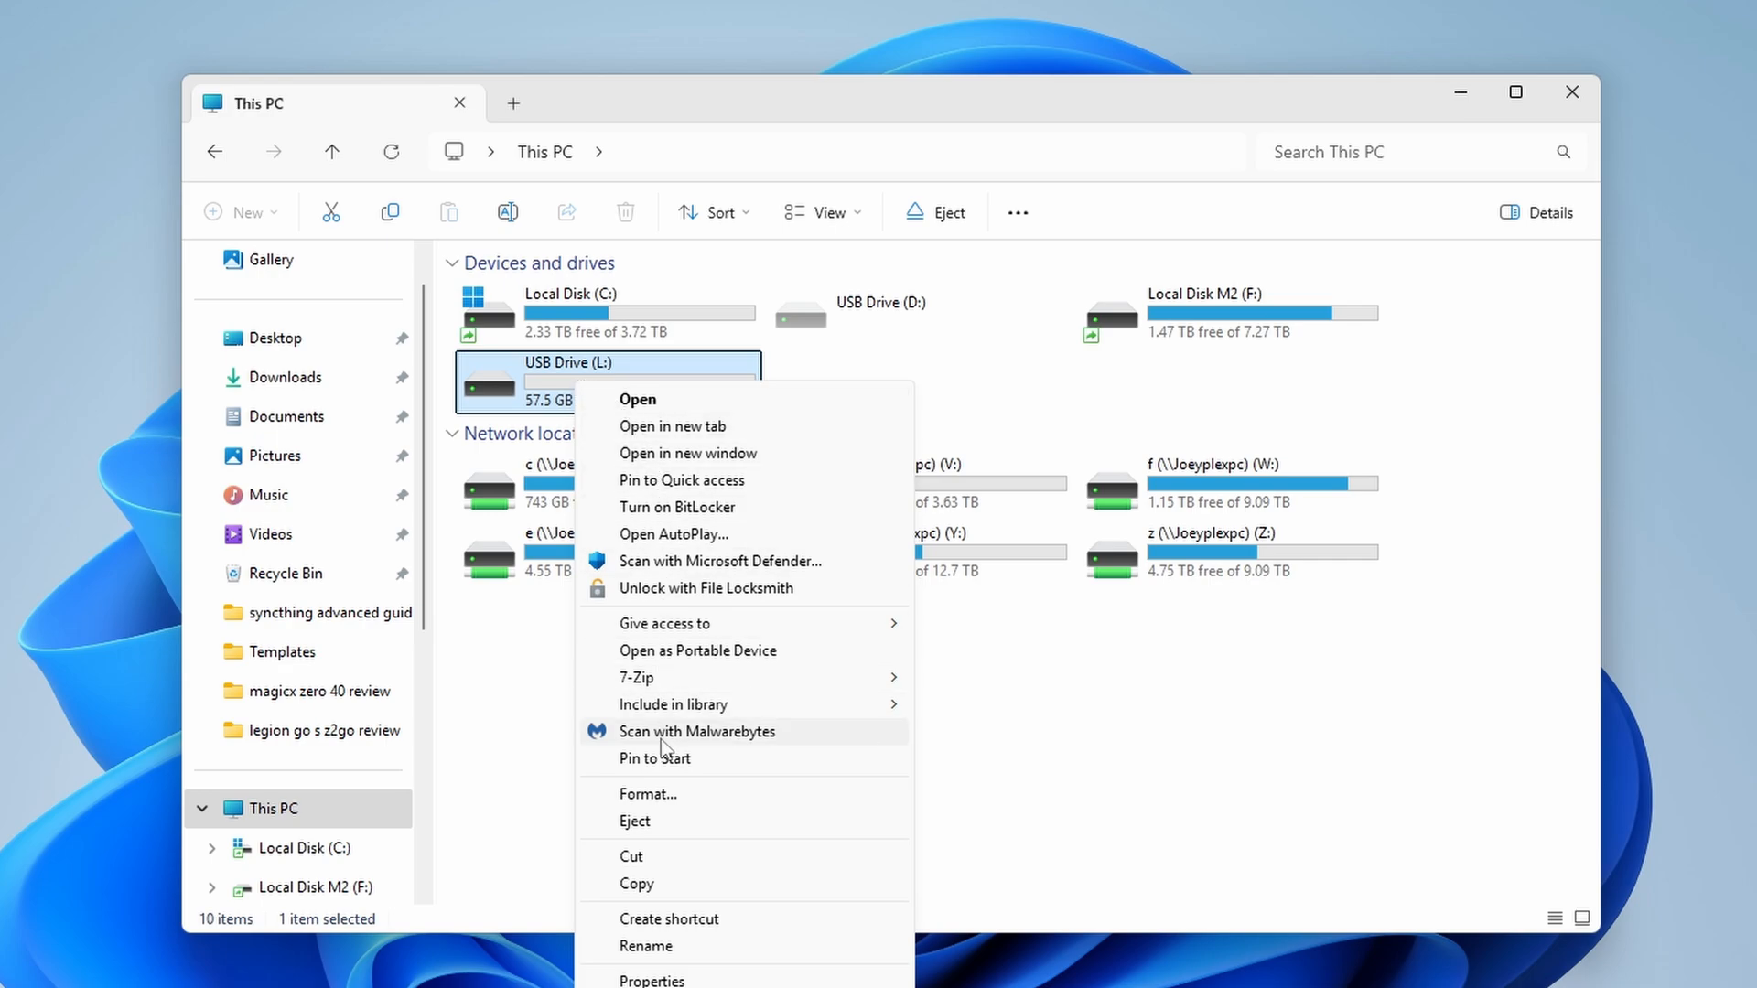
{"action": "left_click", "coordinate": [648, 793]}
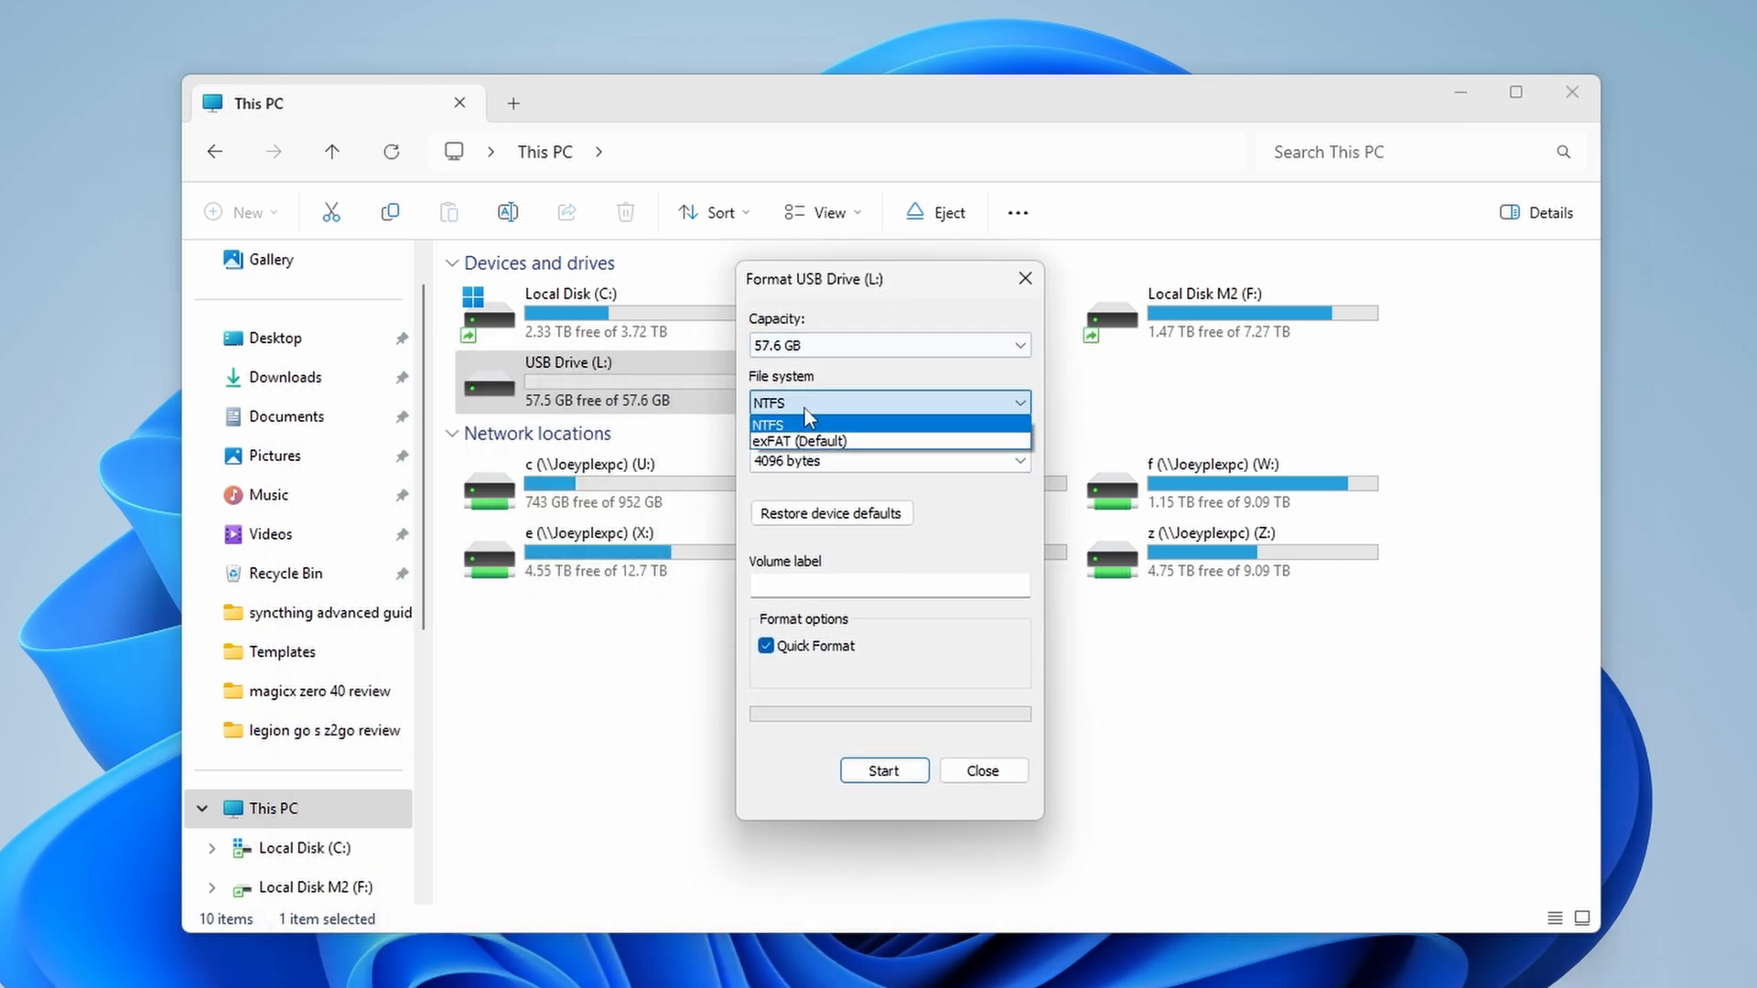
{"action": "left_click", "coordinate": [799, 440]}
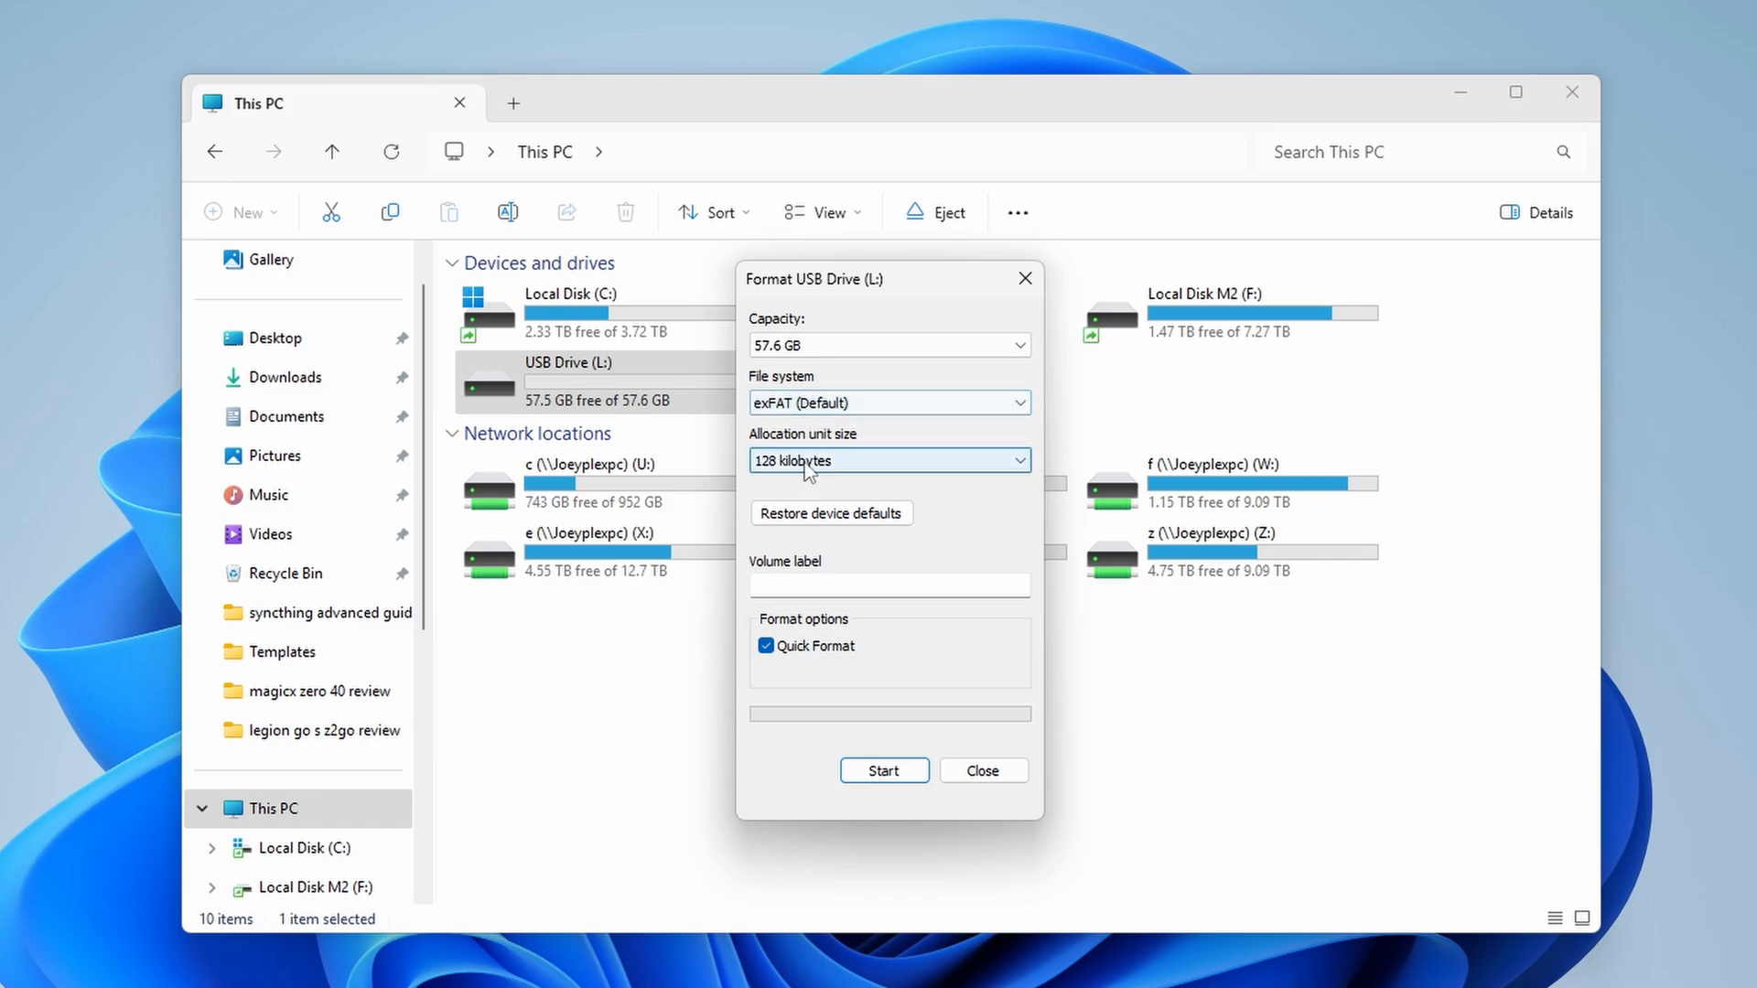
{"action": "left_click", "coordinate": [889, 460]}
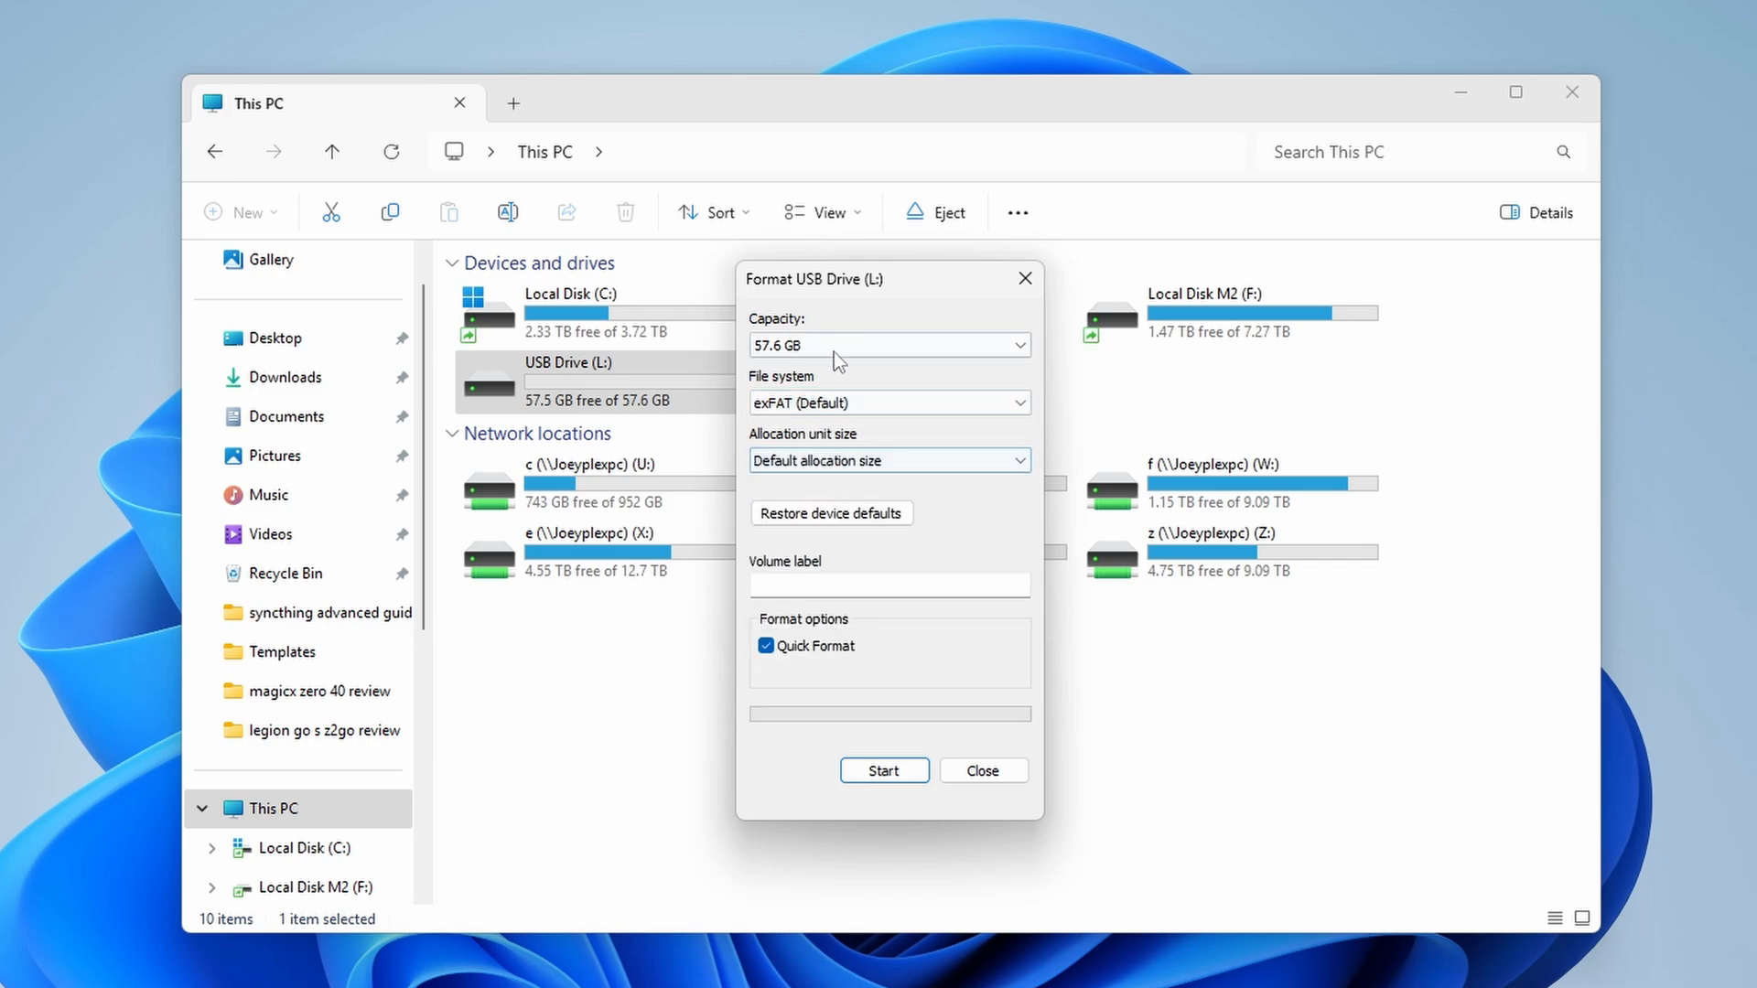
{"action": "left_click", "coordinate": [889, 584]}
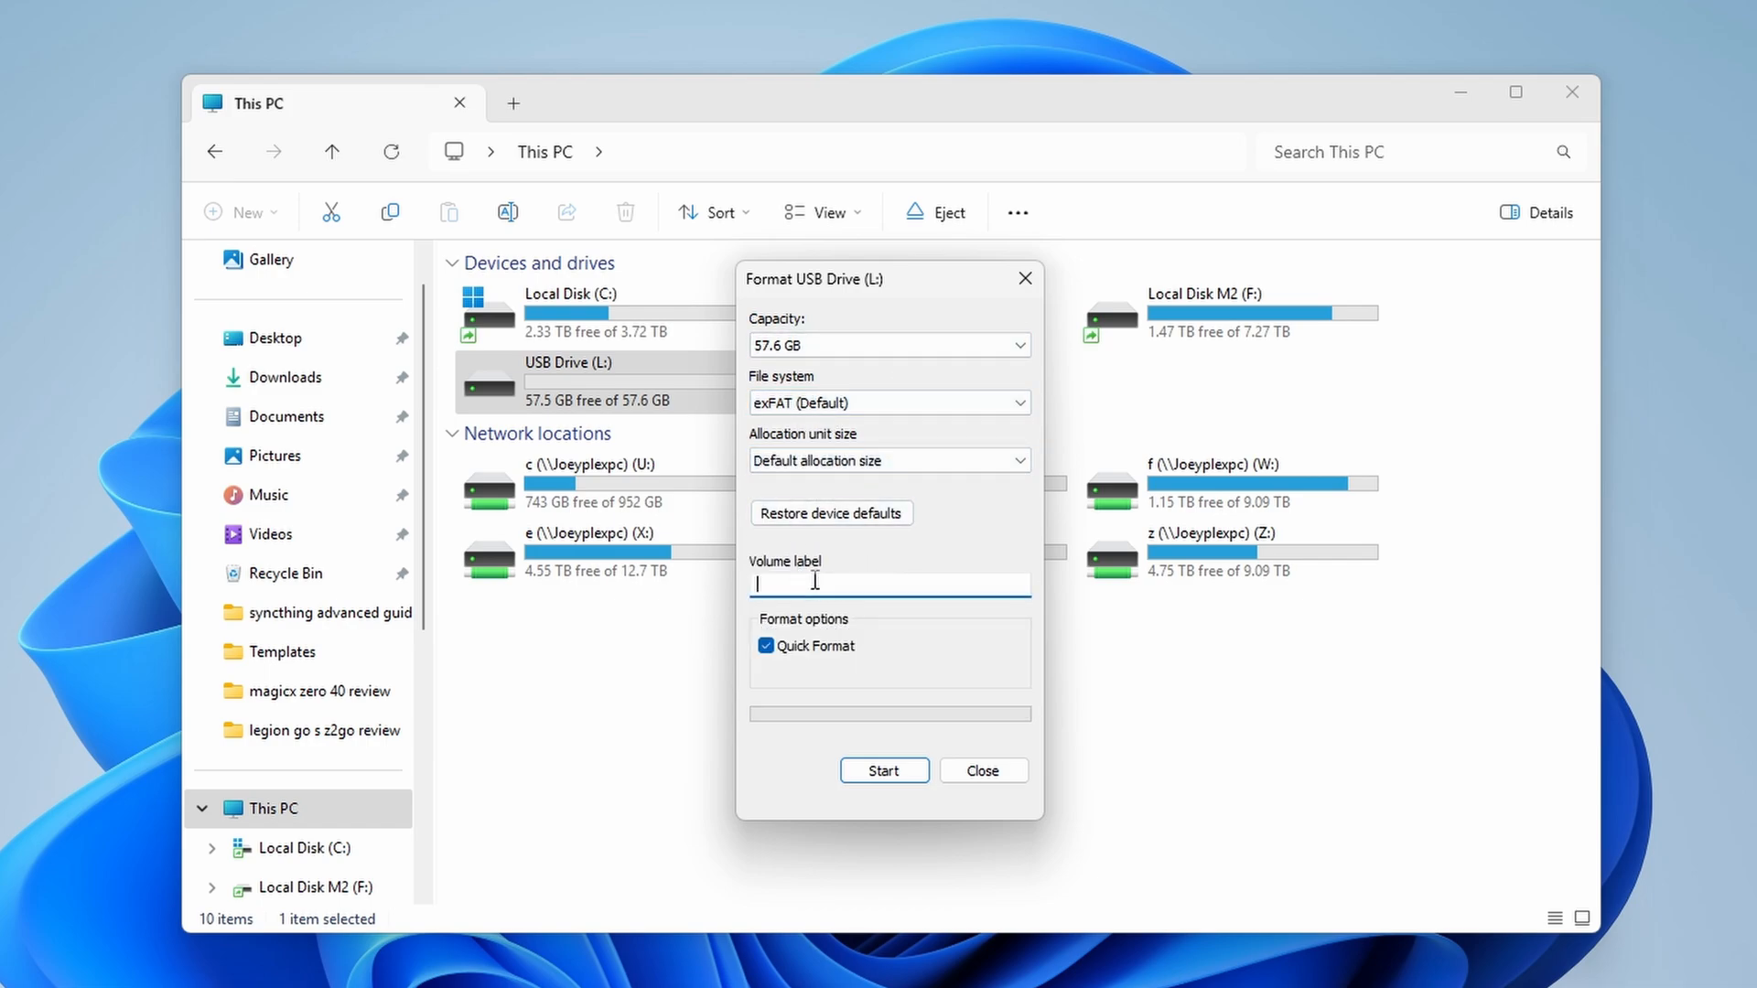
{"action": "type", "text": "SDCAR"}
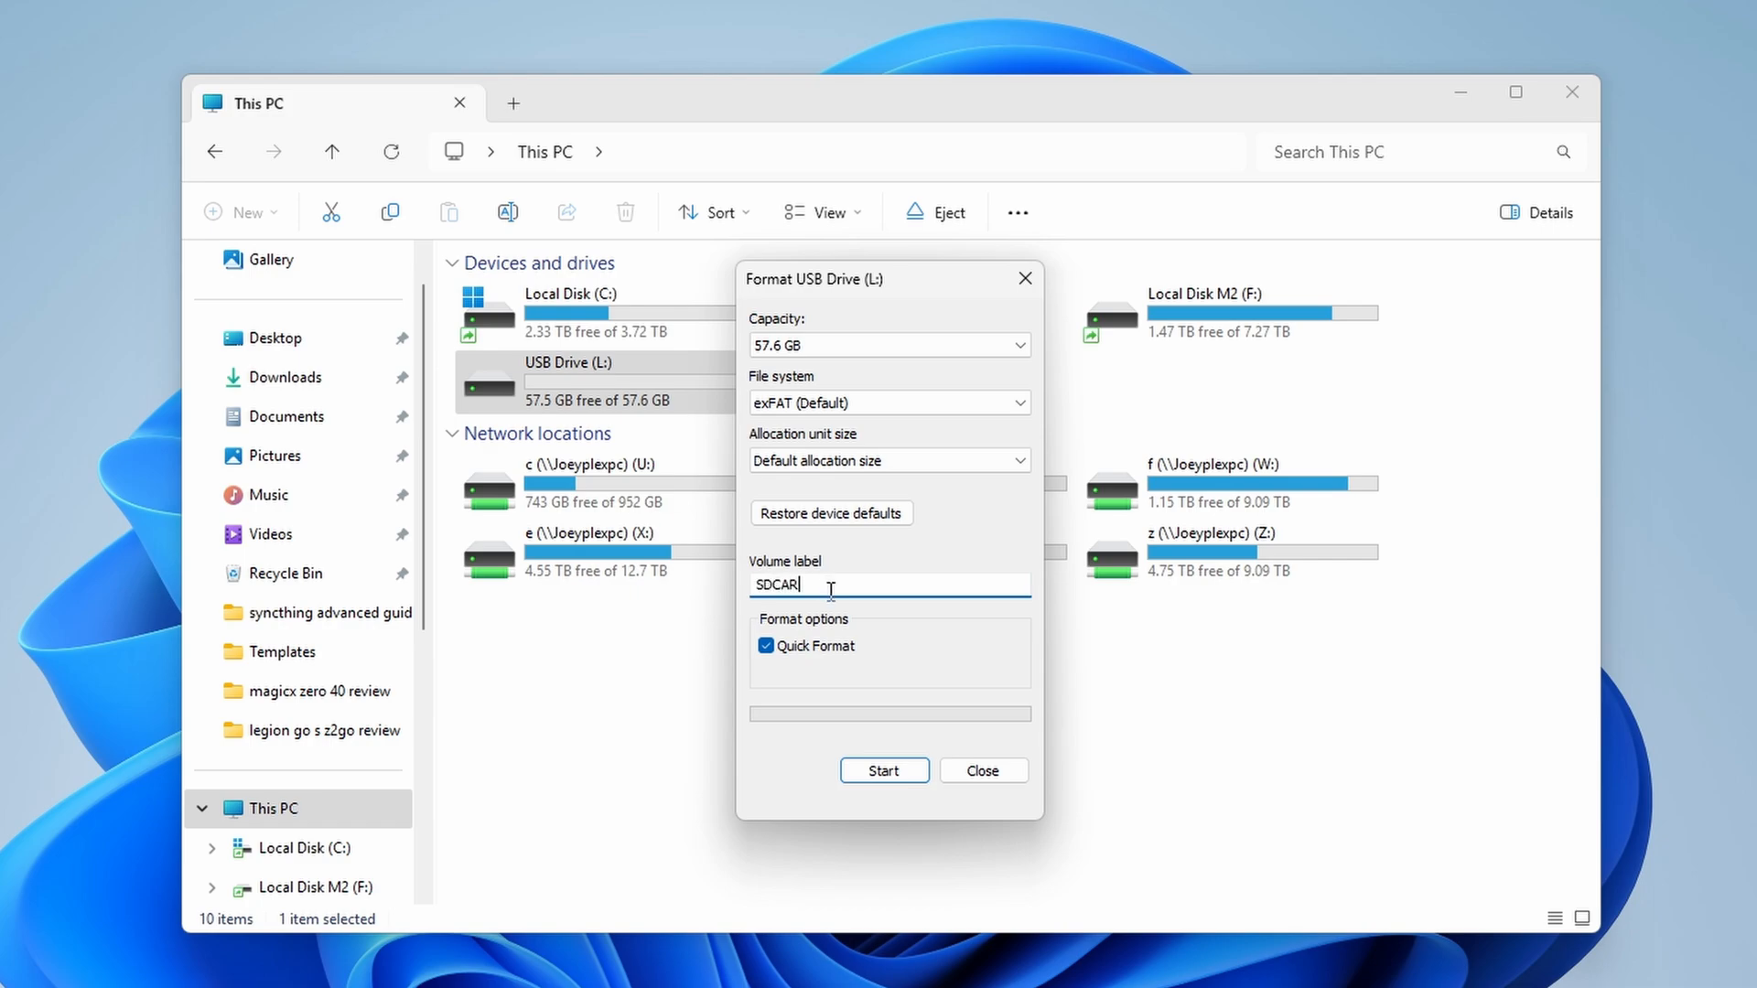
{"action": "left_click", "coordinate": [884, 769]}
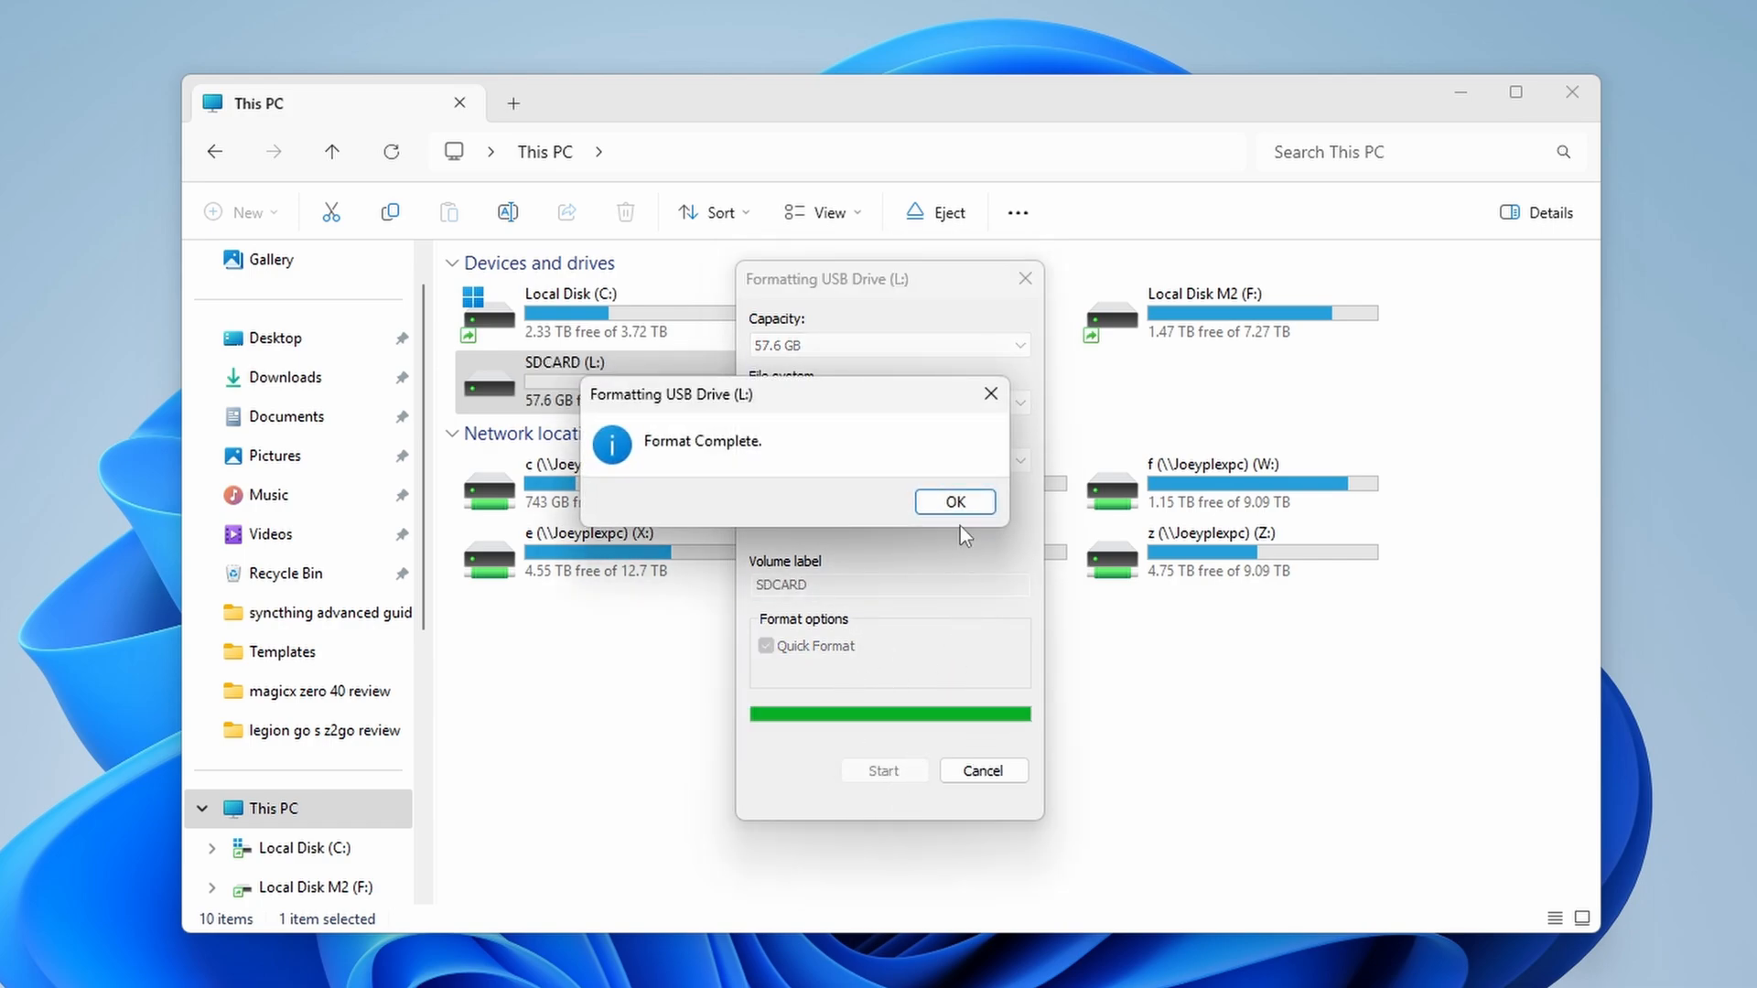
{"action": "left_click", "coordinate": [953, 500]}
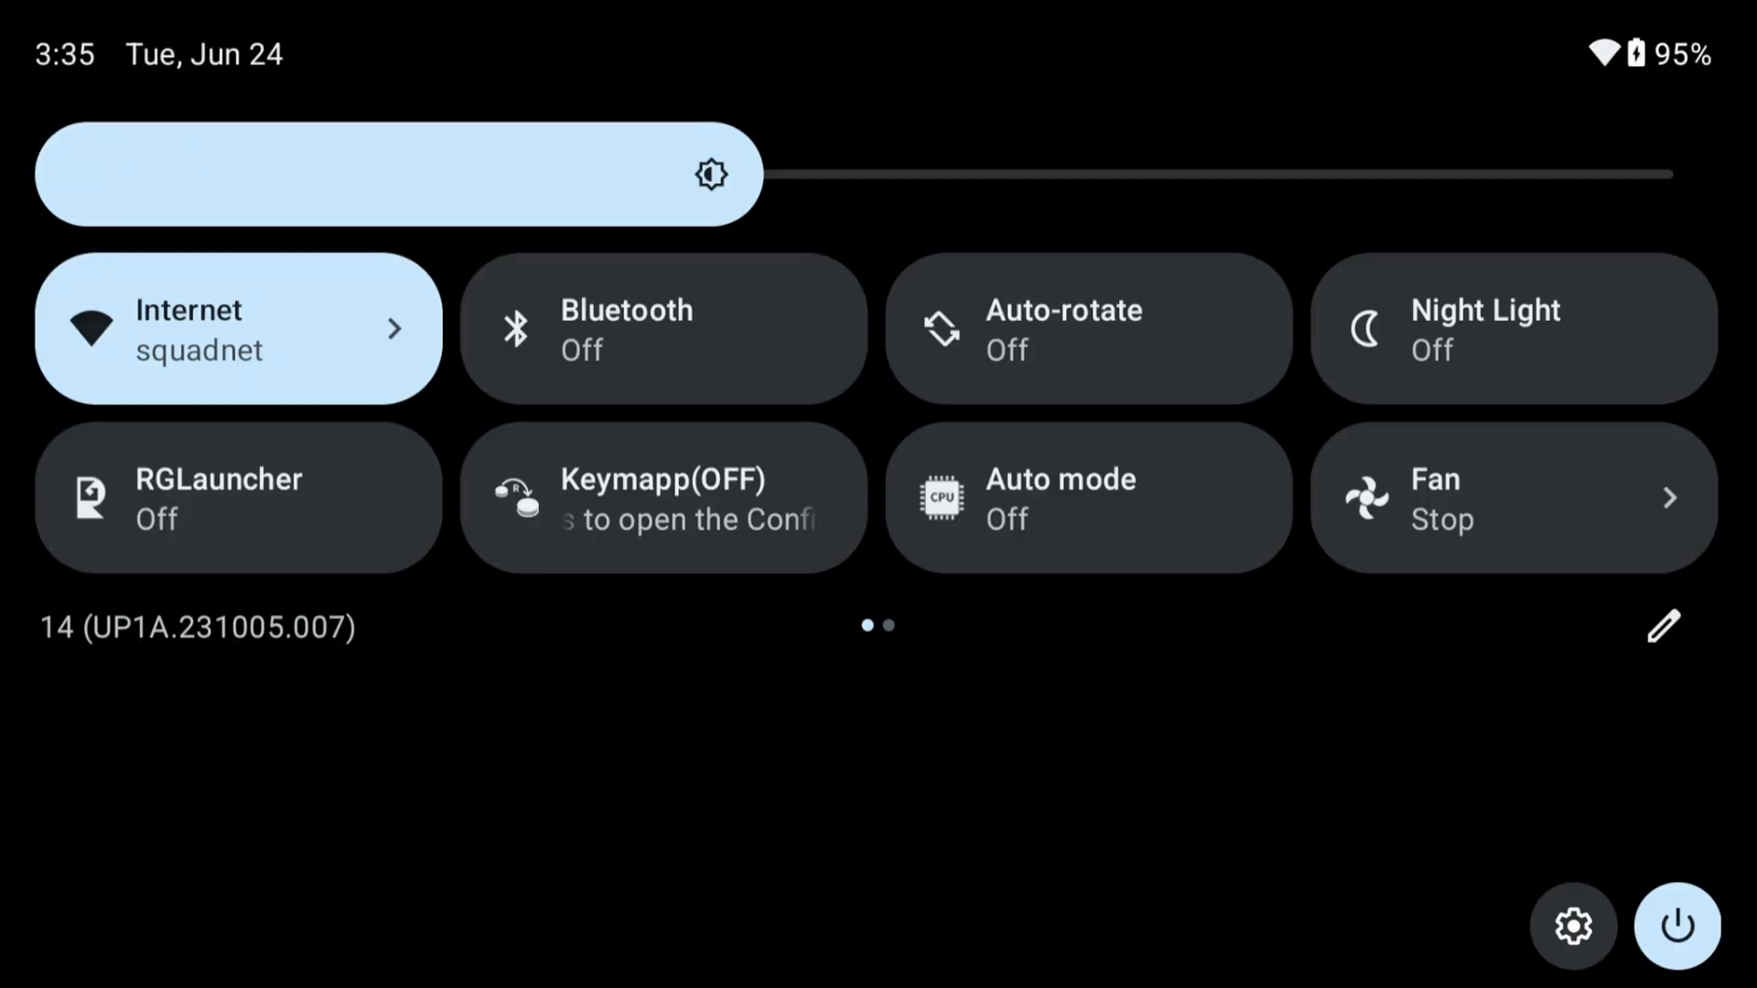
Erase the KNULLI SD card from Settings > Storage and format it as portable storage
{"action": "left_click", "coordinate": [1574, 925]}
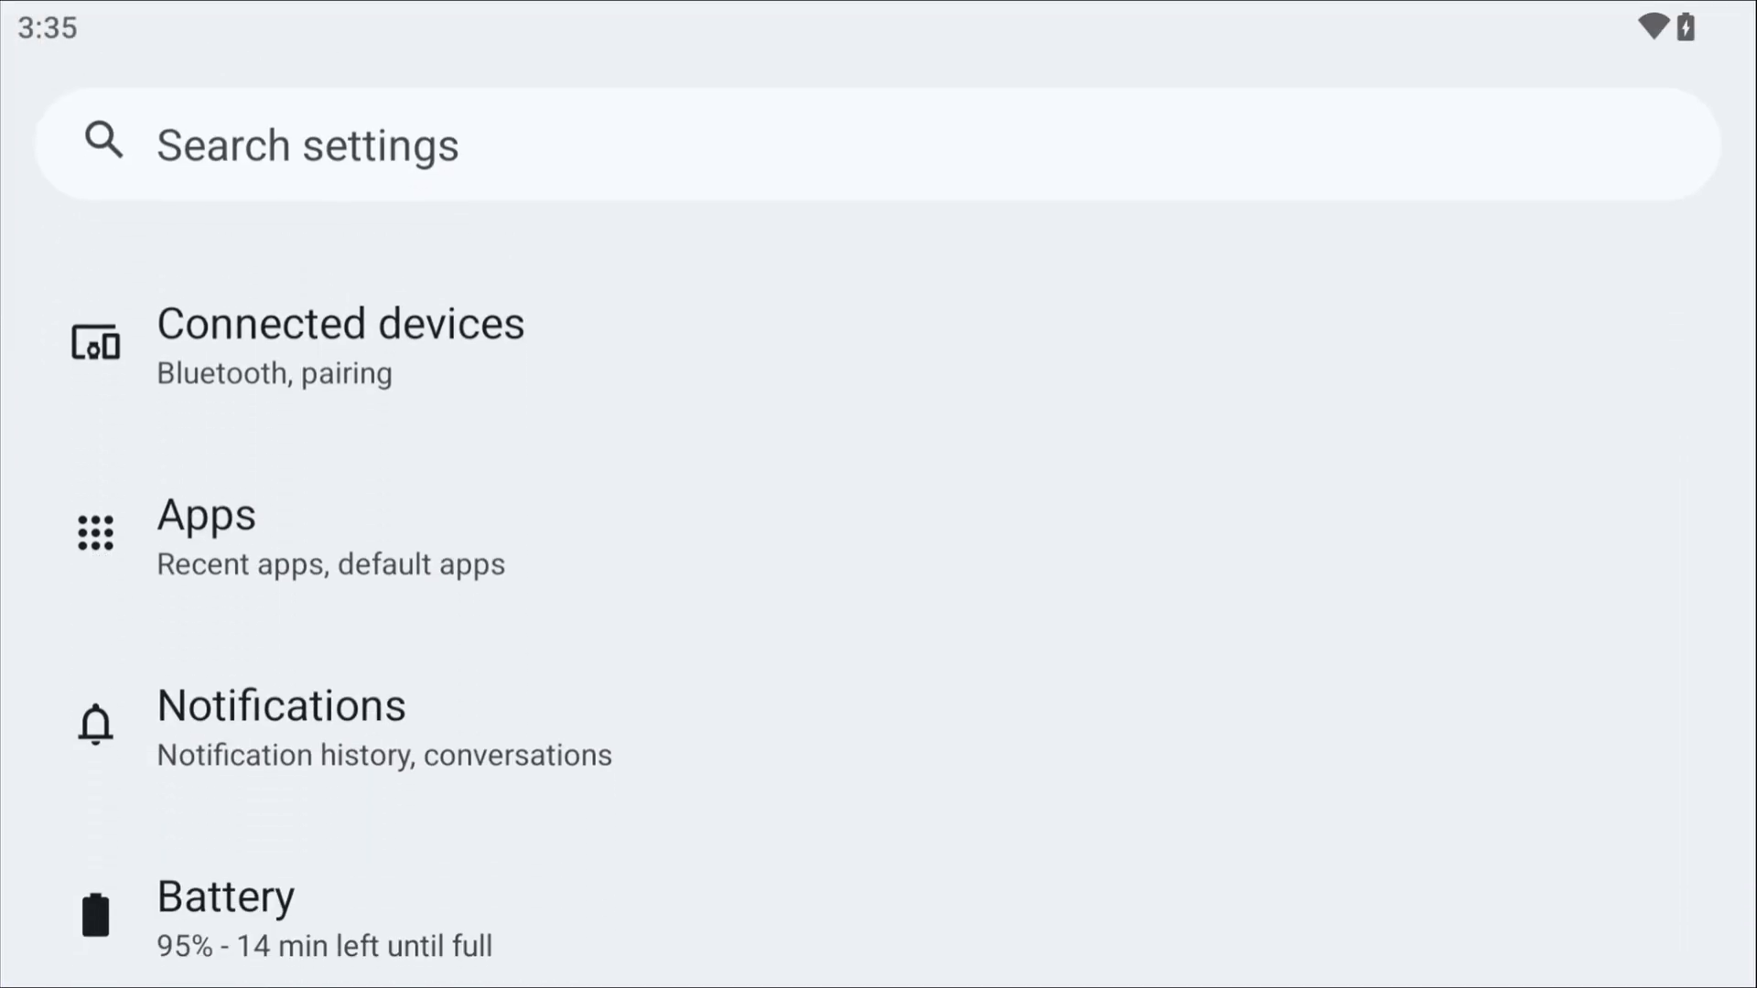
{"action": "scroll", "scroll_direction": "down", "scroll_amount": 3}
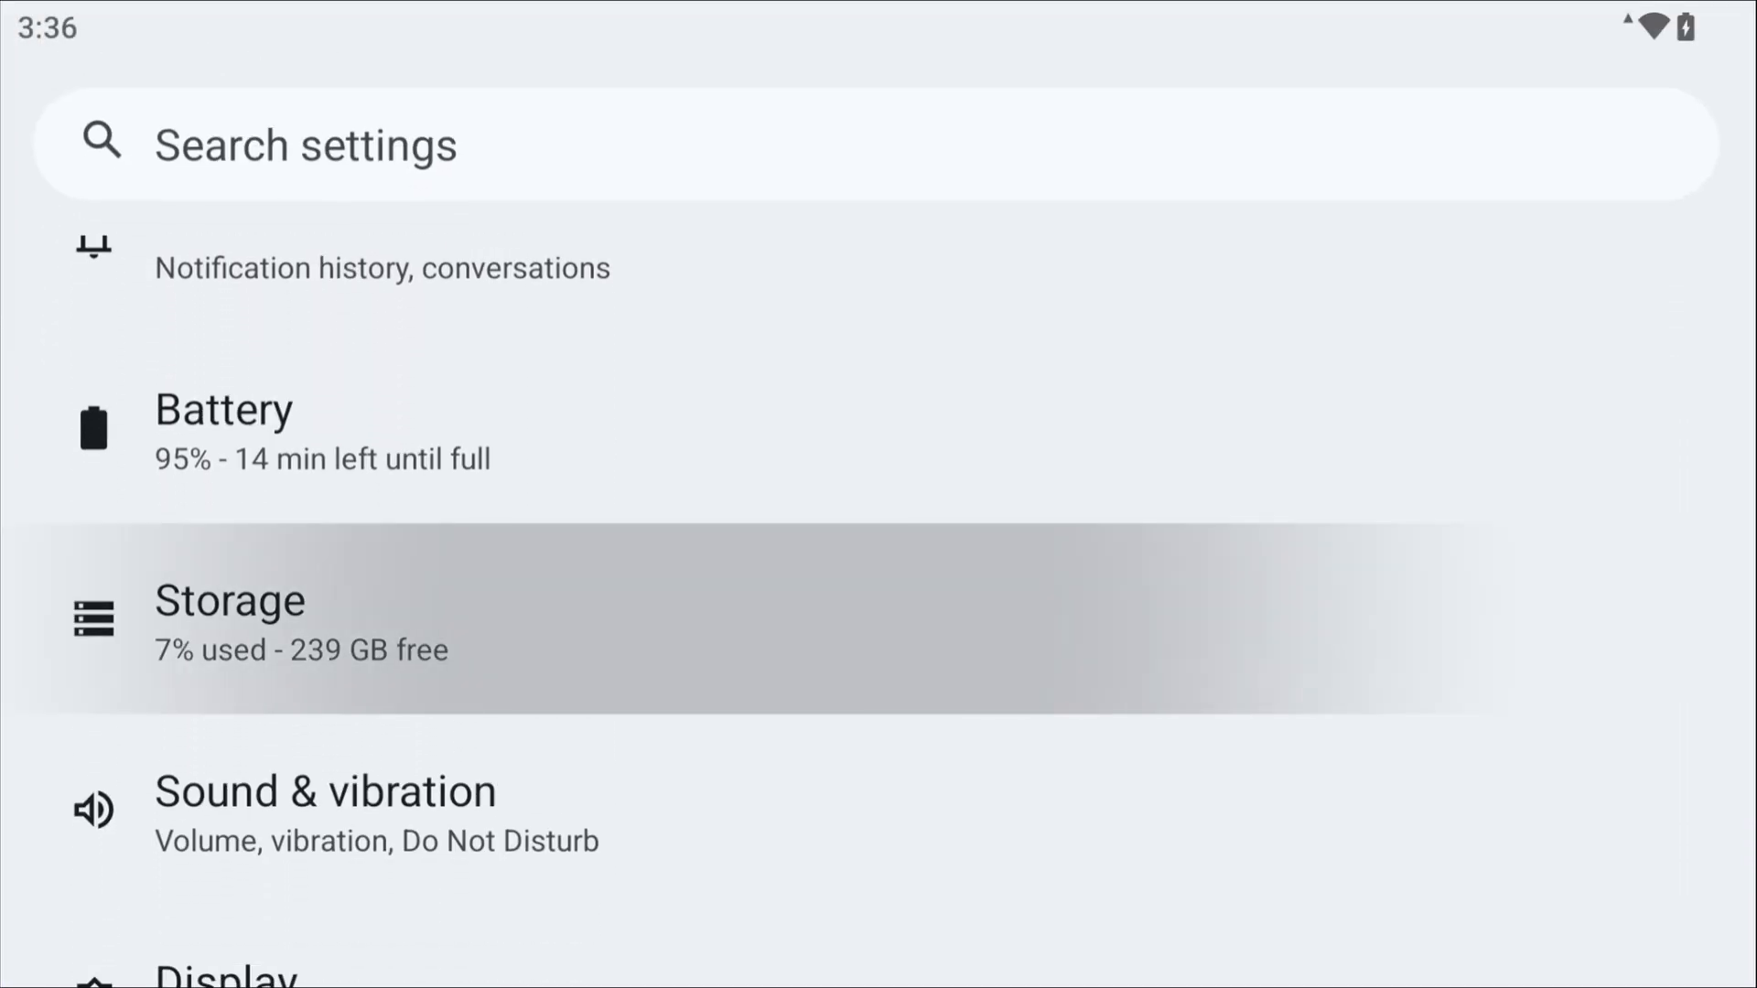
{"action": "left_click", "coordinate": [229, 625]}
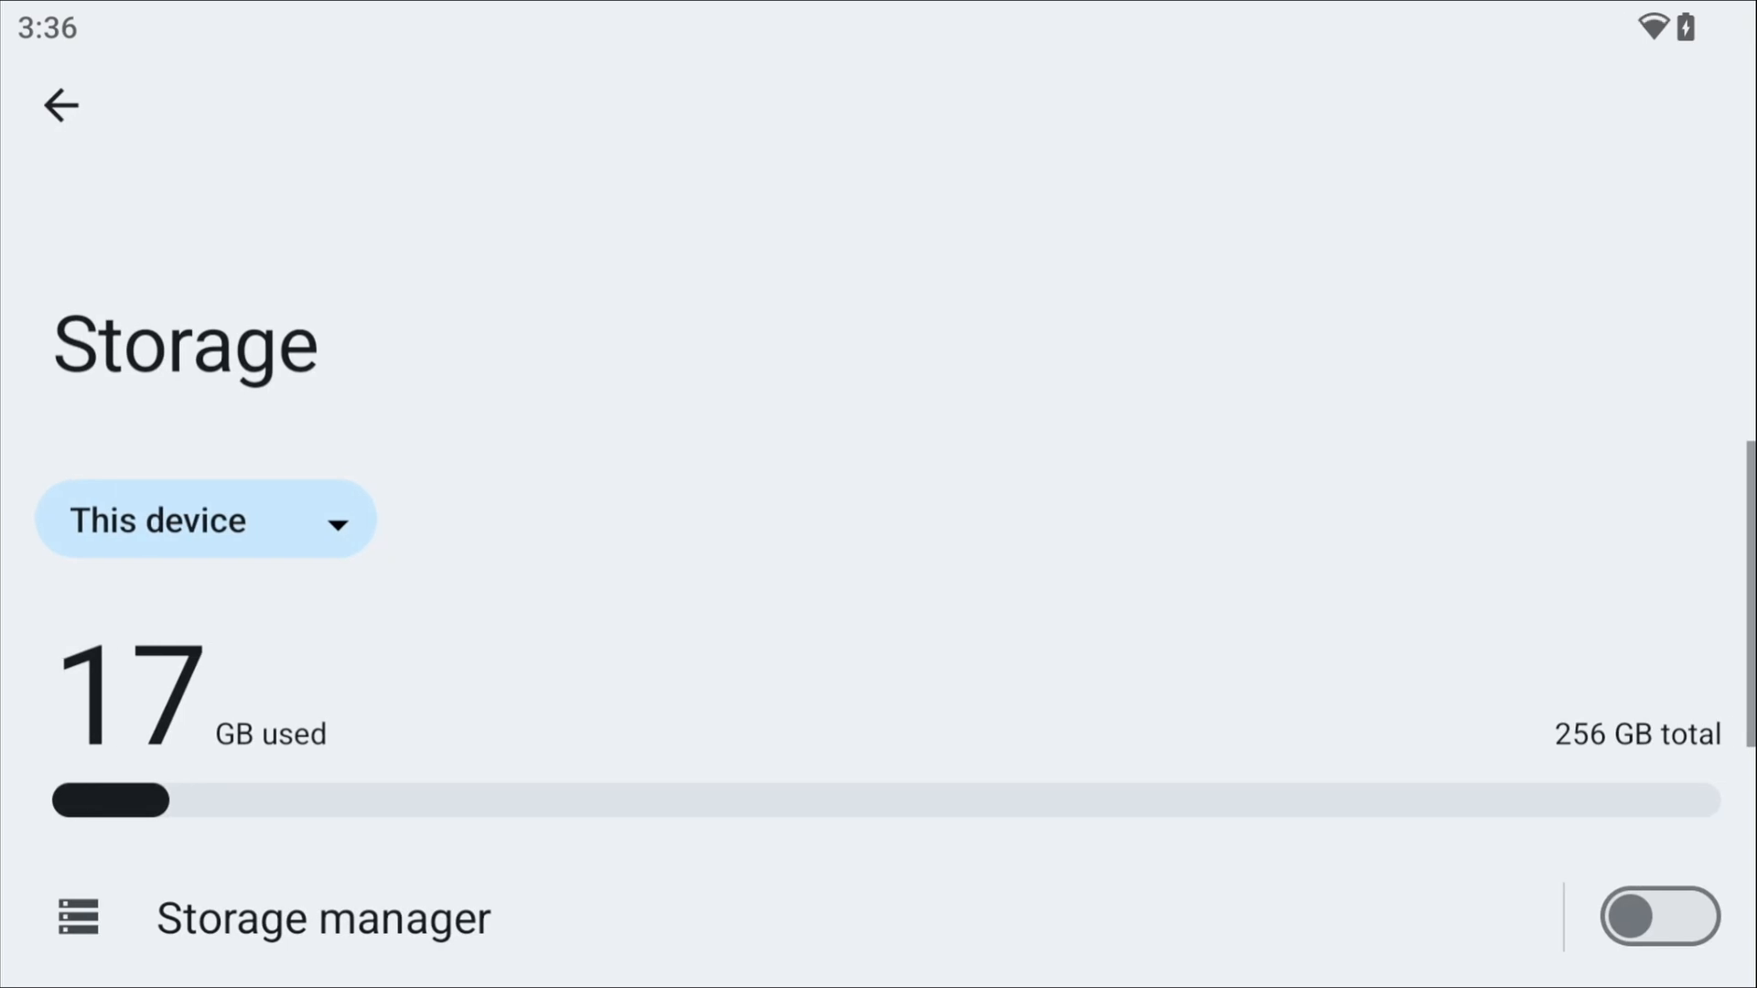
{"action": "left_click", "coordinate": [206, 520]}
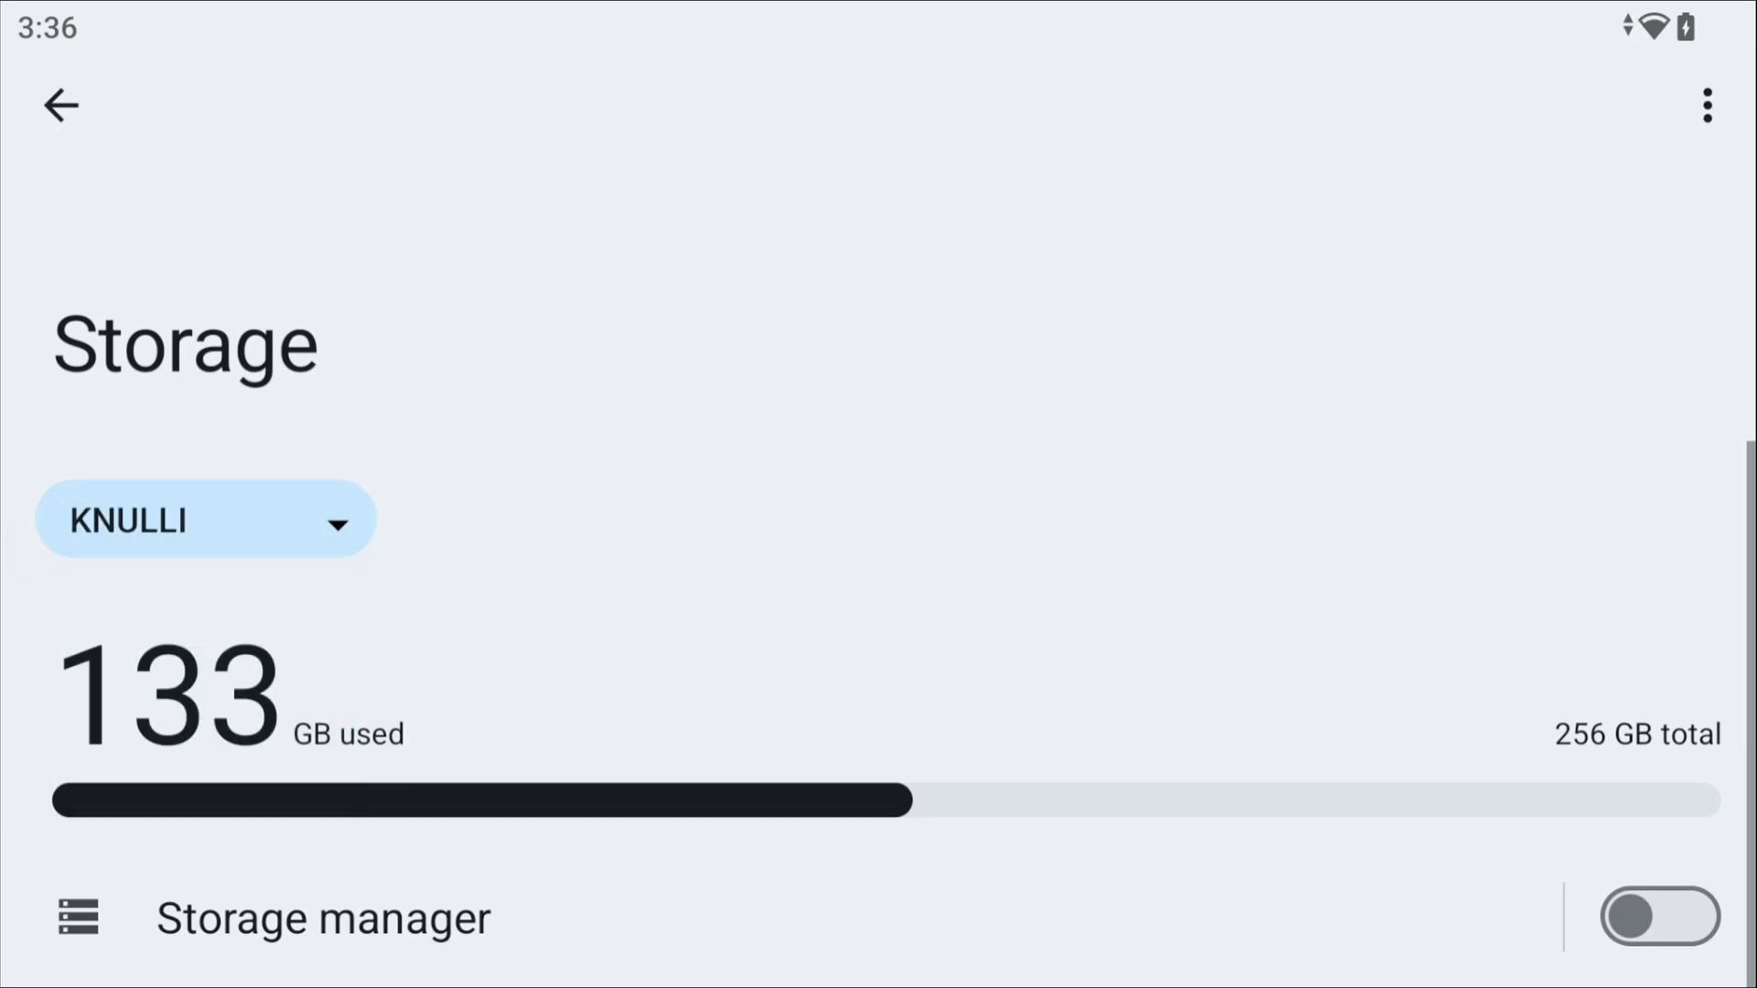
{"action": "left_click", "coordinate": [1706, 105]}
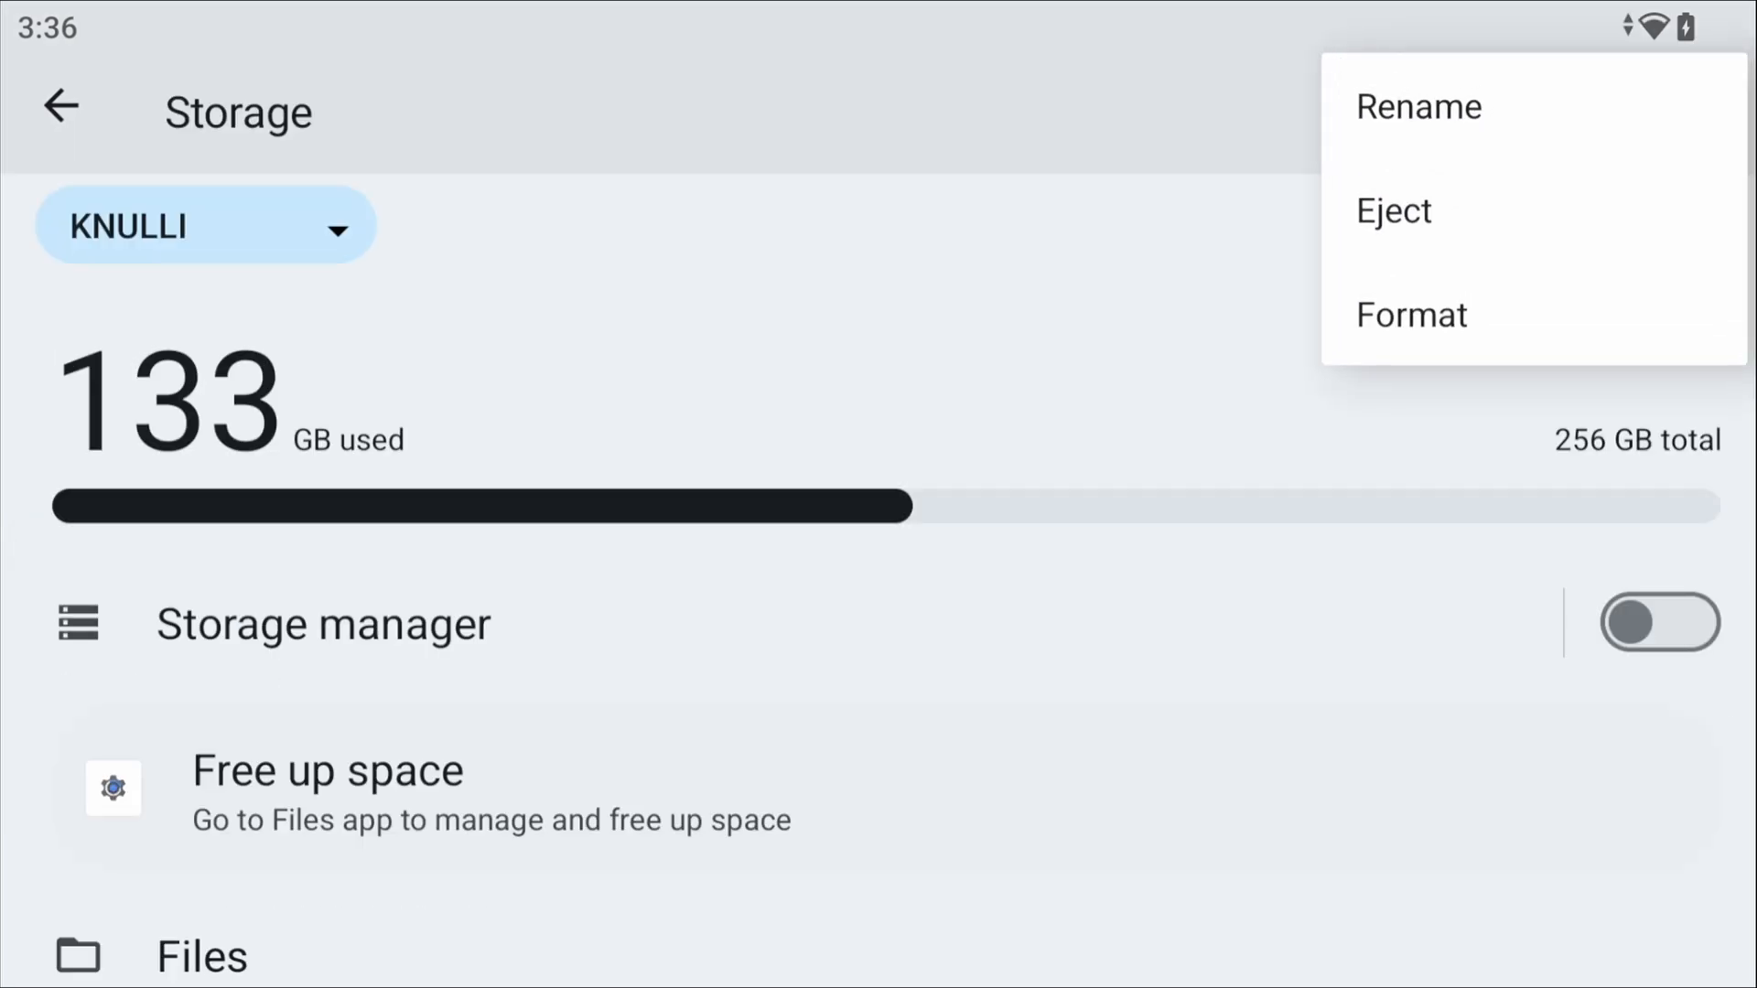
{"action": "left_click", "coordinate": [1411, 314]}
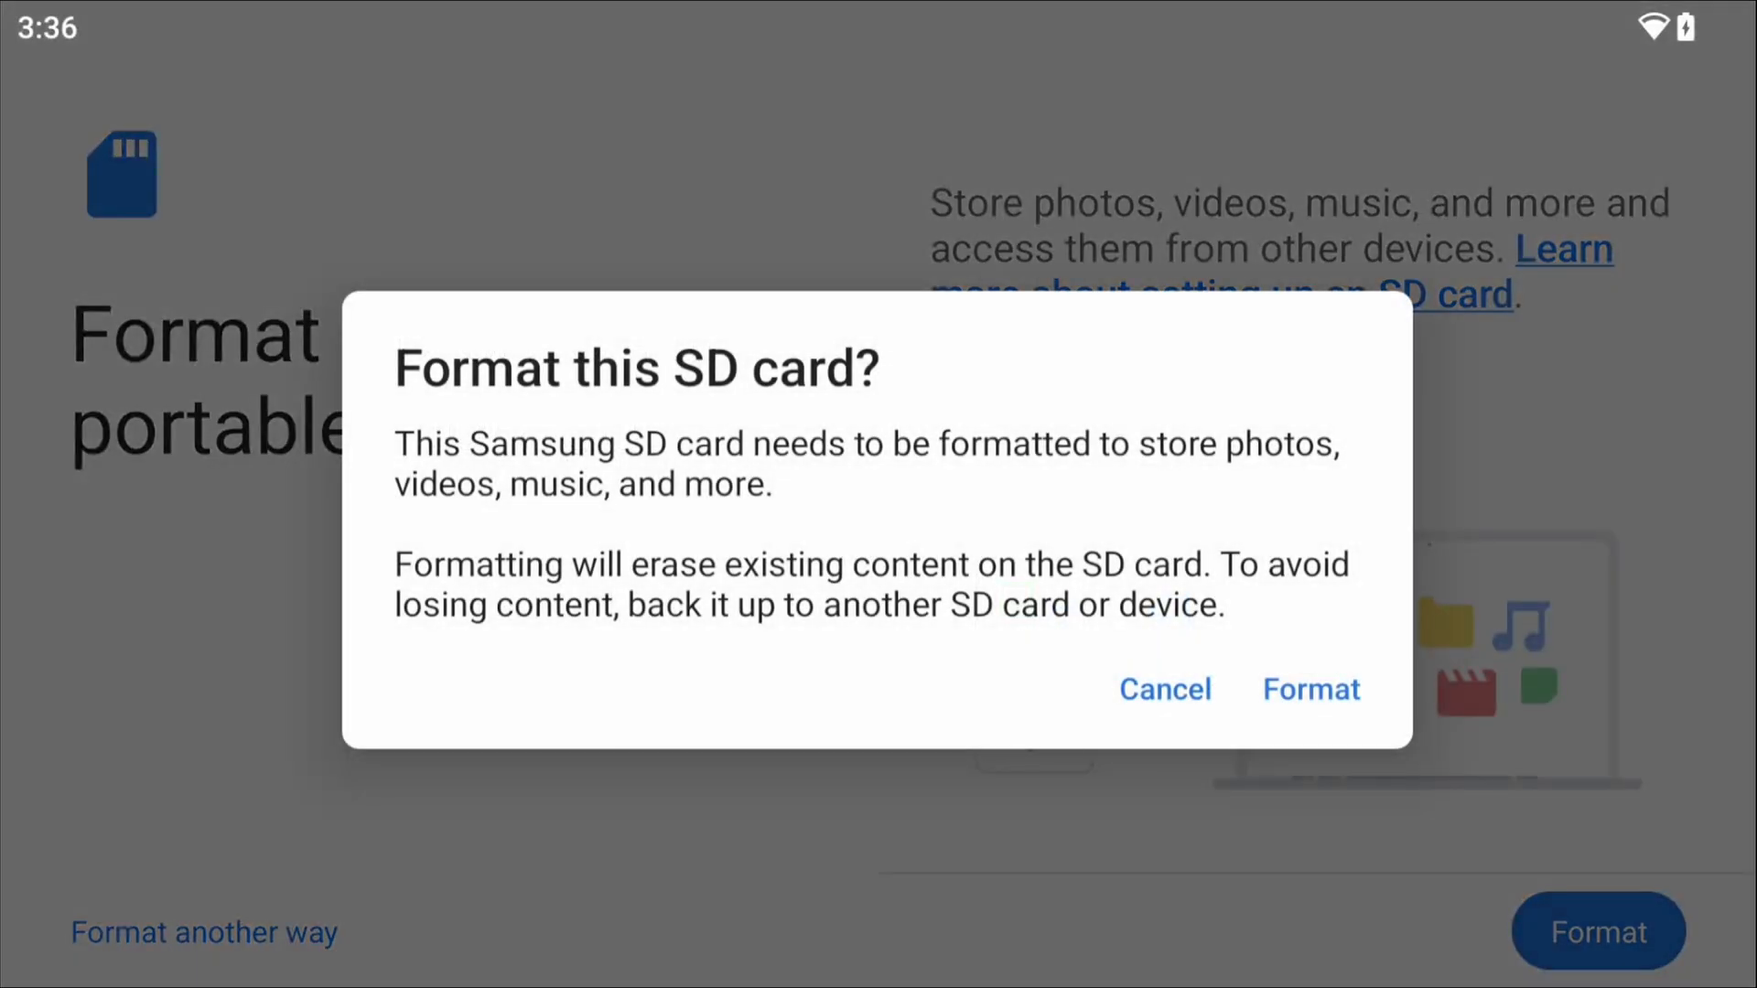
{"action": "left_click", "coordinate": [1310, 689]}
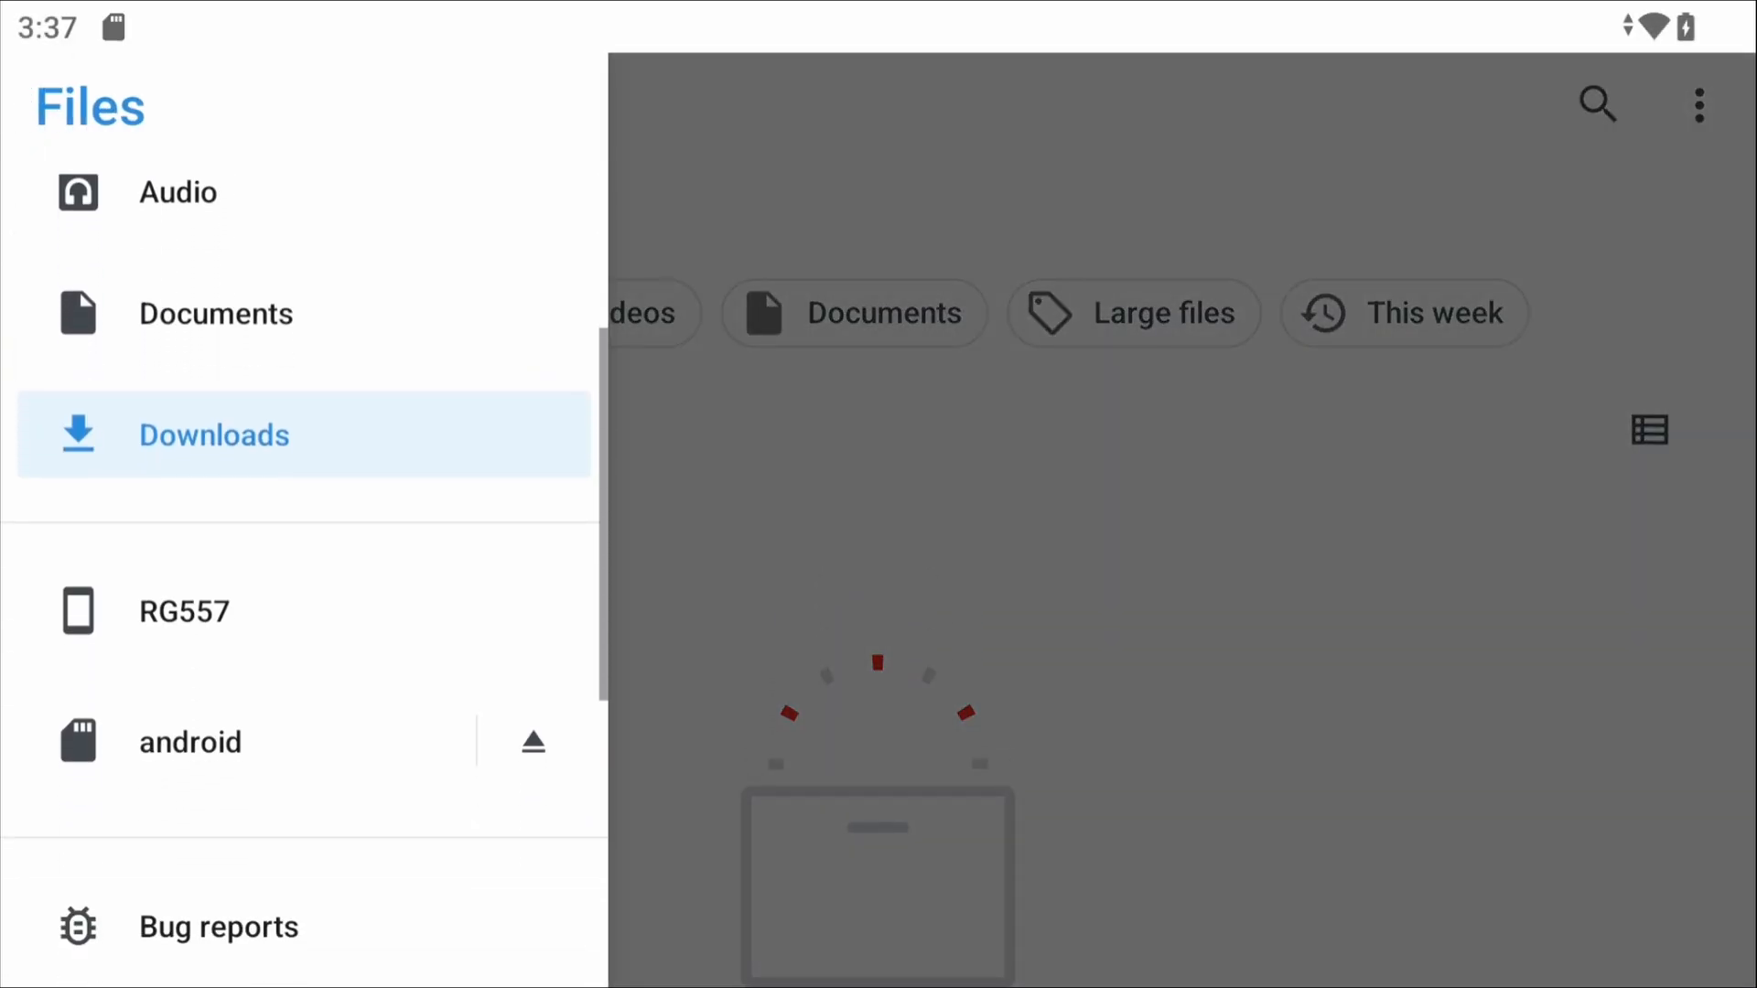
Create a ROMs folder on the android SD card with an n64 folder inside it
{"action": "left_click", "coordinate": [189, 742]}
{"action": "type", "text": "R"}
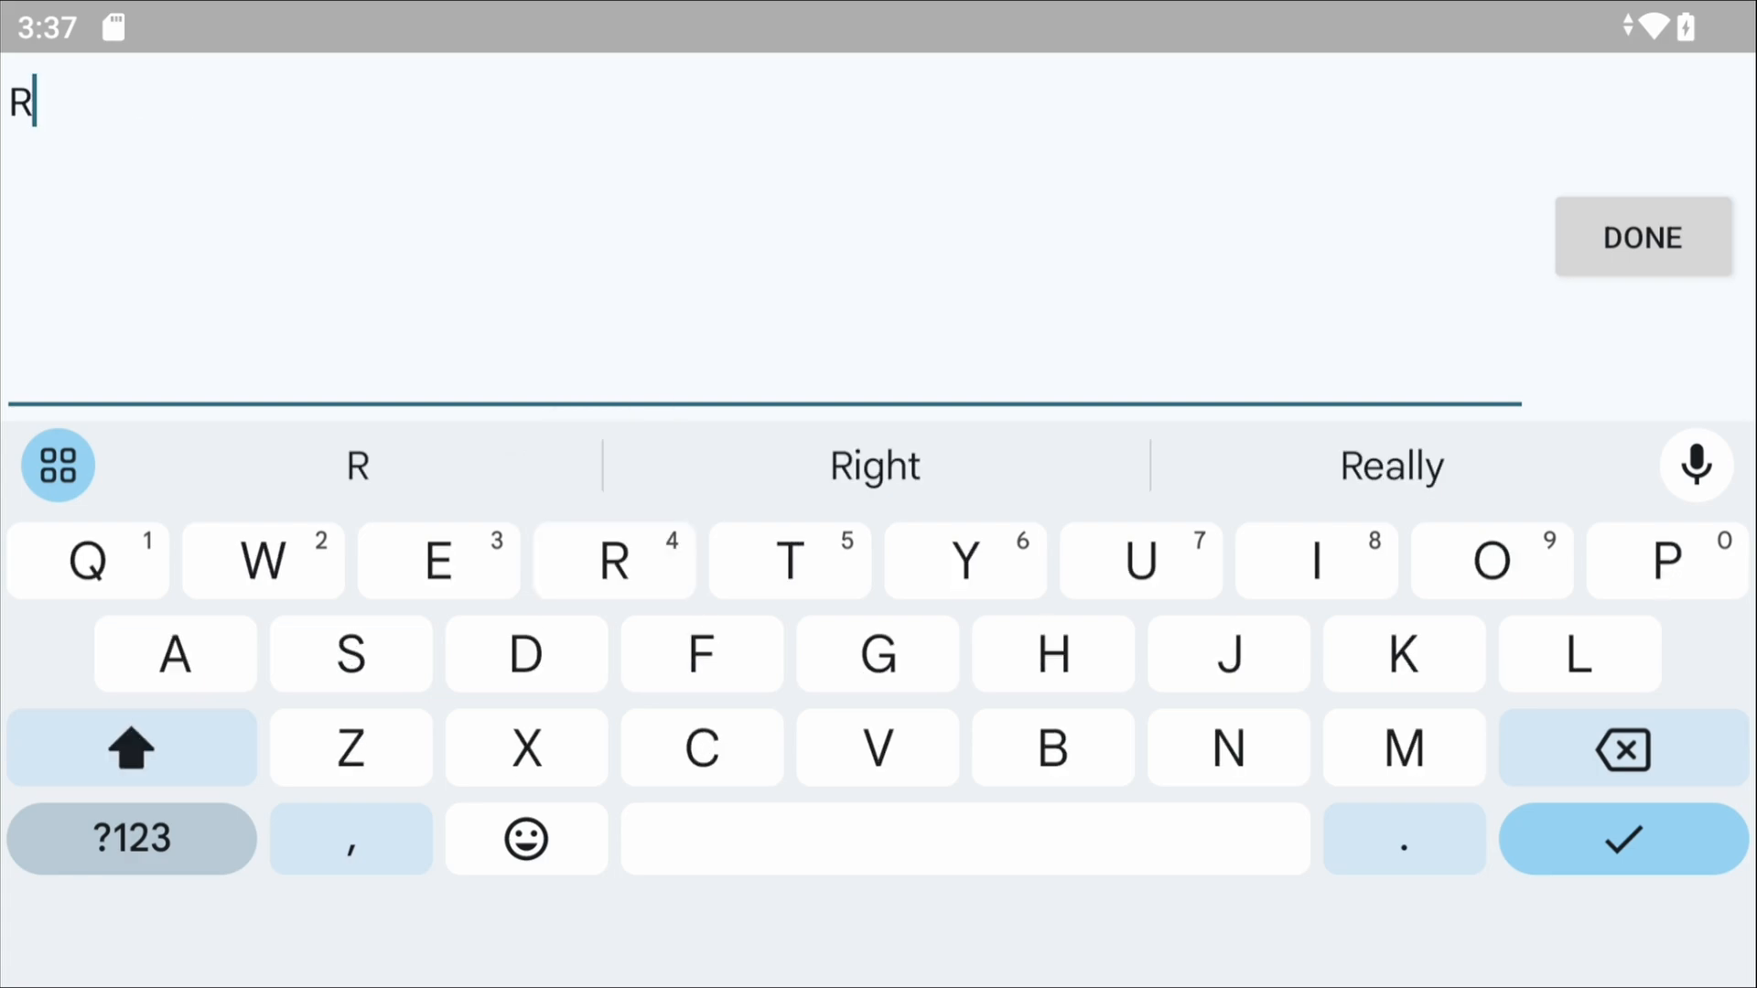
{"action": "left_click", "coordinate": [1641, 236]}
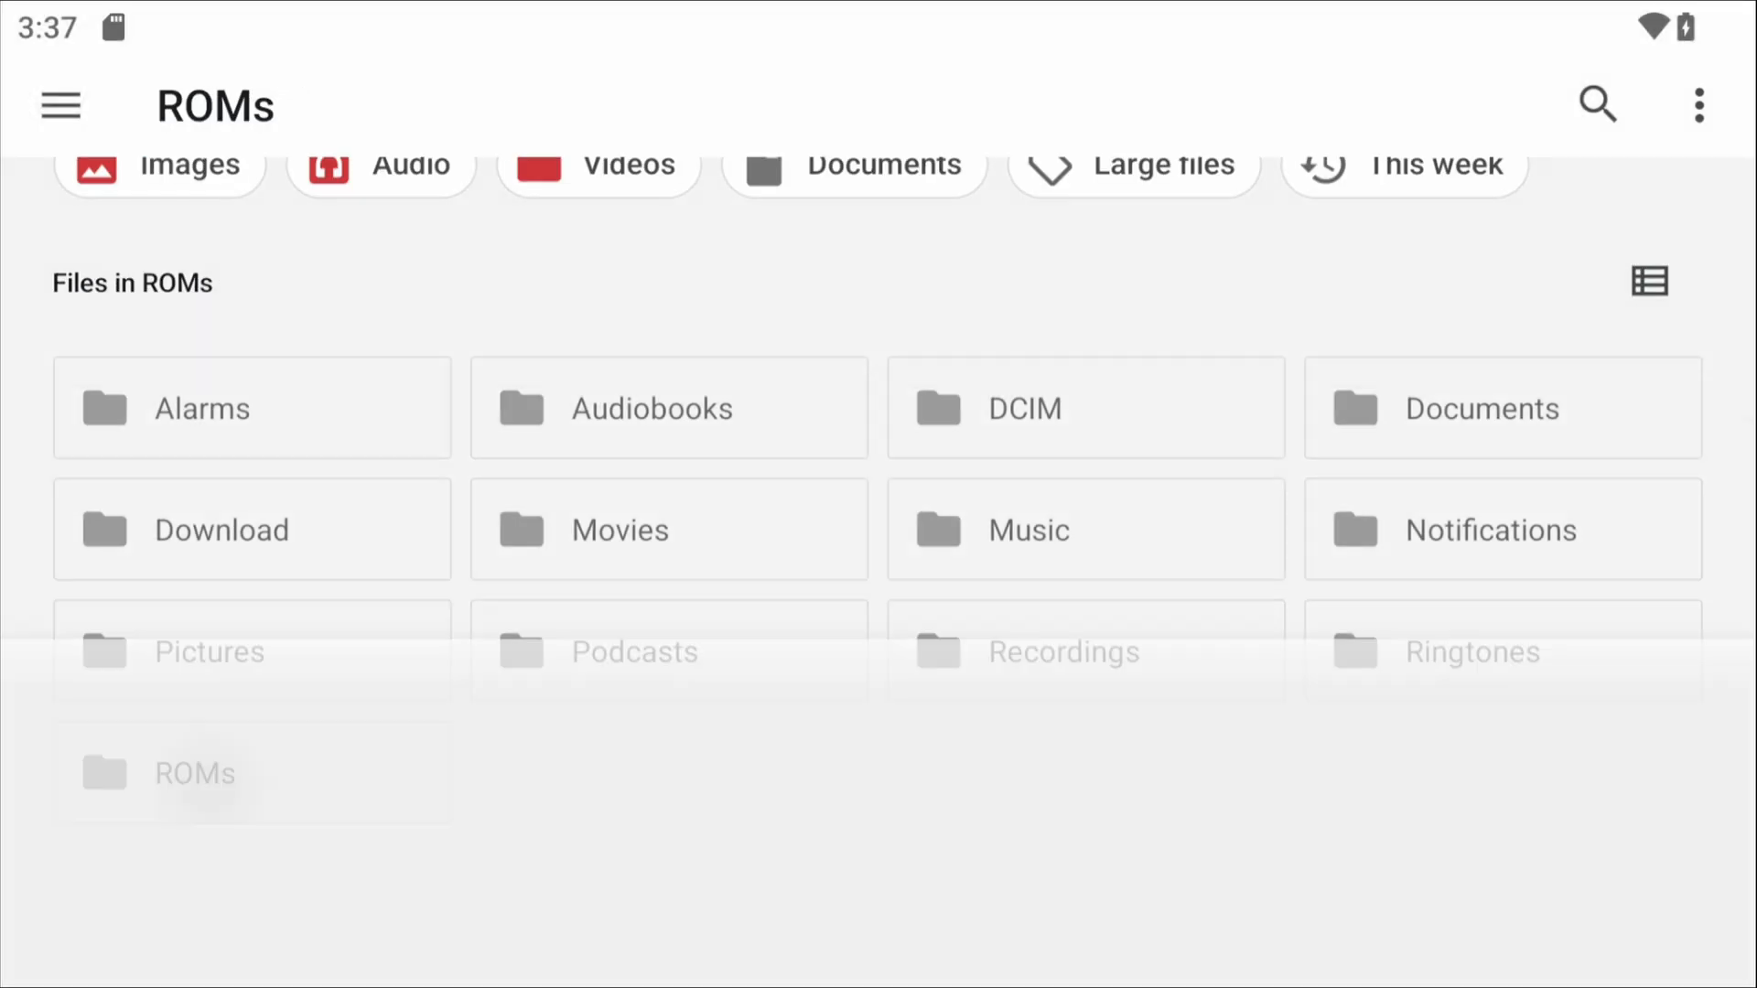
{"action": "left_click", "coordinate": [1698, 105]}
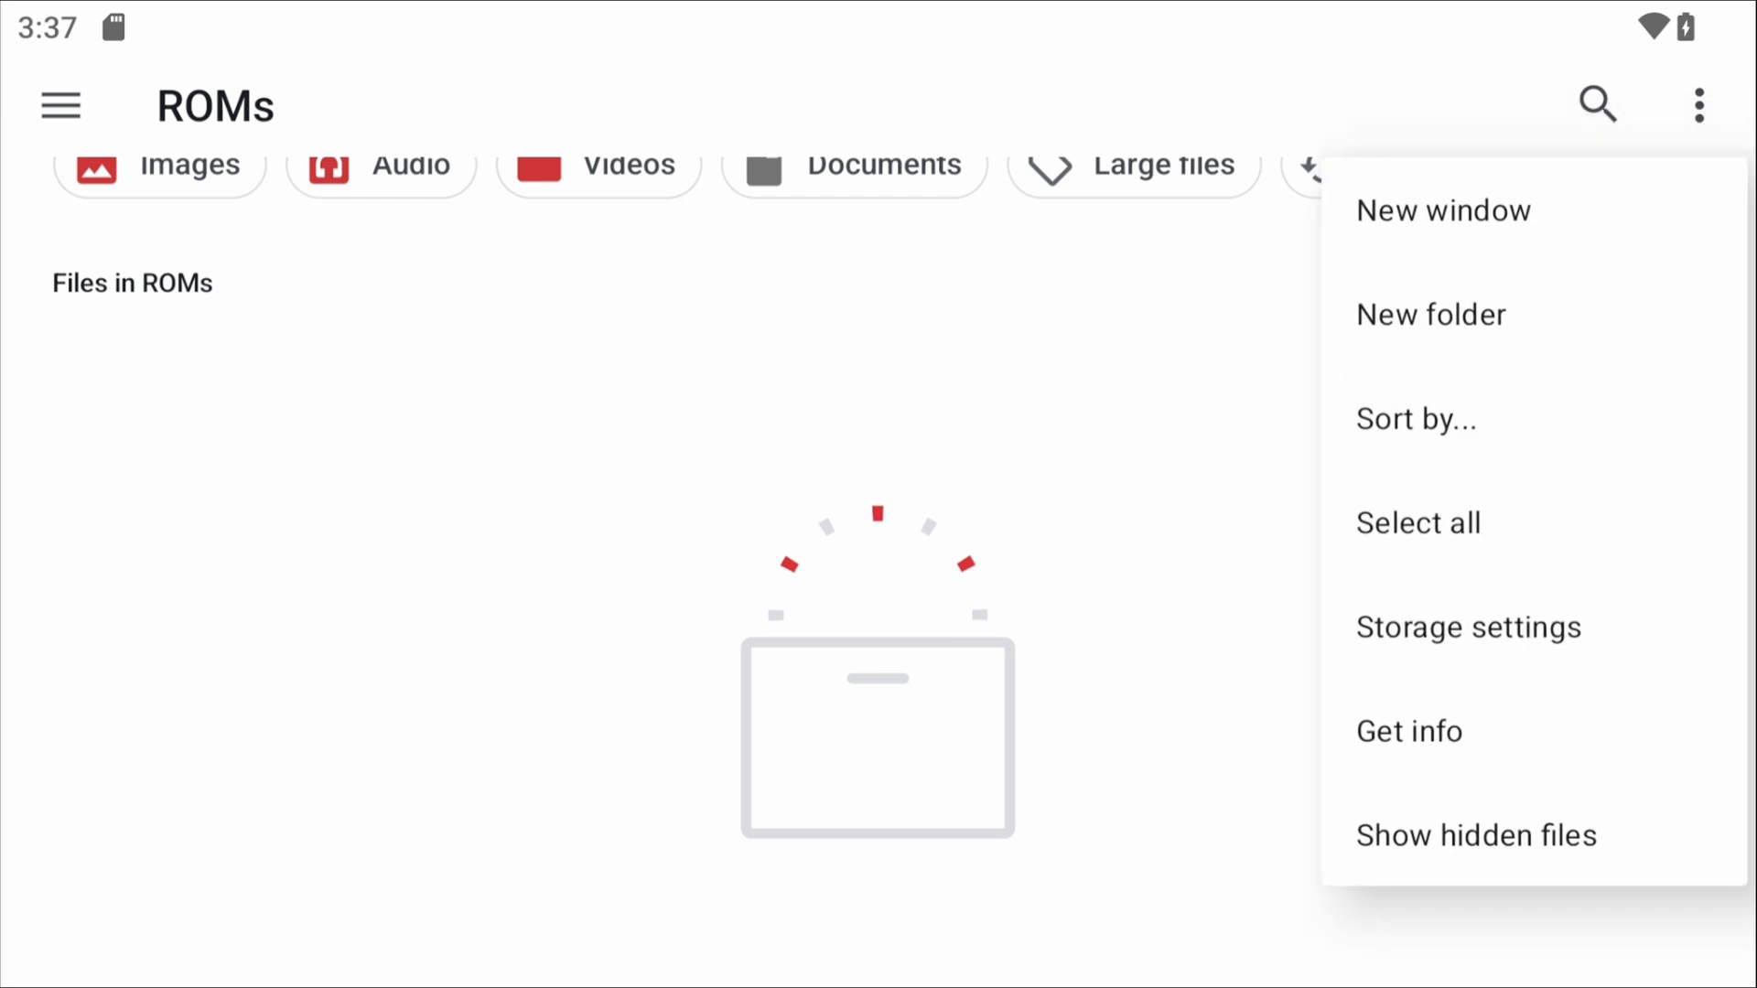
{"action": "left_click", "coordinate": [1429, 313]}
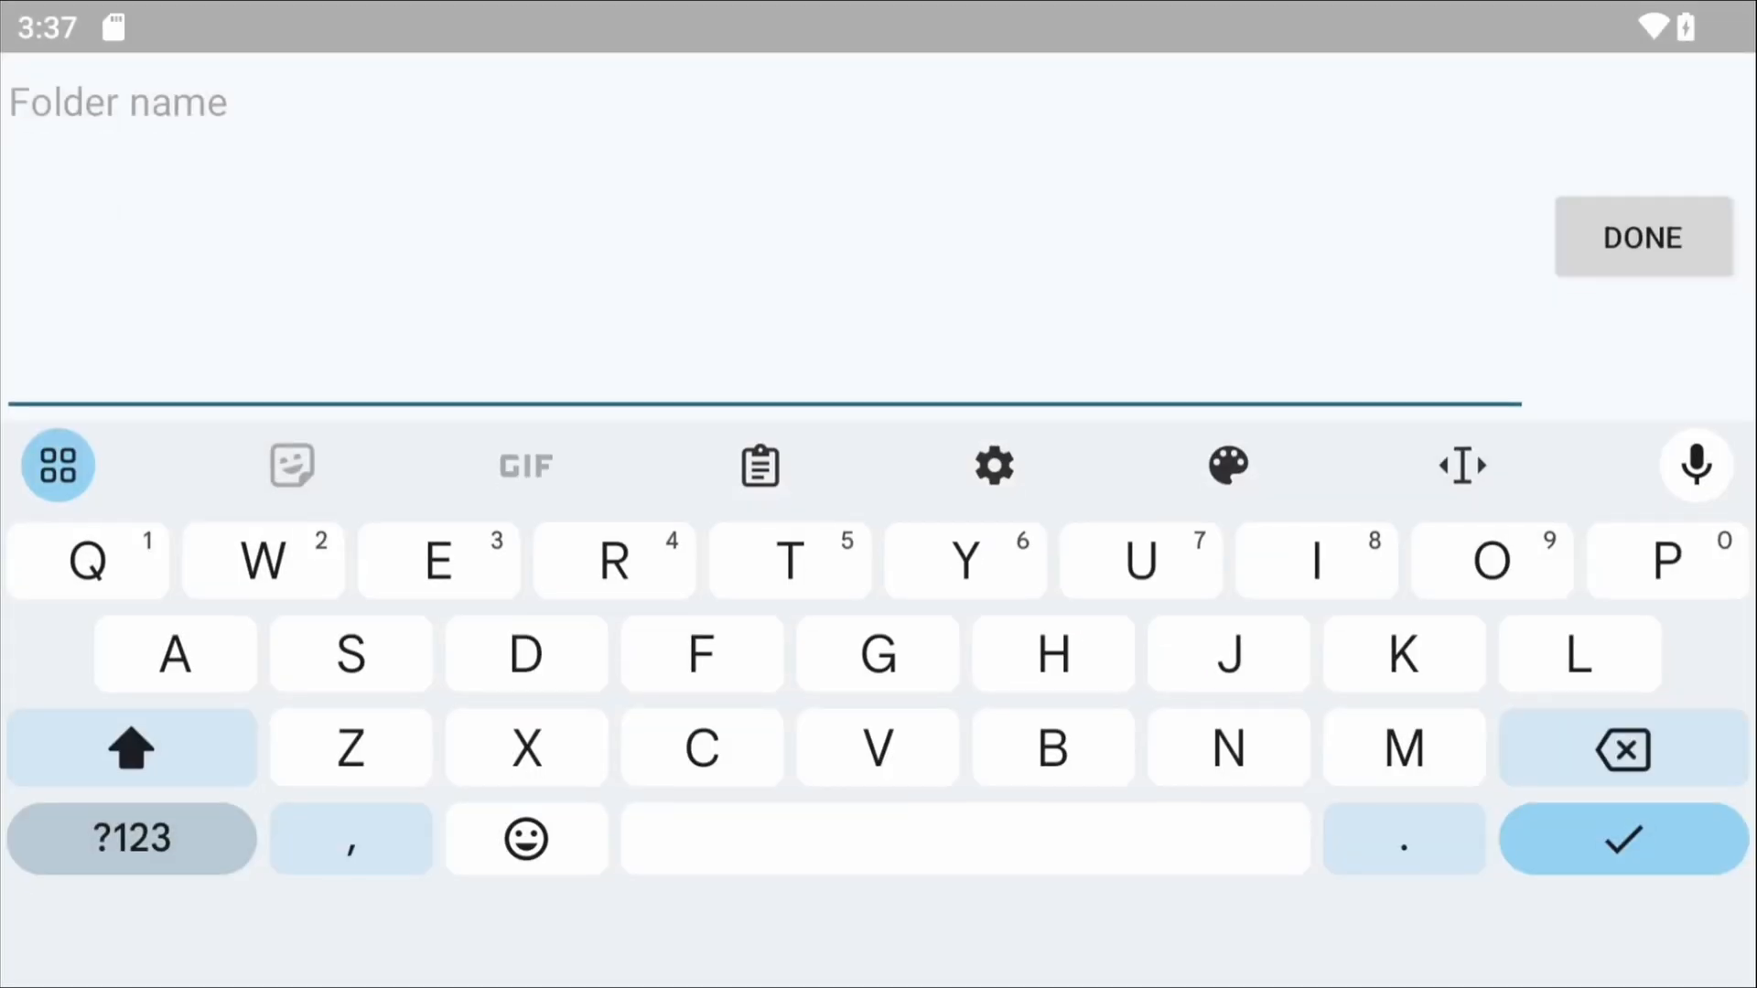
{"action": "left_click", "coordinate": [1641, 236]}
{"action": "type", "text": "n64"}
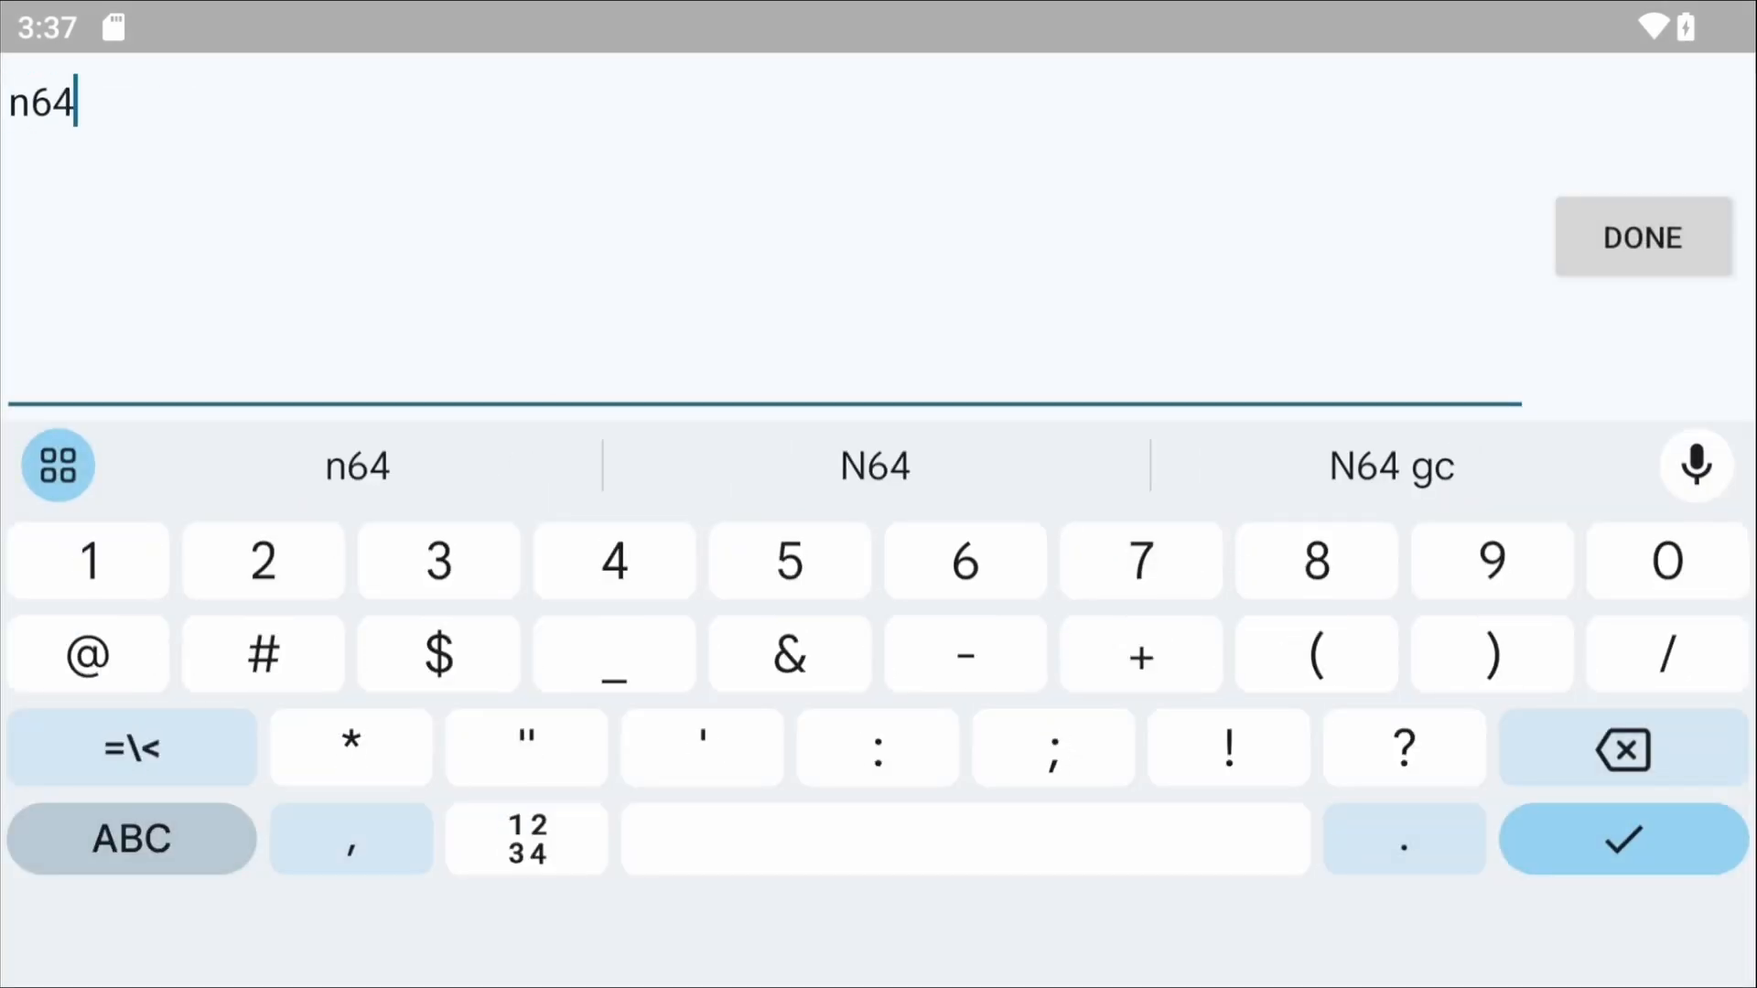
{"action": "left_click", "coordinate": [1641, 236]}
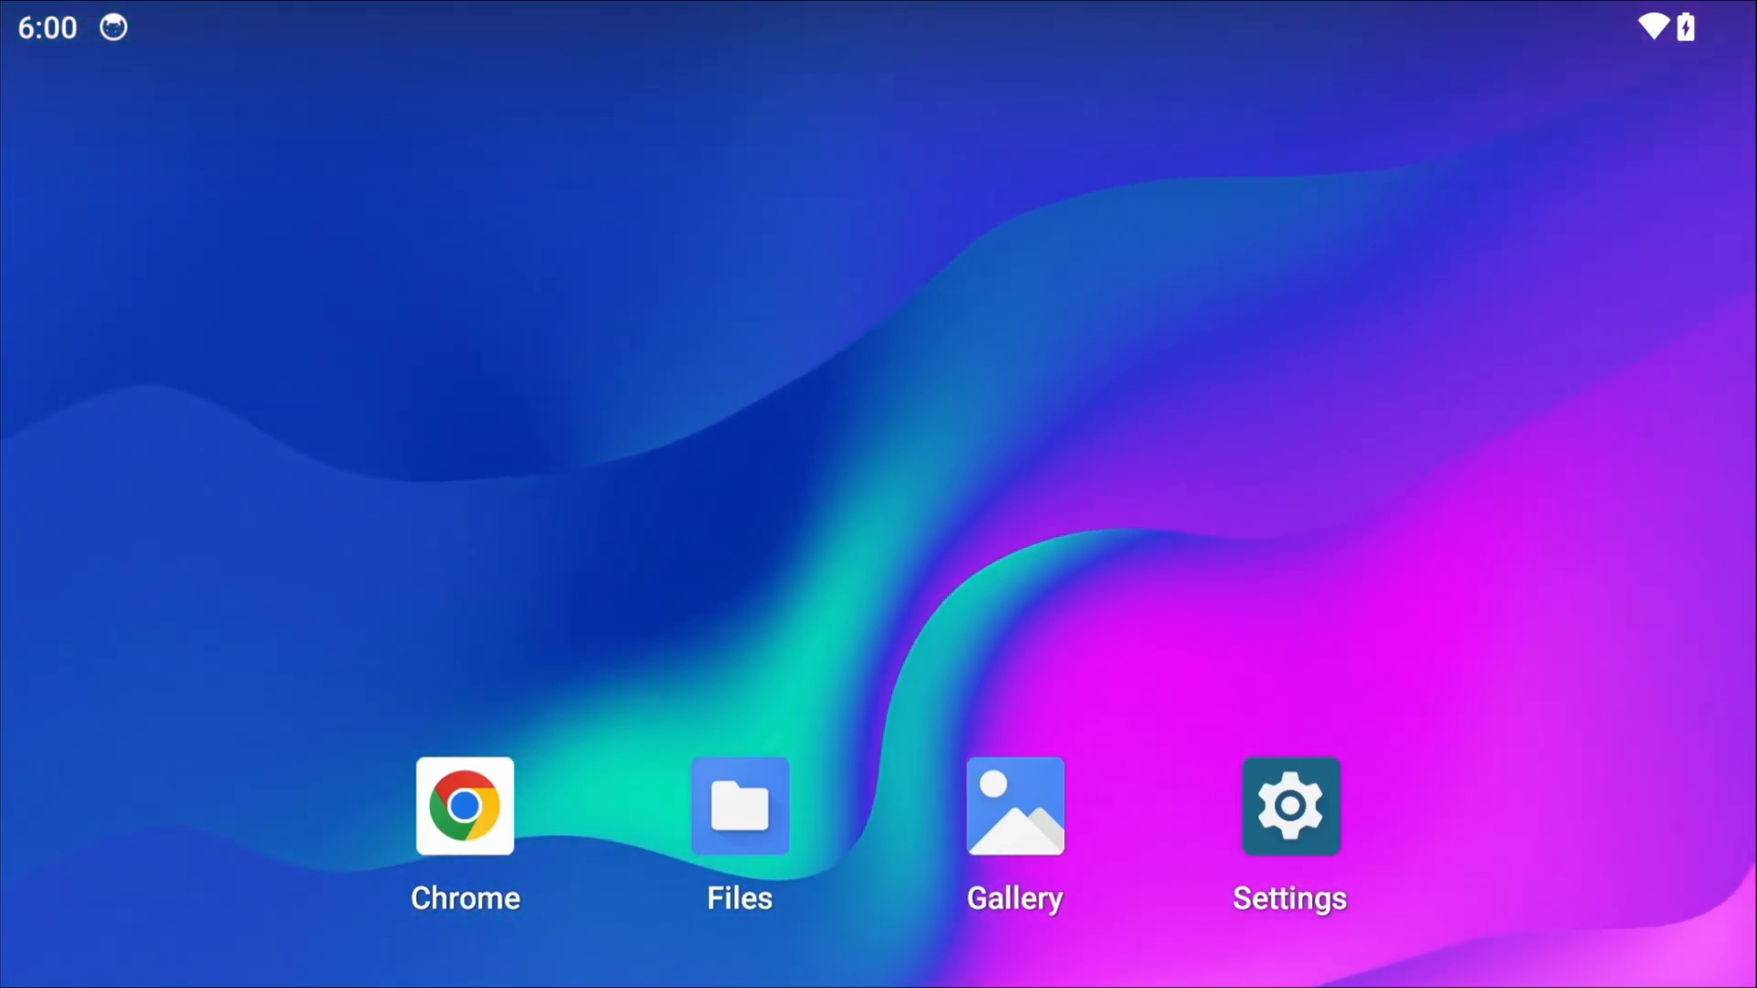
Accept the launcher's startup configuration and allow RetroArch file access, returning to NES
{"action": "scroll", "scroll_direction": "down", "scroll_amount": 3}
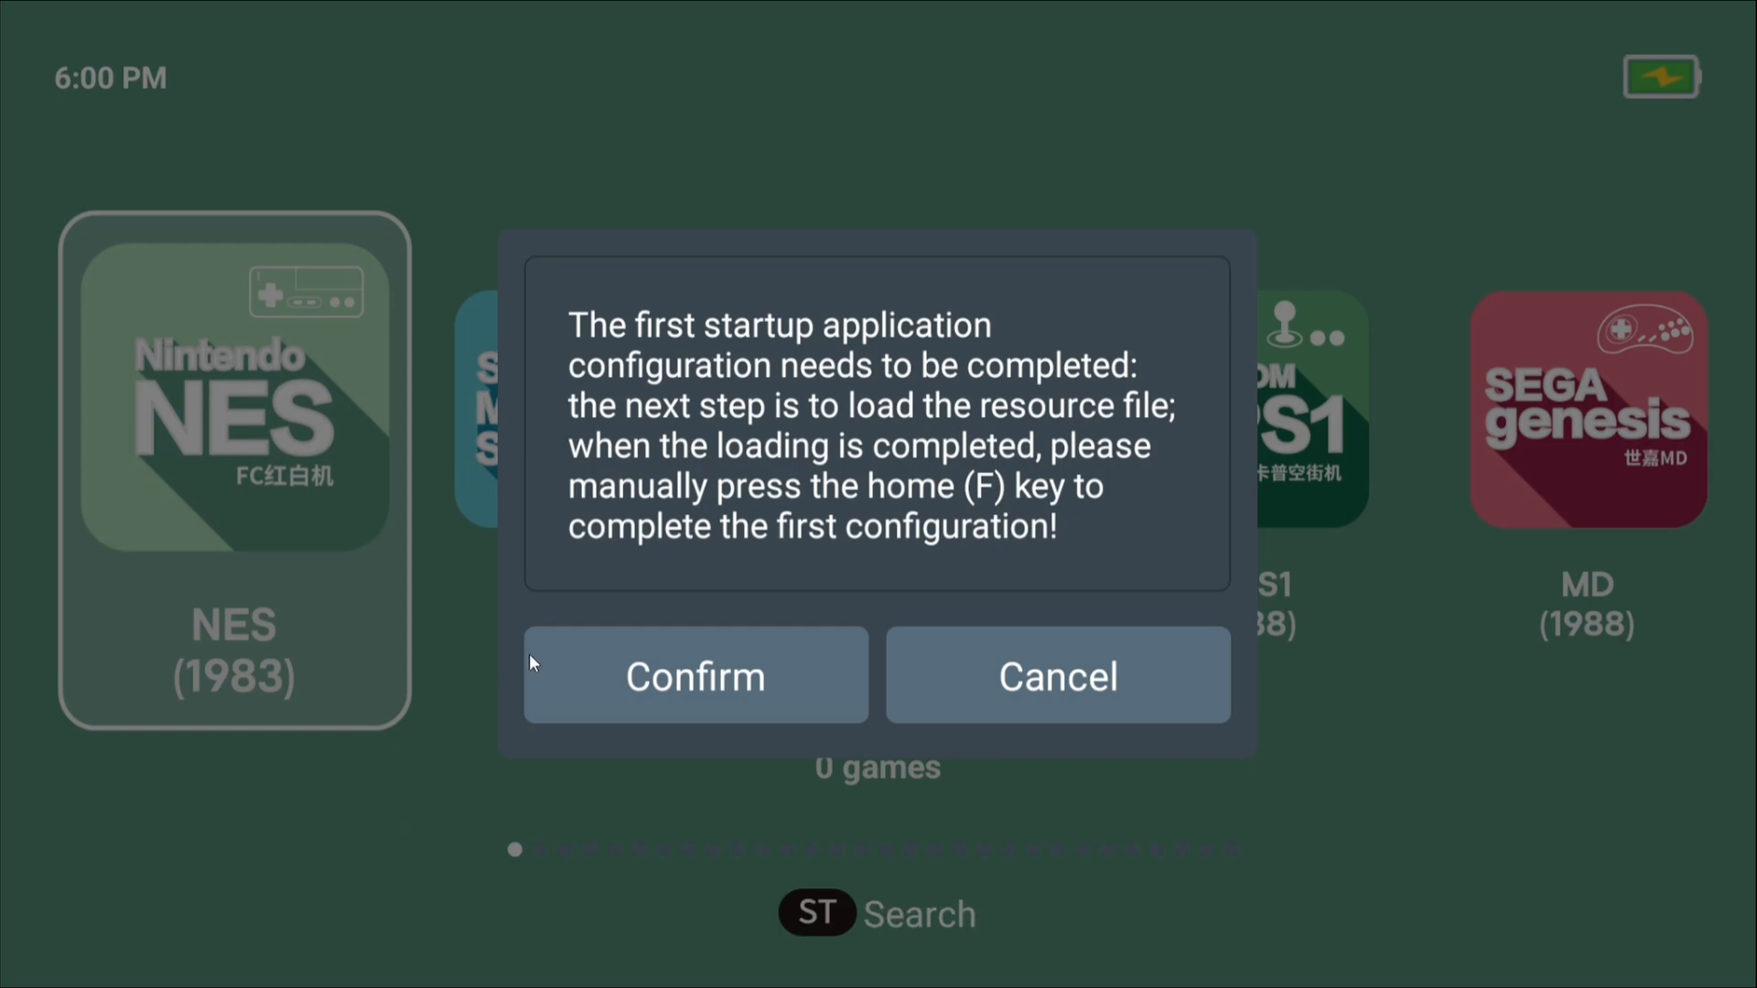
{"action": "left_click", "coordinate": [693, 674]}
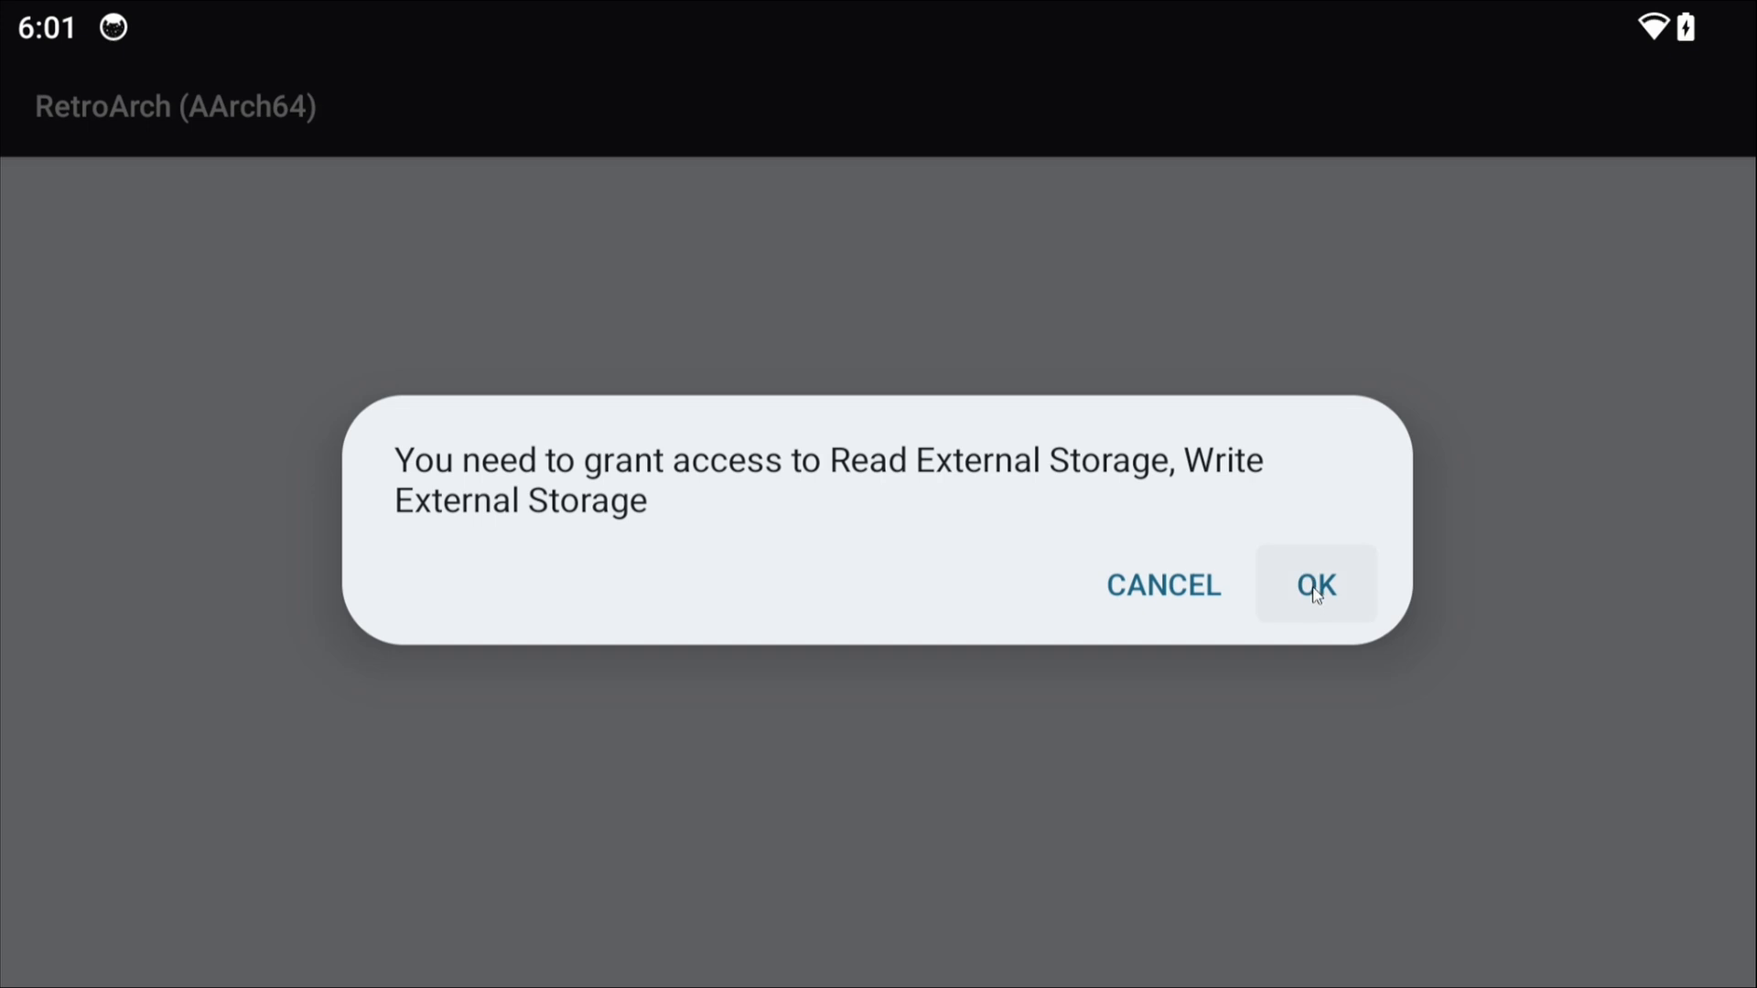
{"action": "left_click", "coordinate": [1316, 584]}
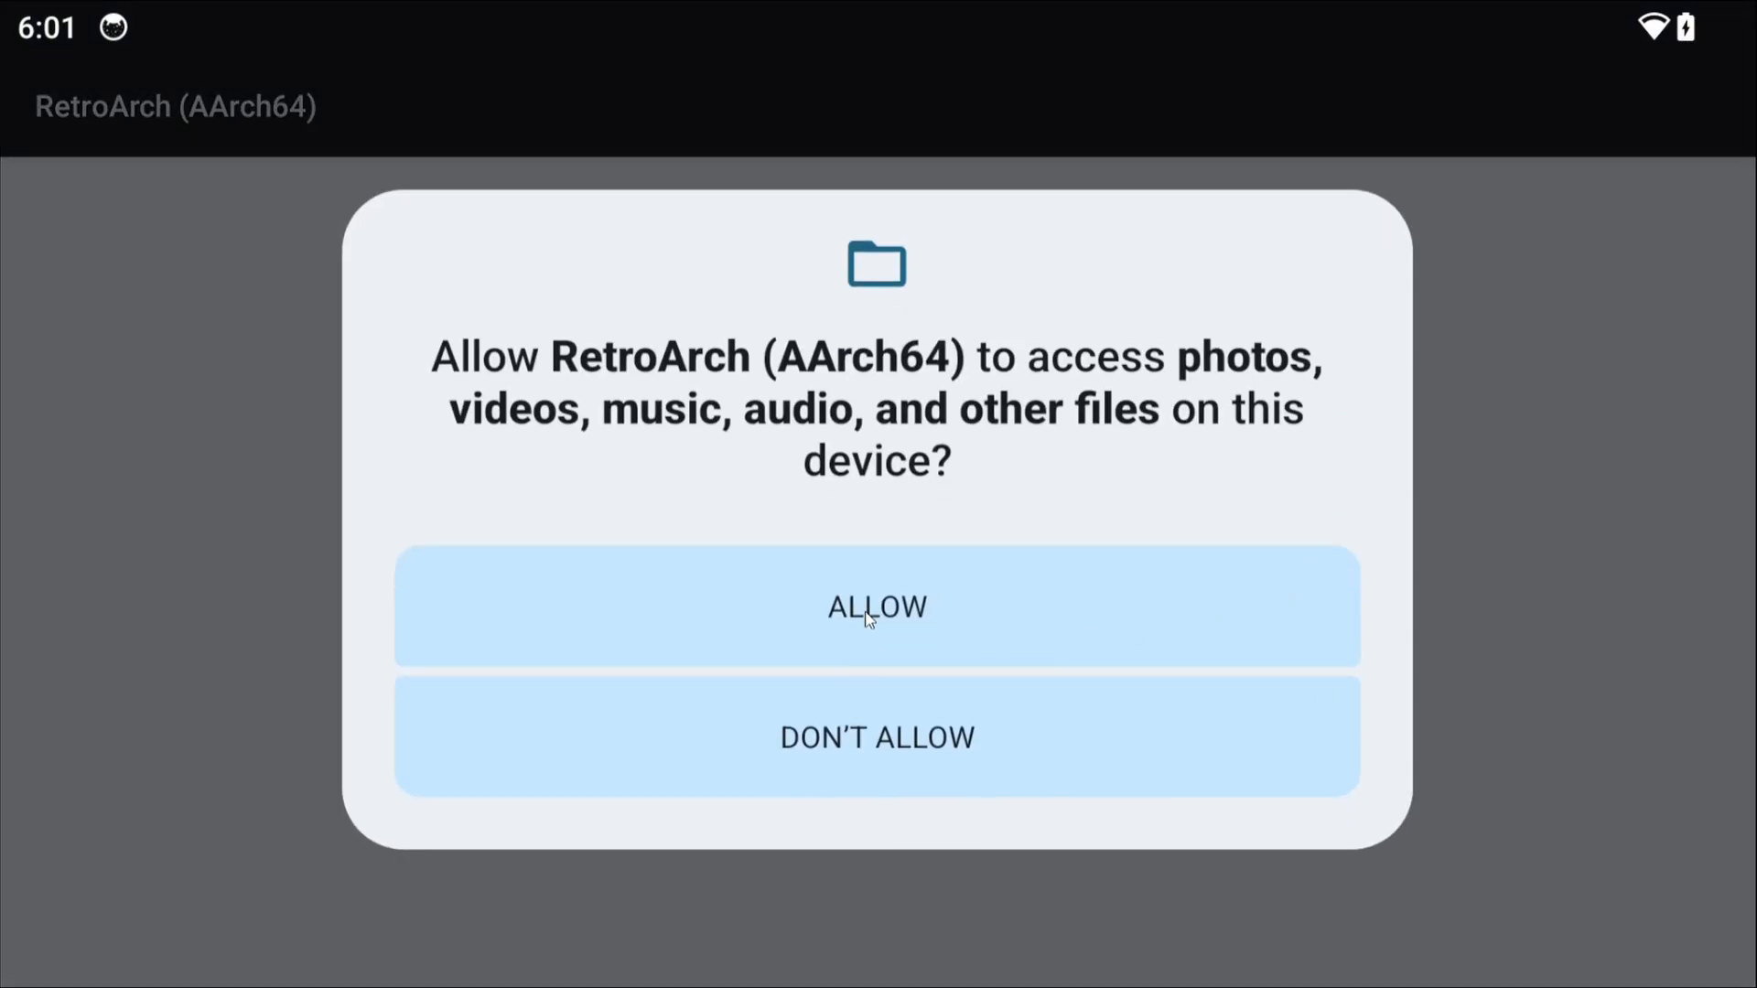
{"action": "left_click", "coordinate": [877, 606]}
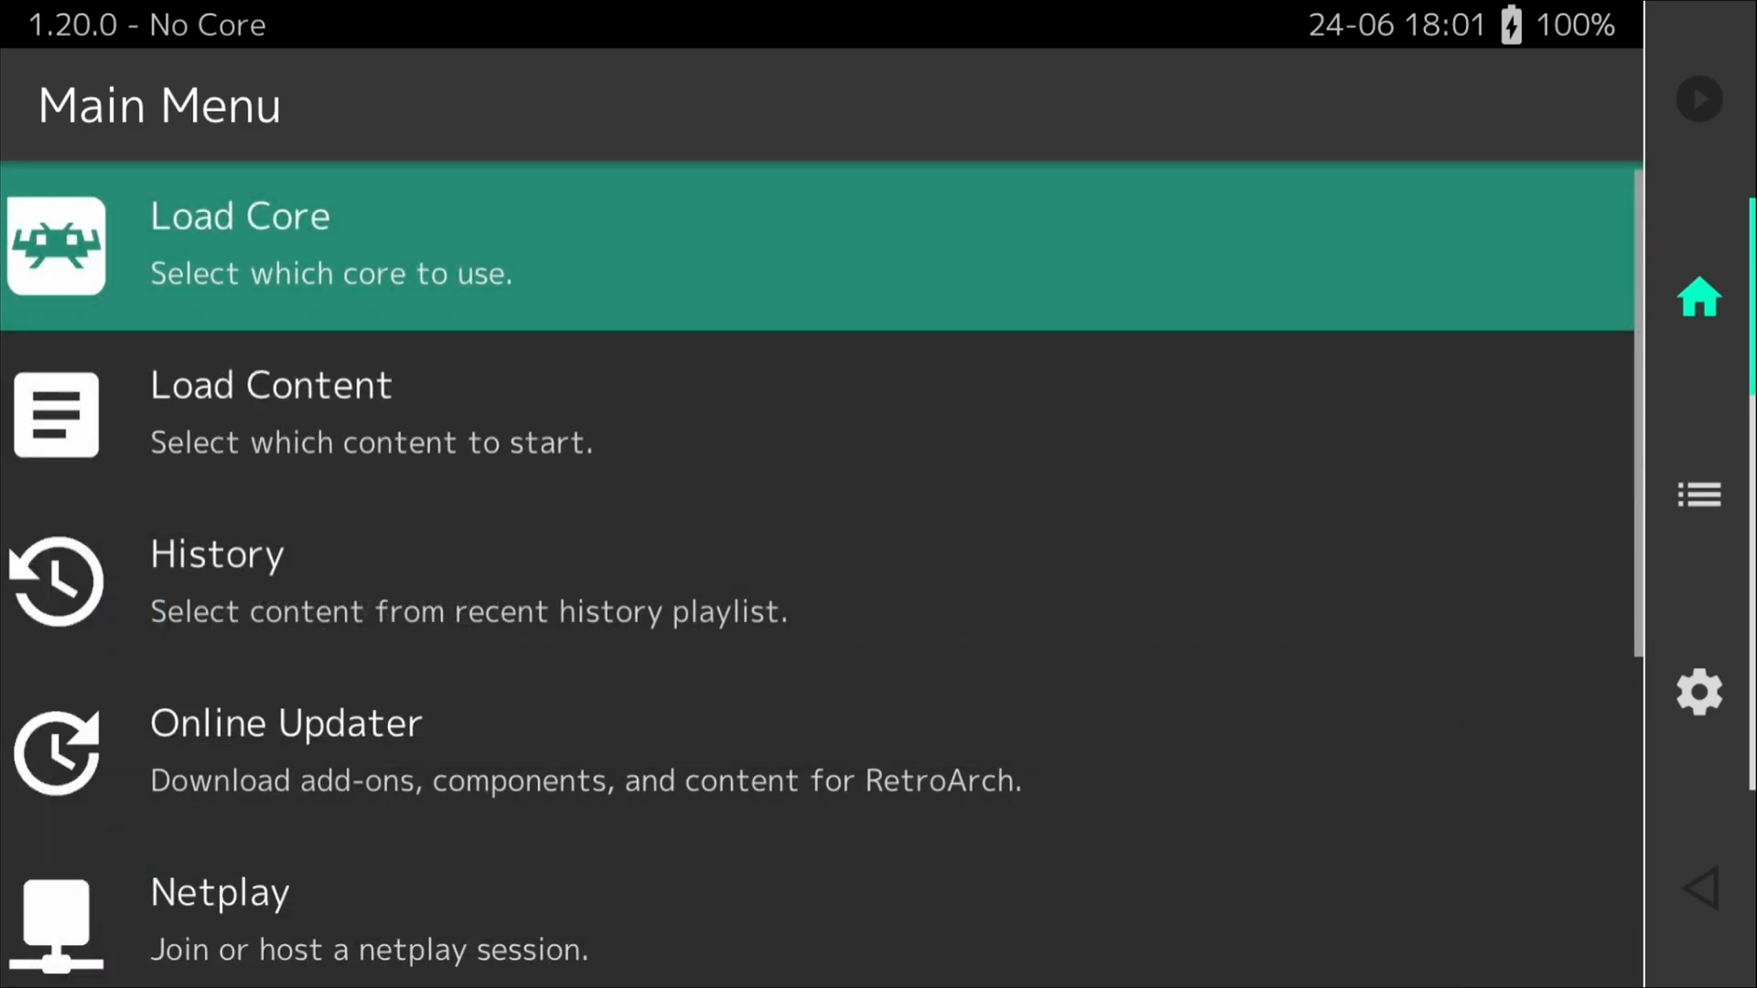
{"action": "scroll", "scroll_direction": "down", "scroll_amount": 3}
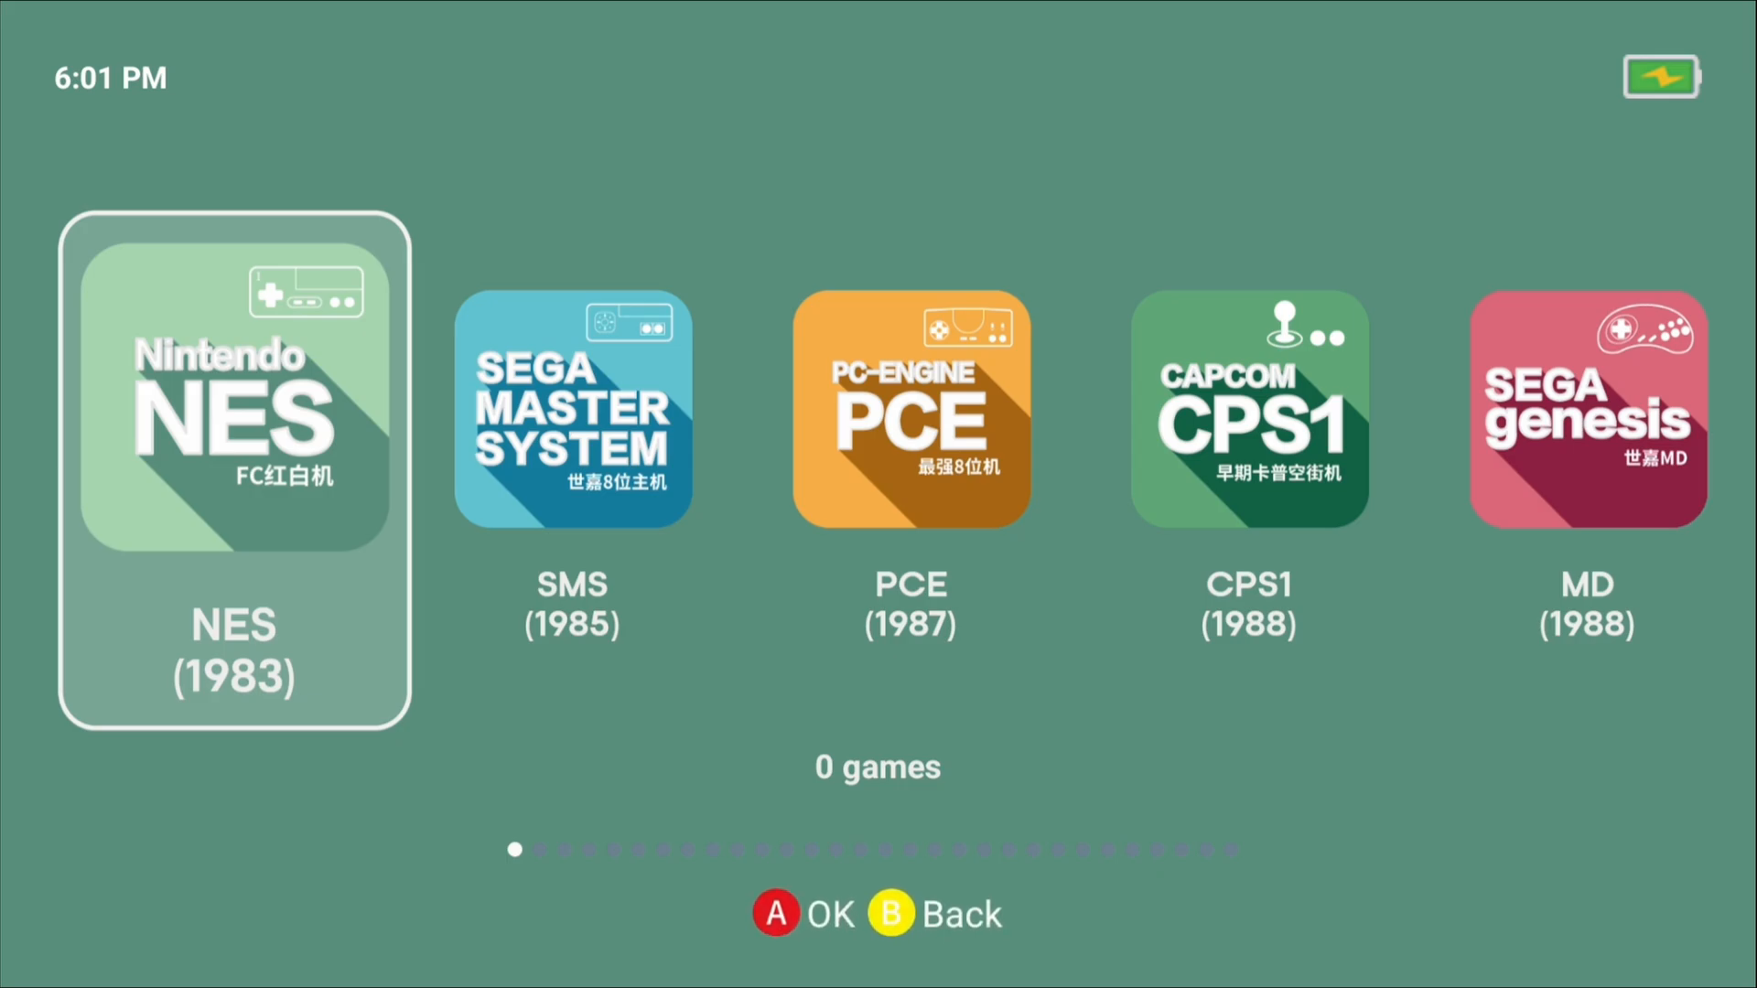
Hide unused systems such as CPS1, CPS2, CPS3 and MAME, and choose Theme 3
{"action": "scroll", "scroll_direction": "right", "scroll_amount": 3}
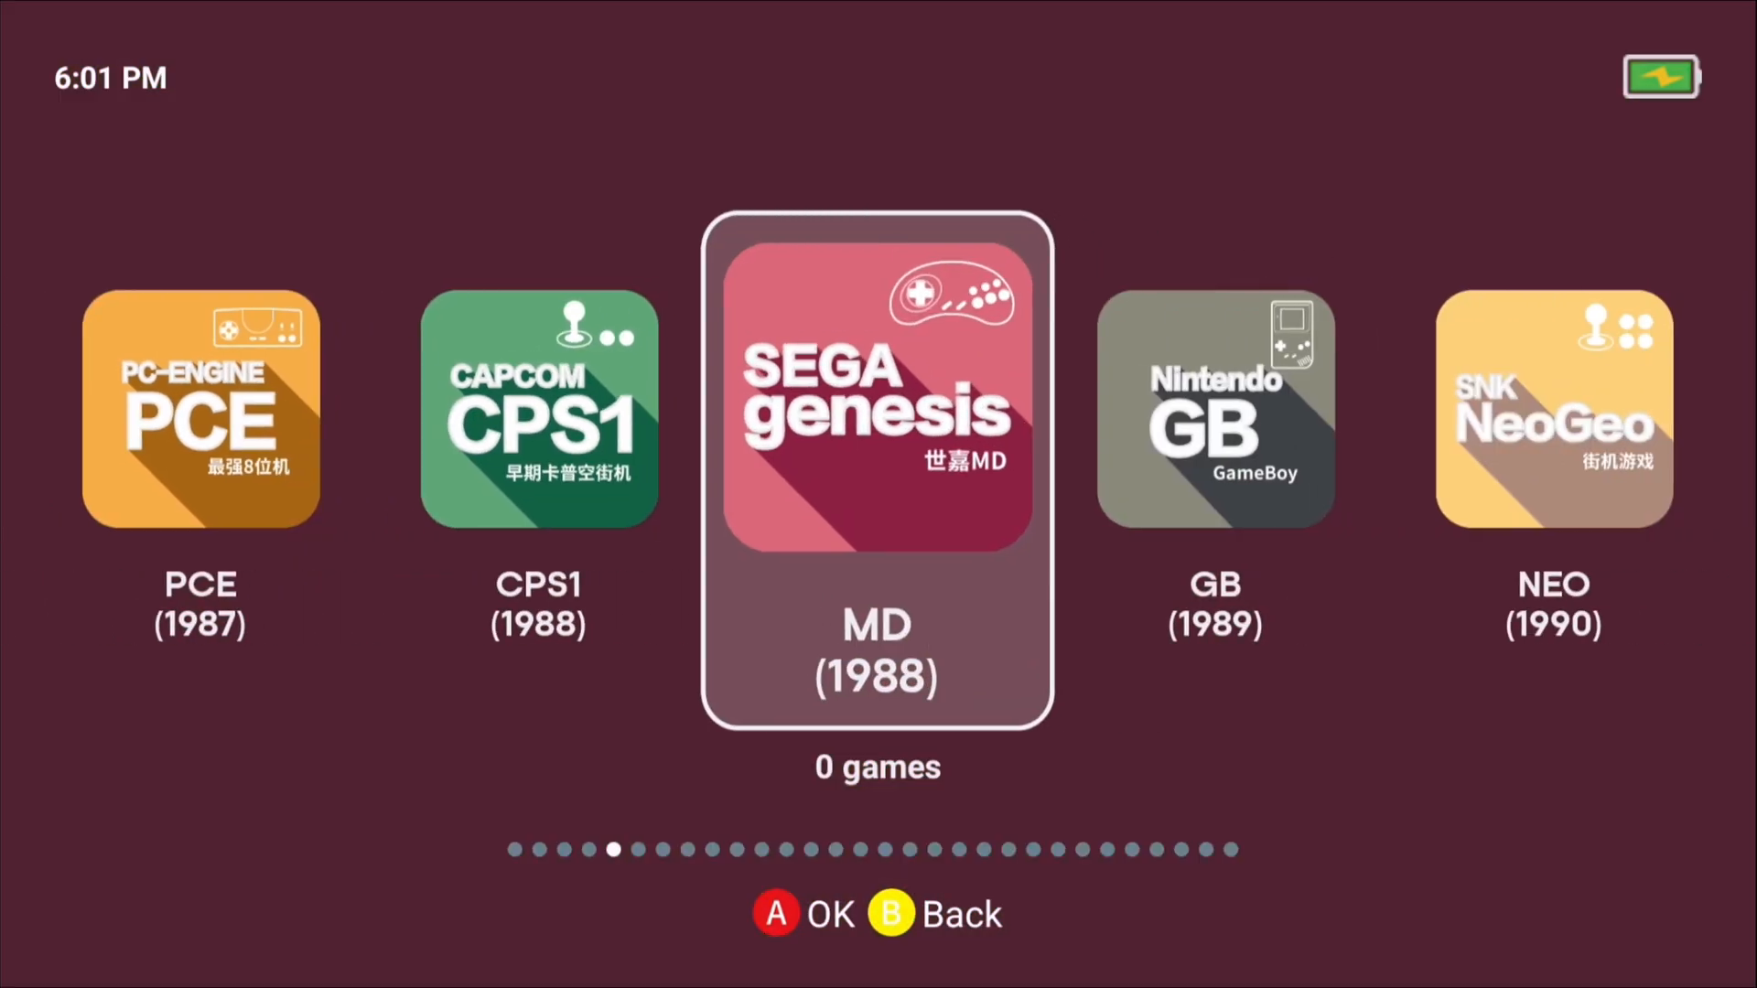
{"action": "scroll", "scroll_direction": "right", "scroll_amount": 3}
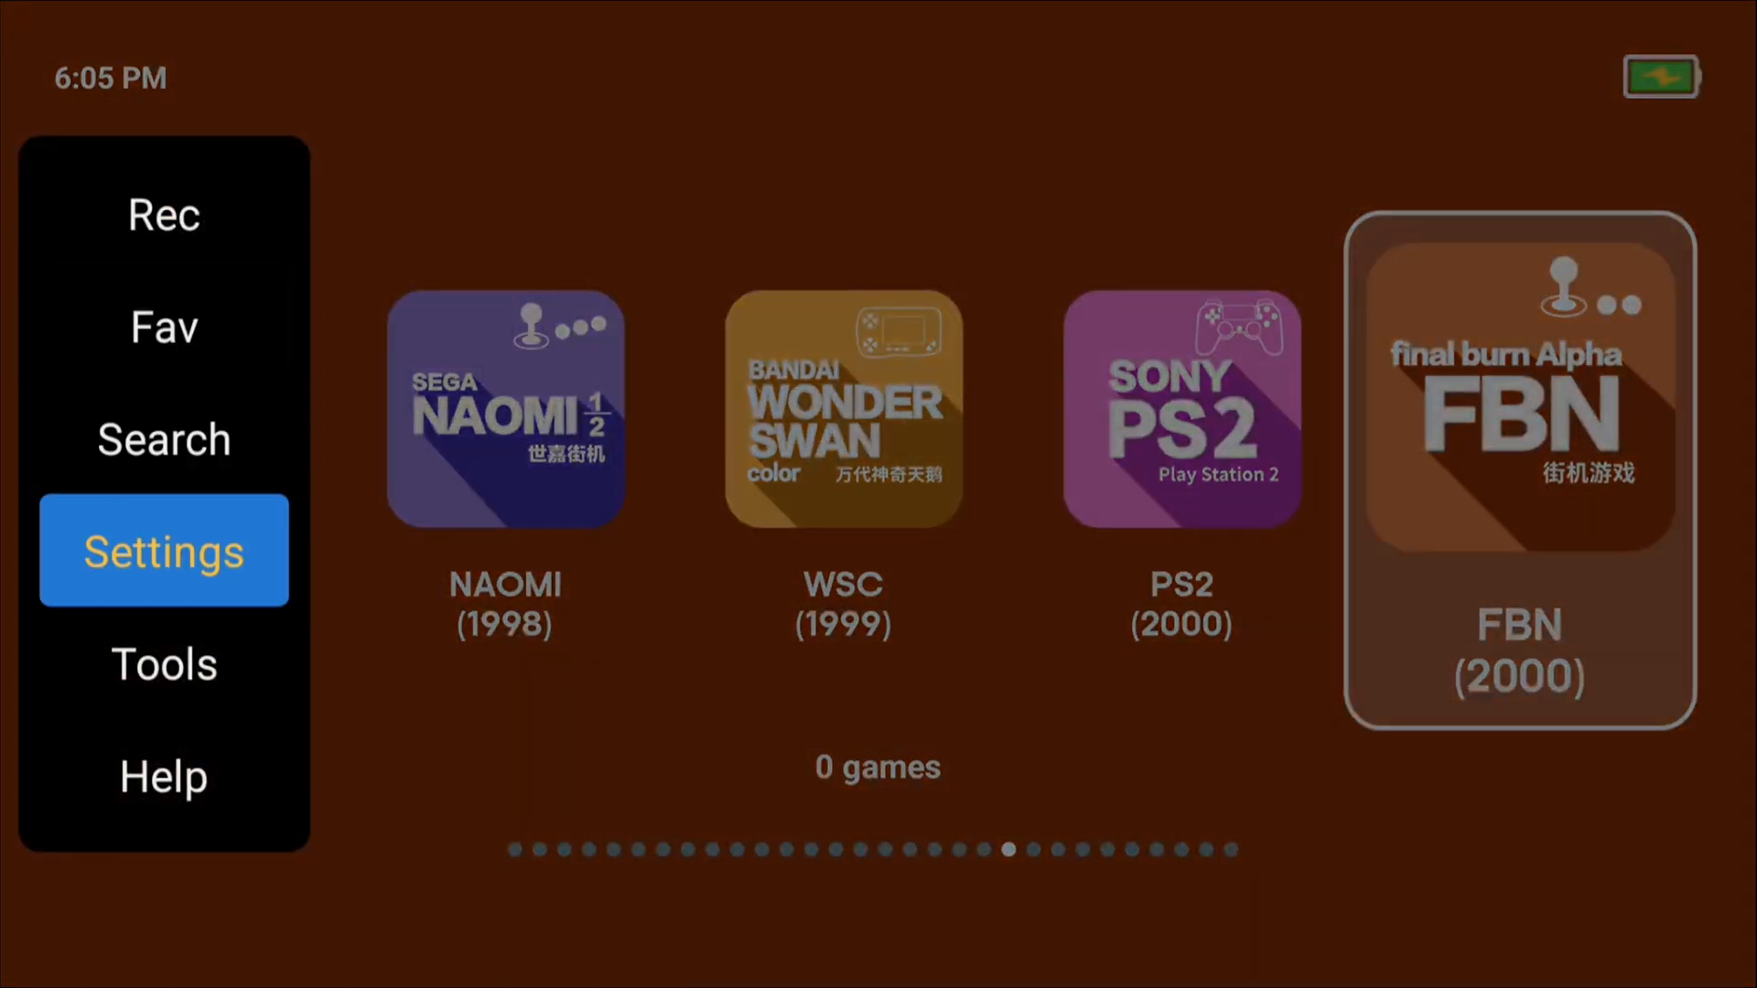
{"action": "left_click", "coordinate": [163, 550]}
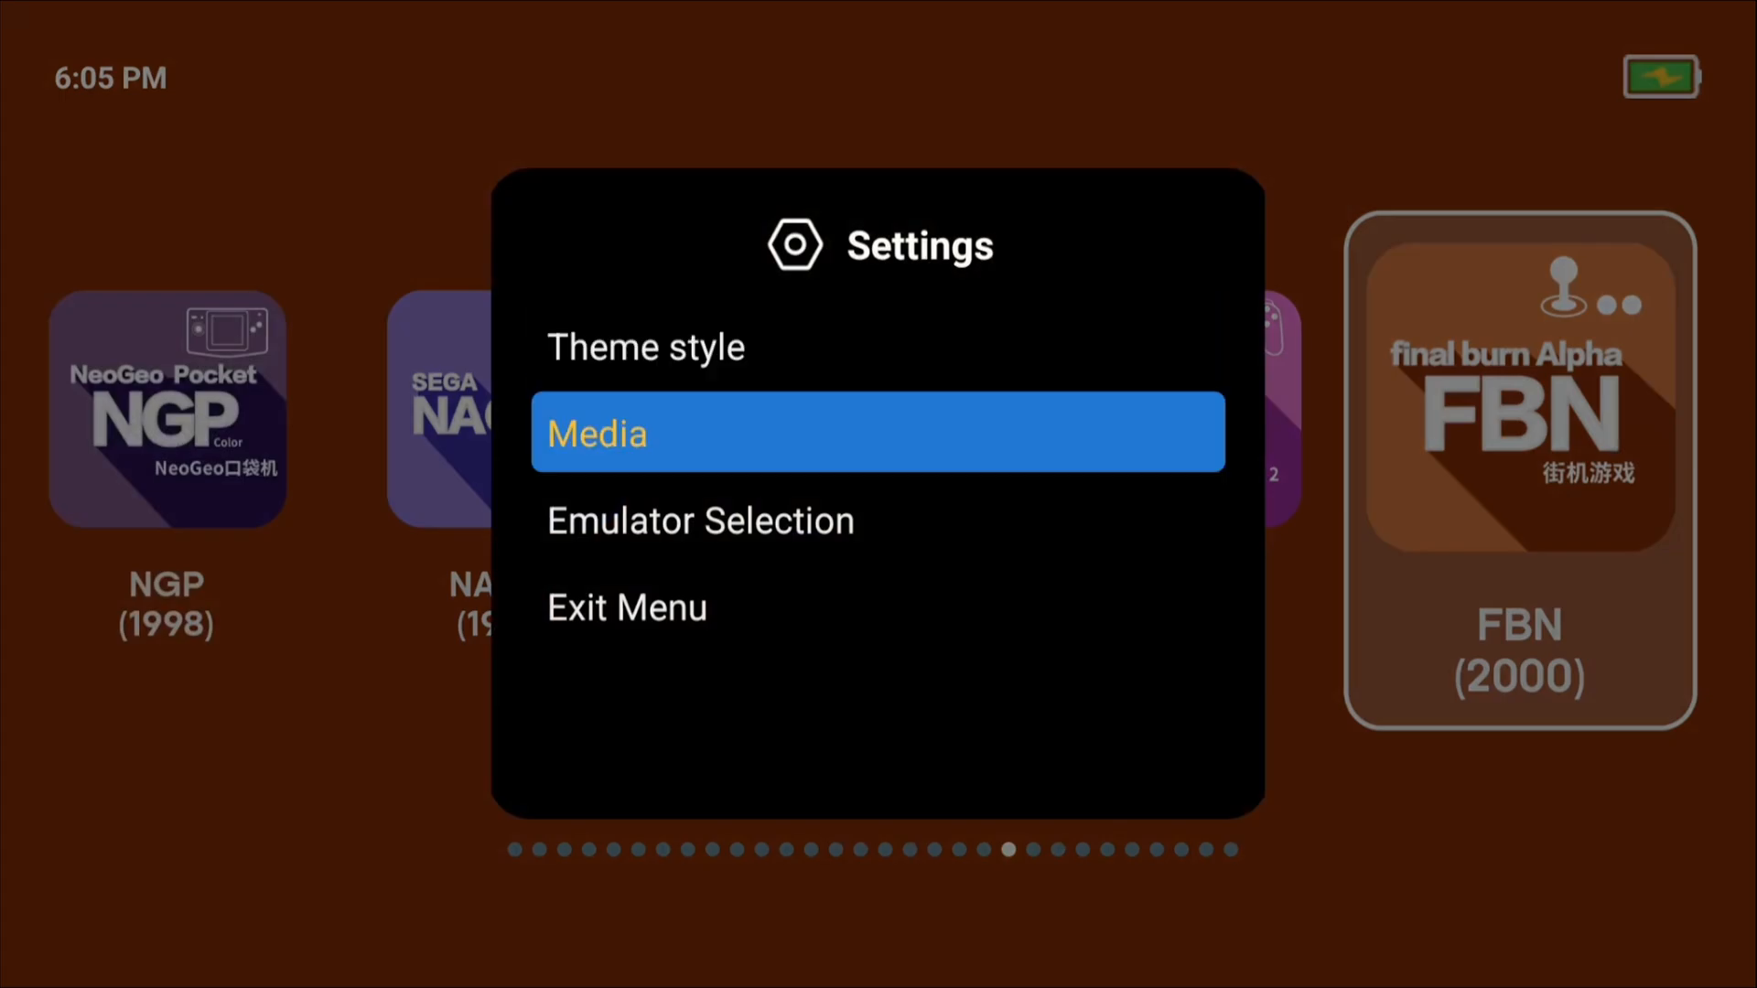
{"action": "left_click", "coordinate": [699, 520]}
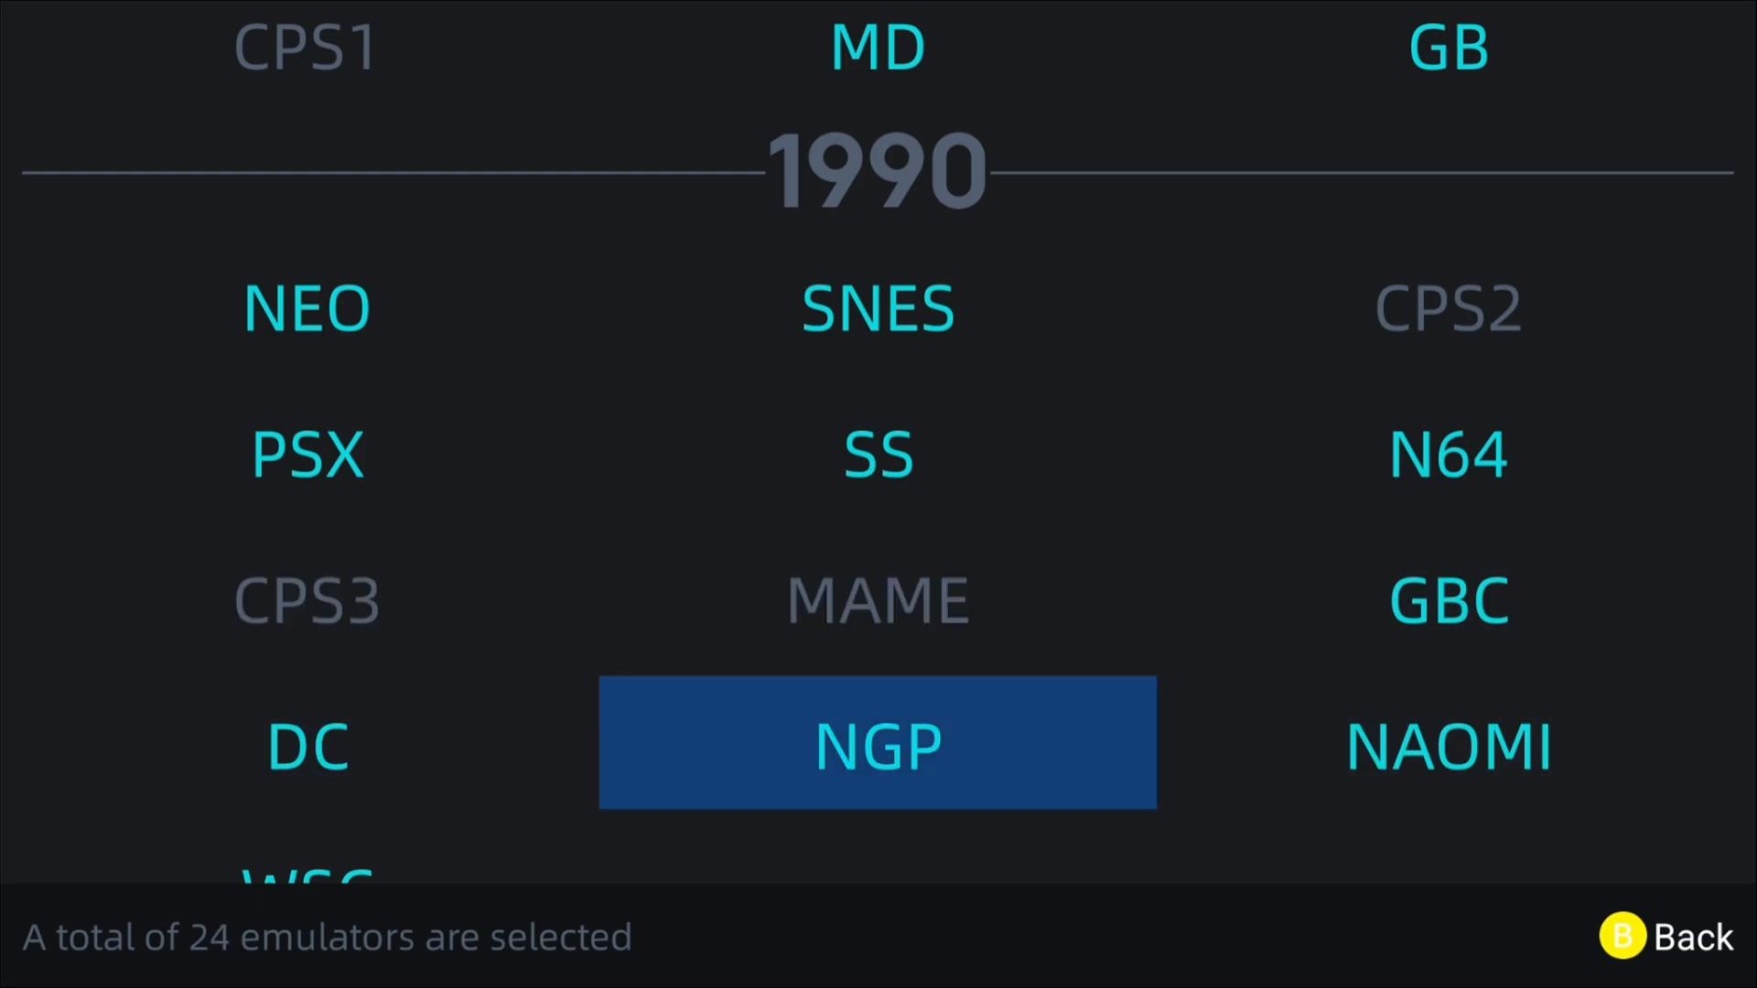
{"action": "scroll", "scroll_direction": "down", "scroll_amount": 3}
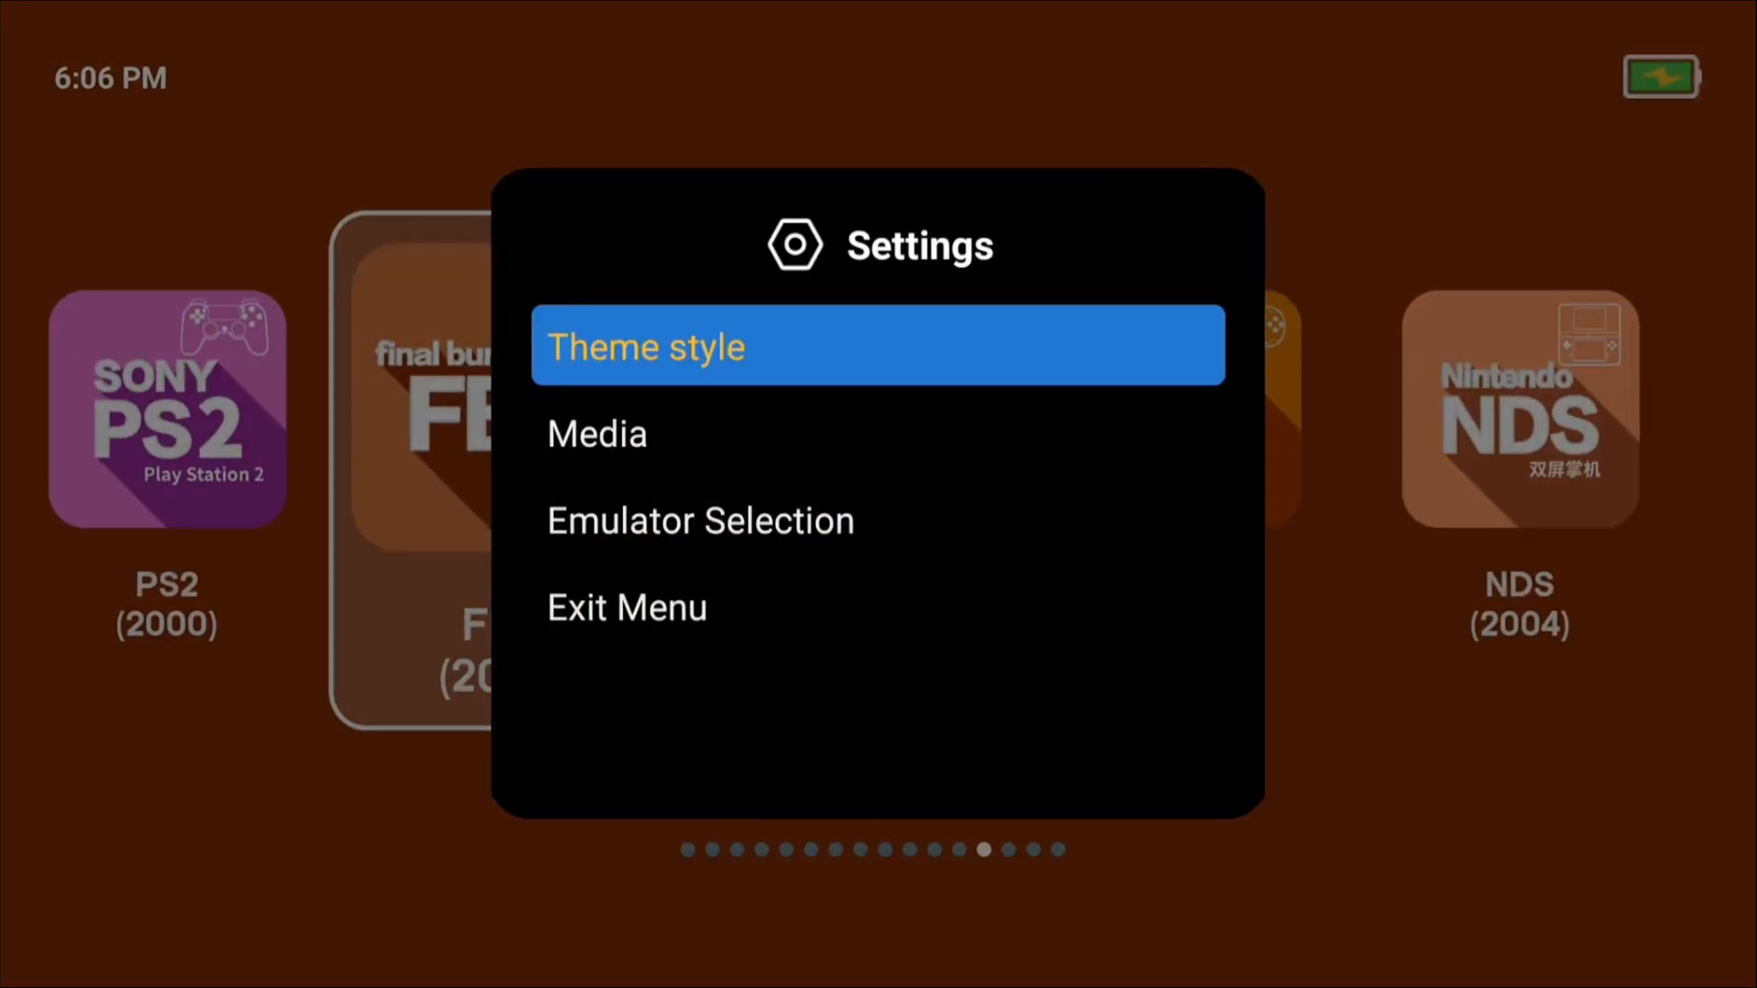
{"action": "left_click", "coordinate": [647, 345]}
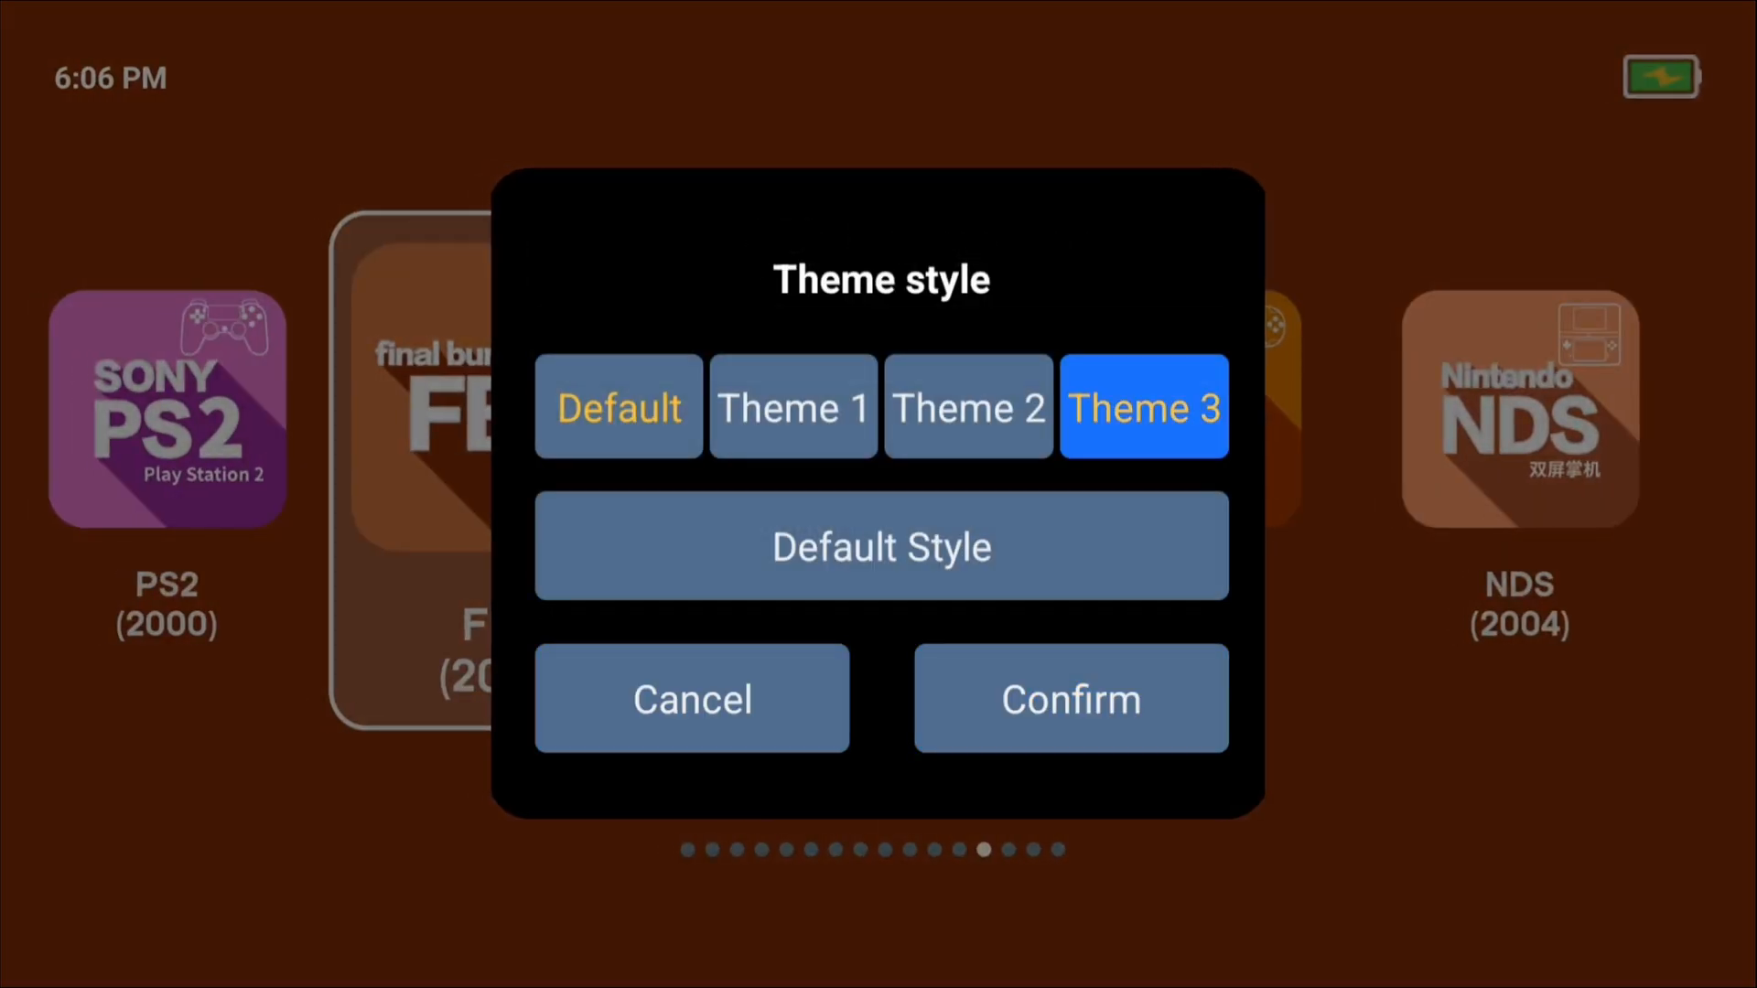
{"action": "left_click", "coordinate": [793, 406]}
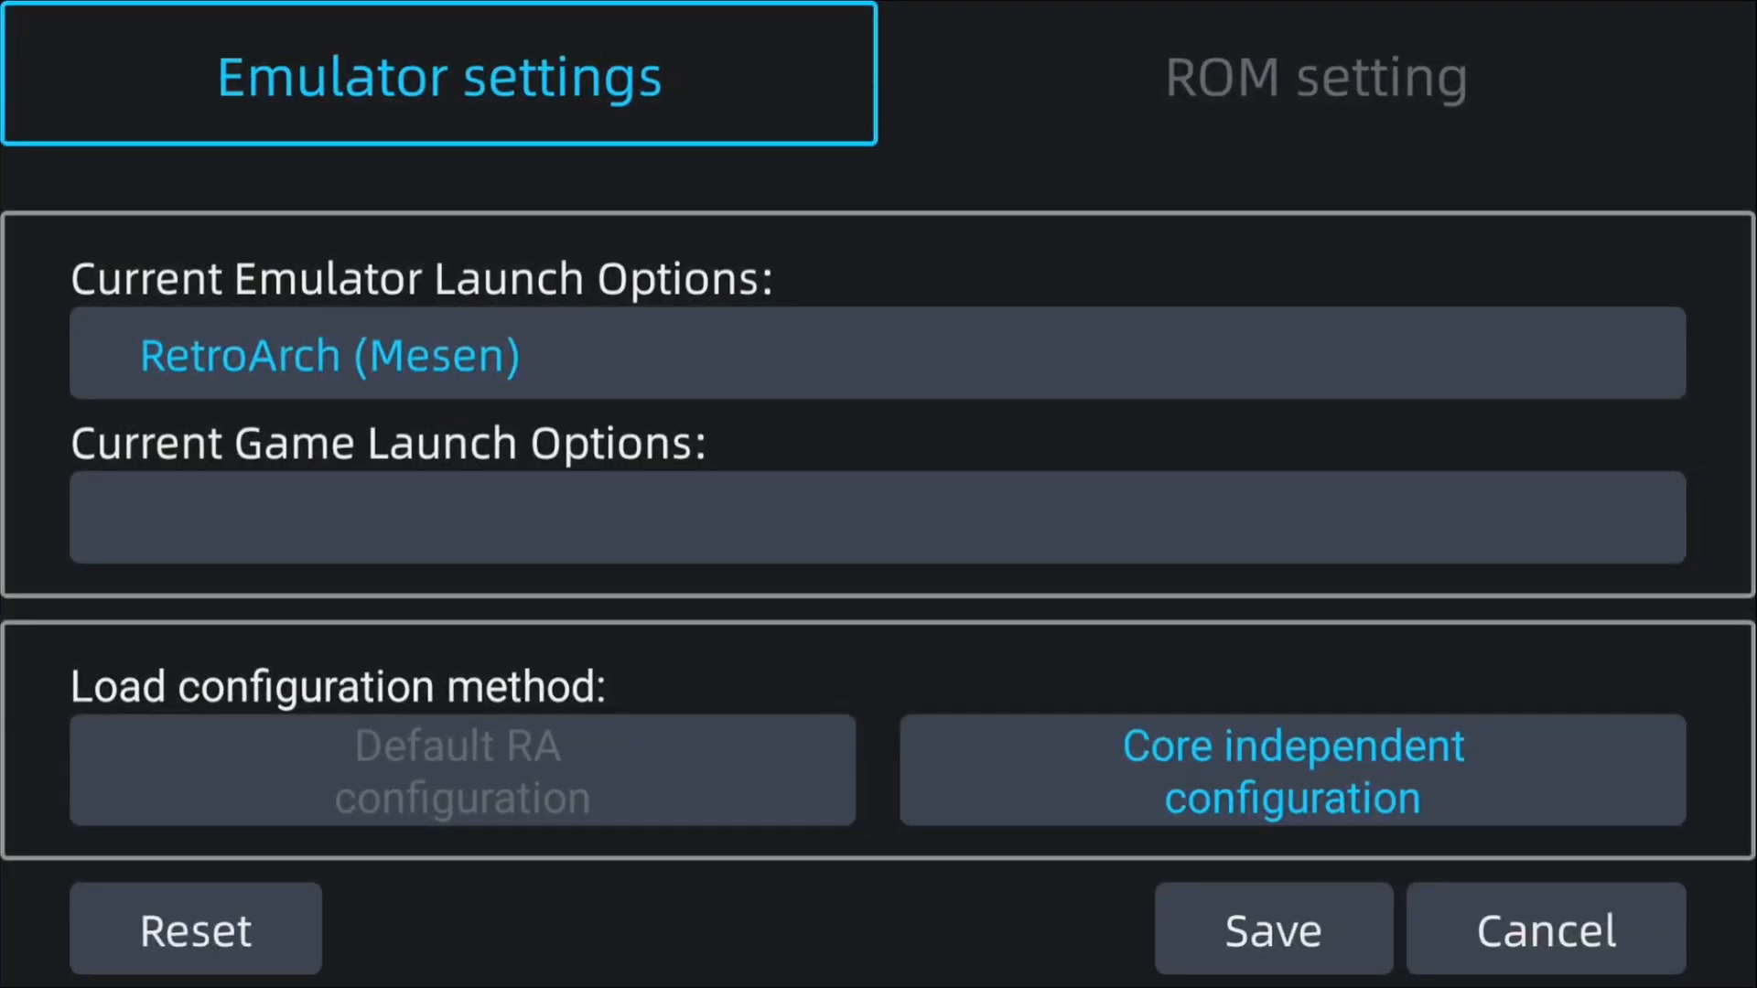
View the NES ROM setting, showing game path /storage/EF7F-C606/nes
{"action": "left_click", "coordinate": [329, 354]}
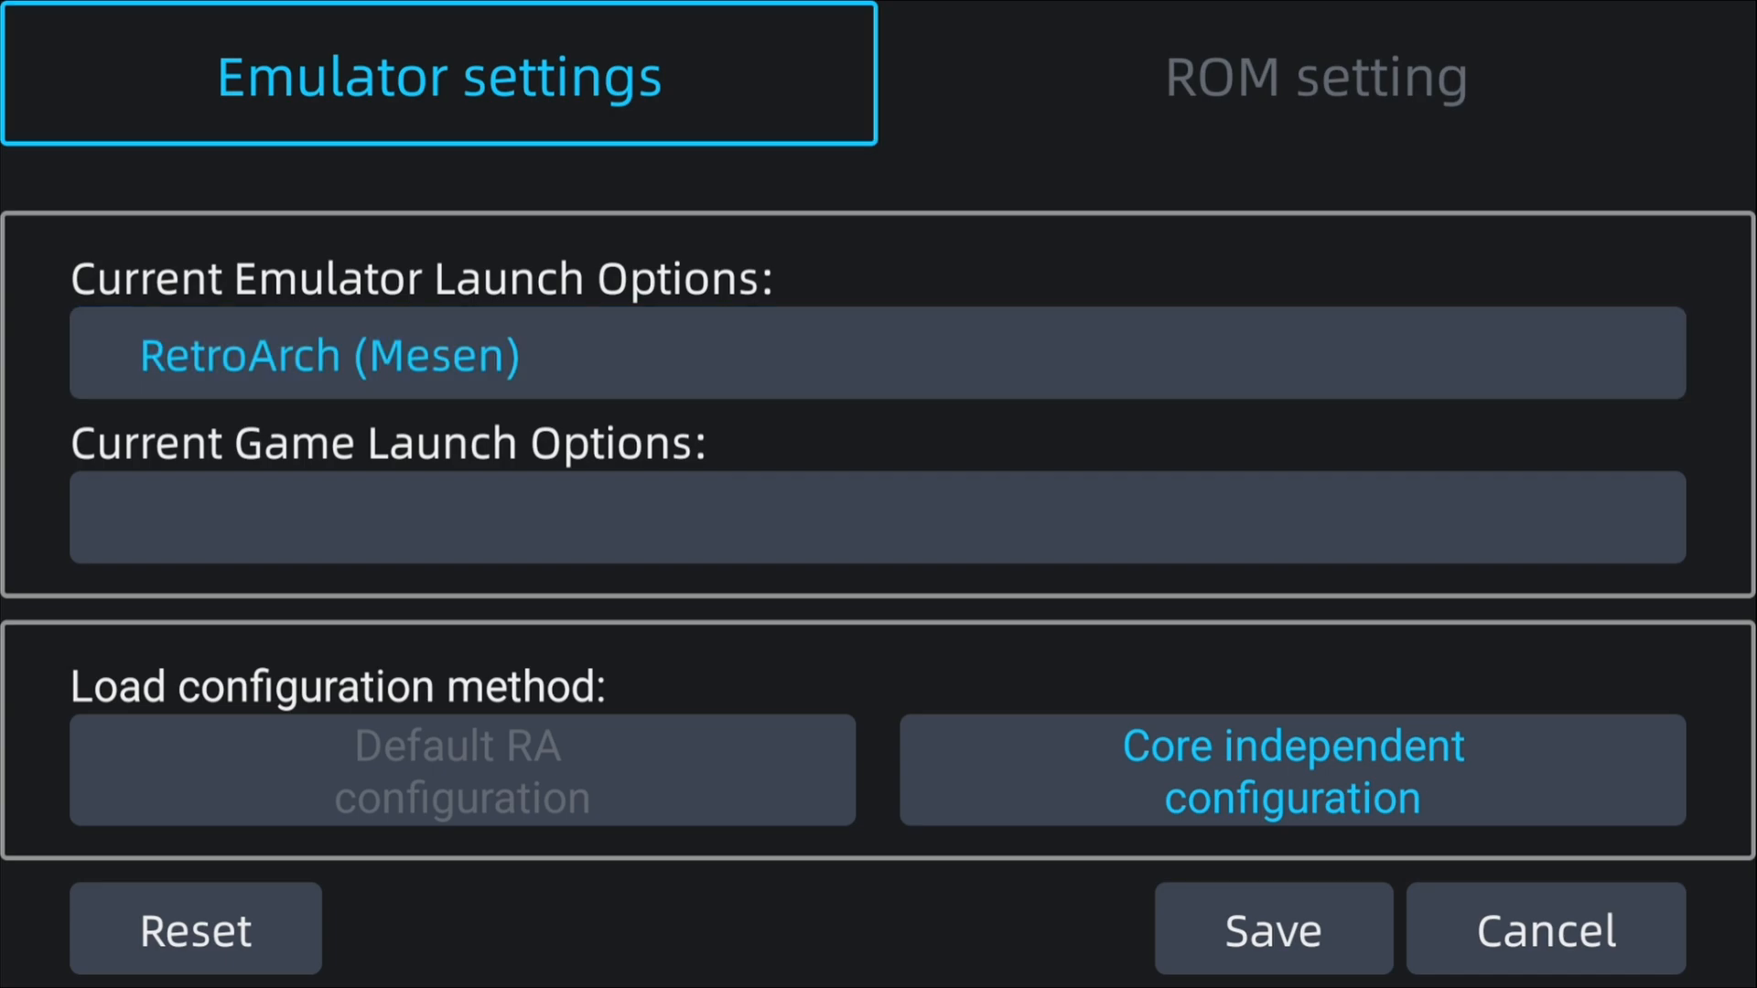
{"action": "left_click", "coordinate": [1316, 74]}
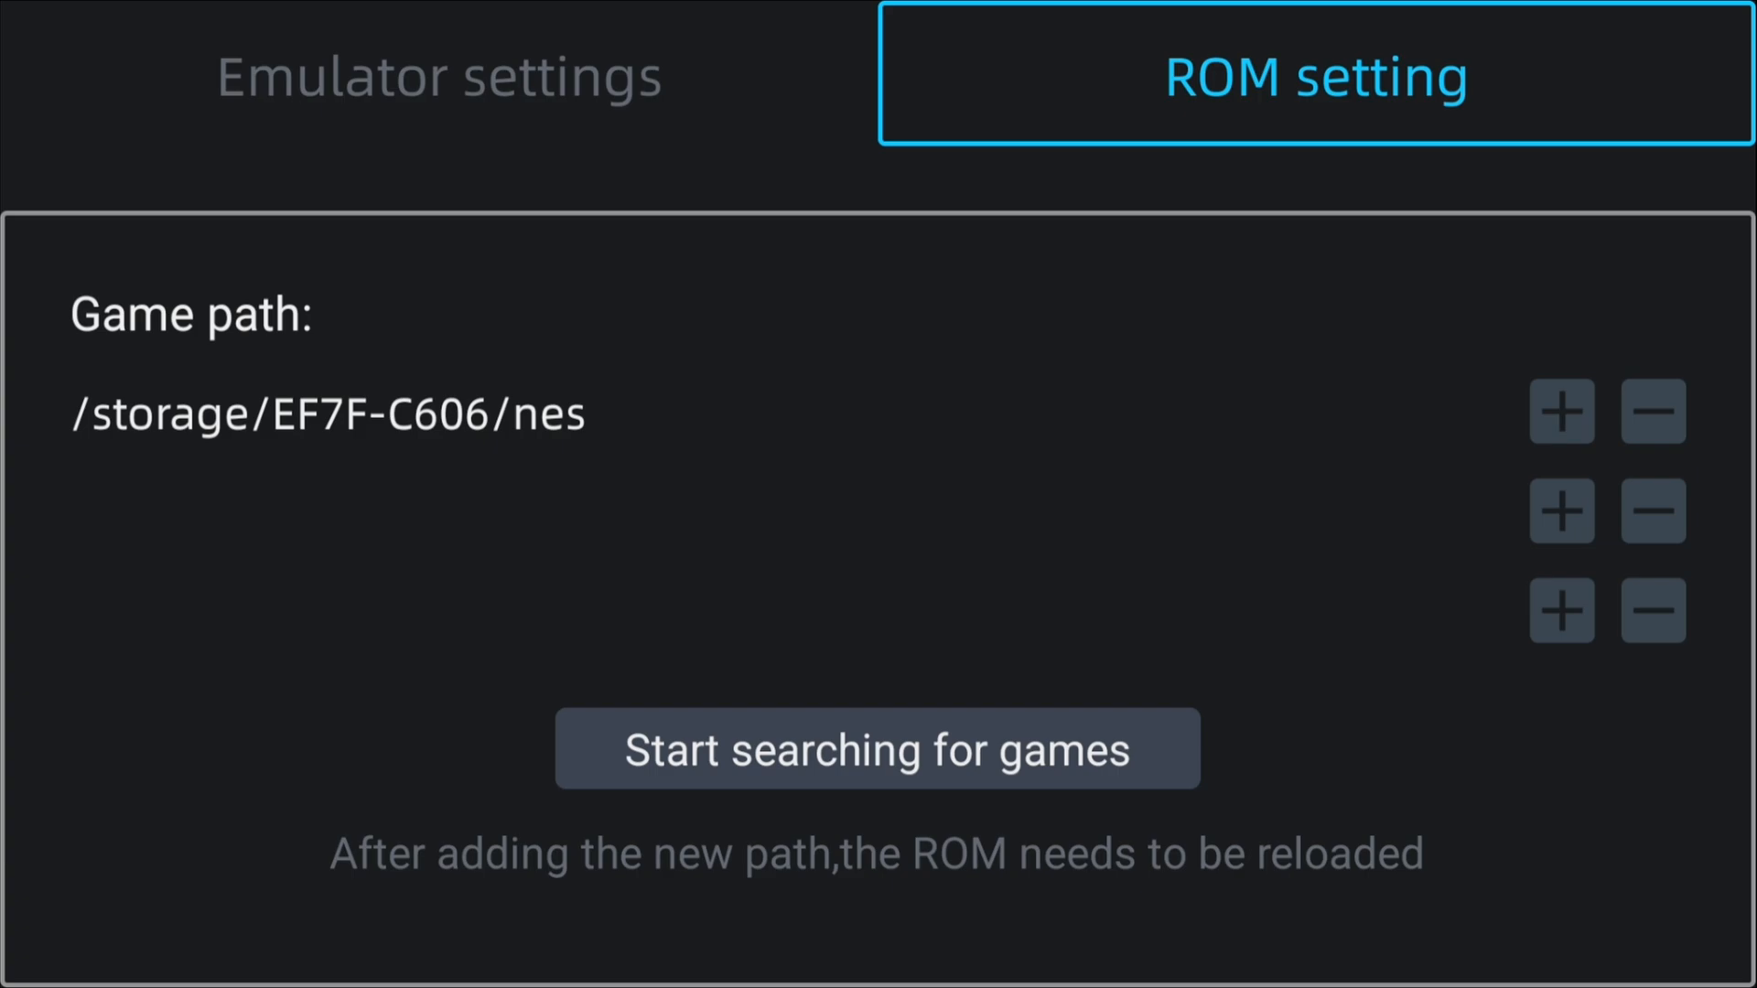
Set the NES game path to /storage/EF7F-C606/ROMs/nes and scan it for games
{"action": "left_click", "coordinate": [1561, 410]}
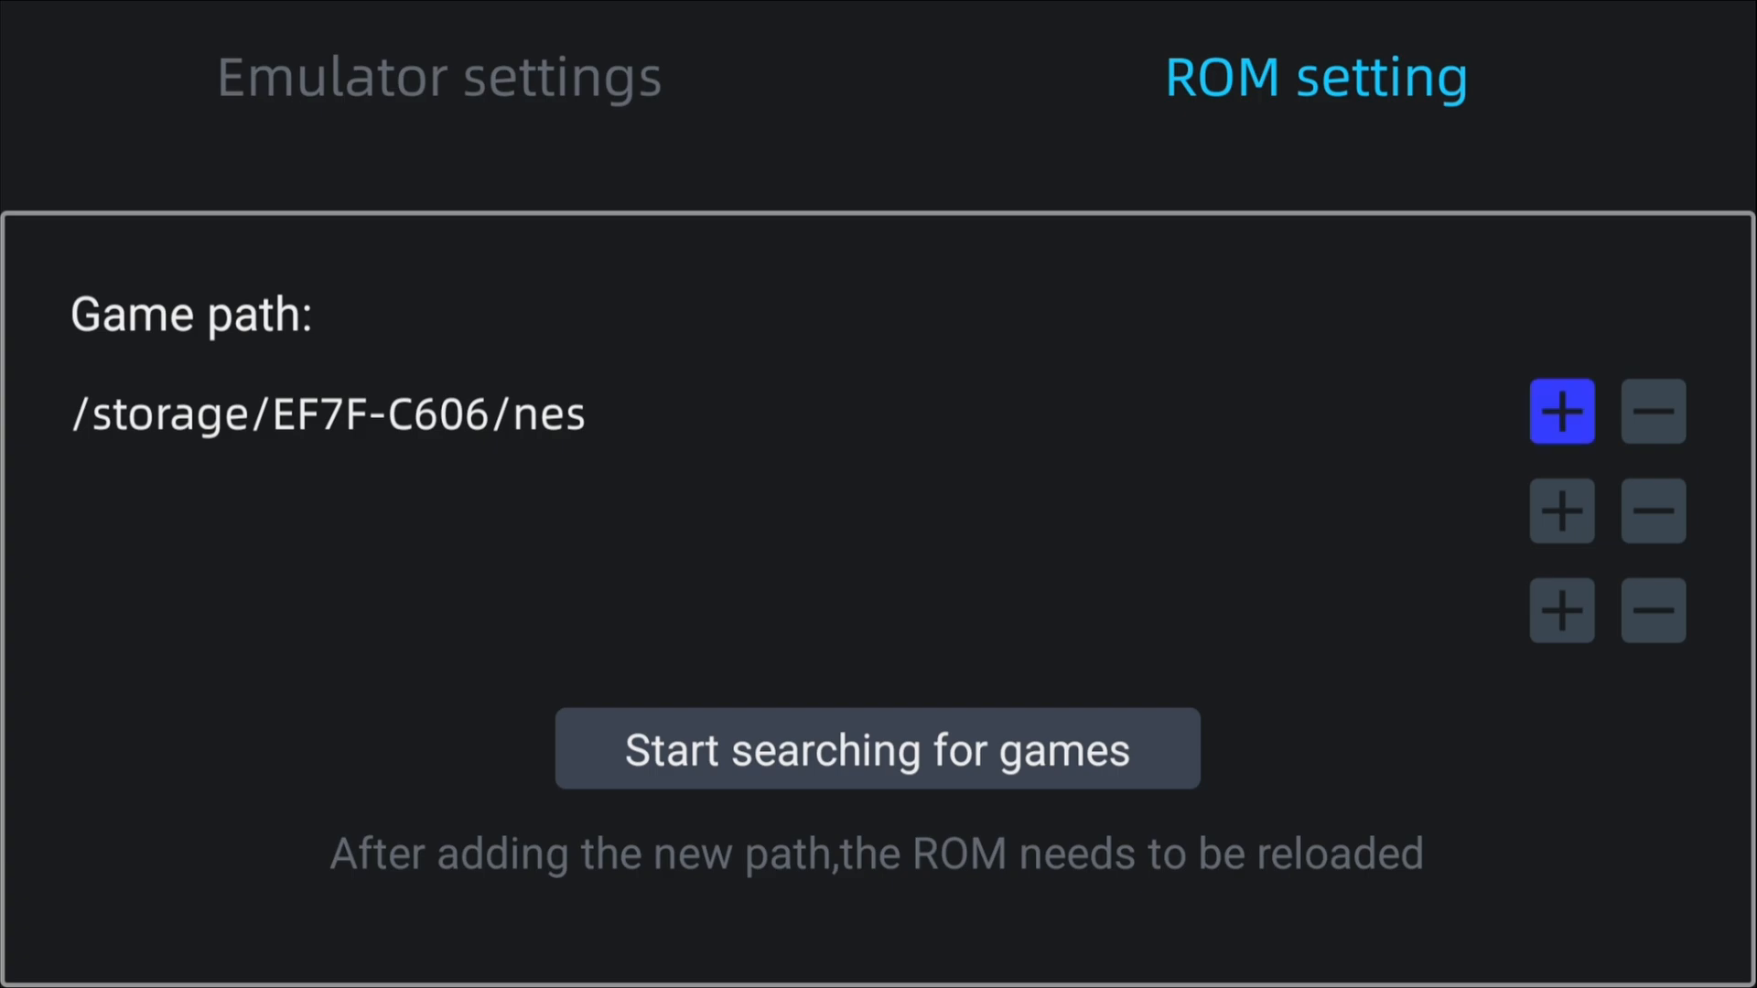
{"action": "left_click", "coordinate": [1653, 411]}
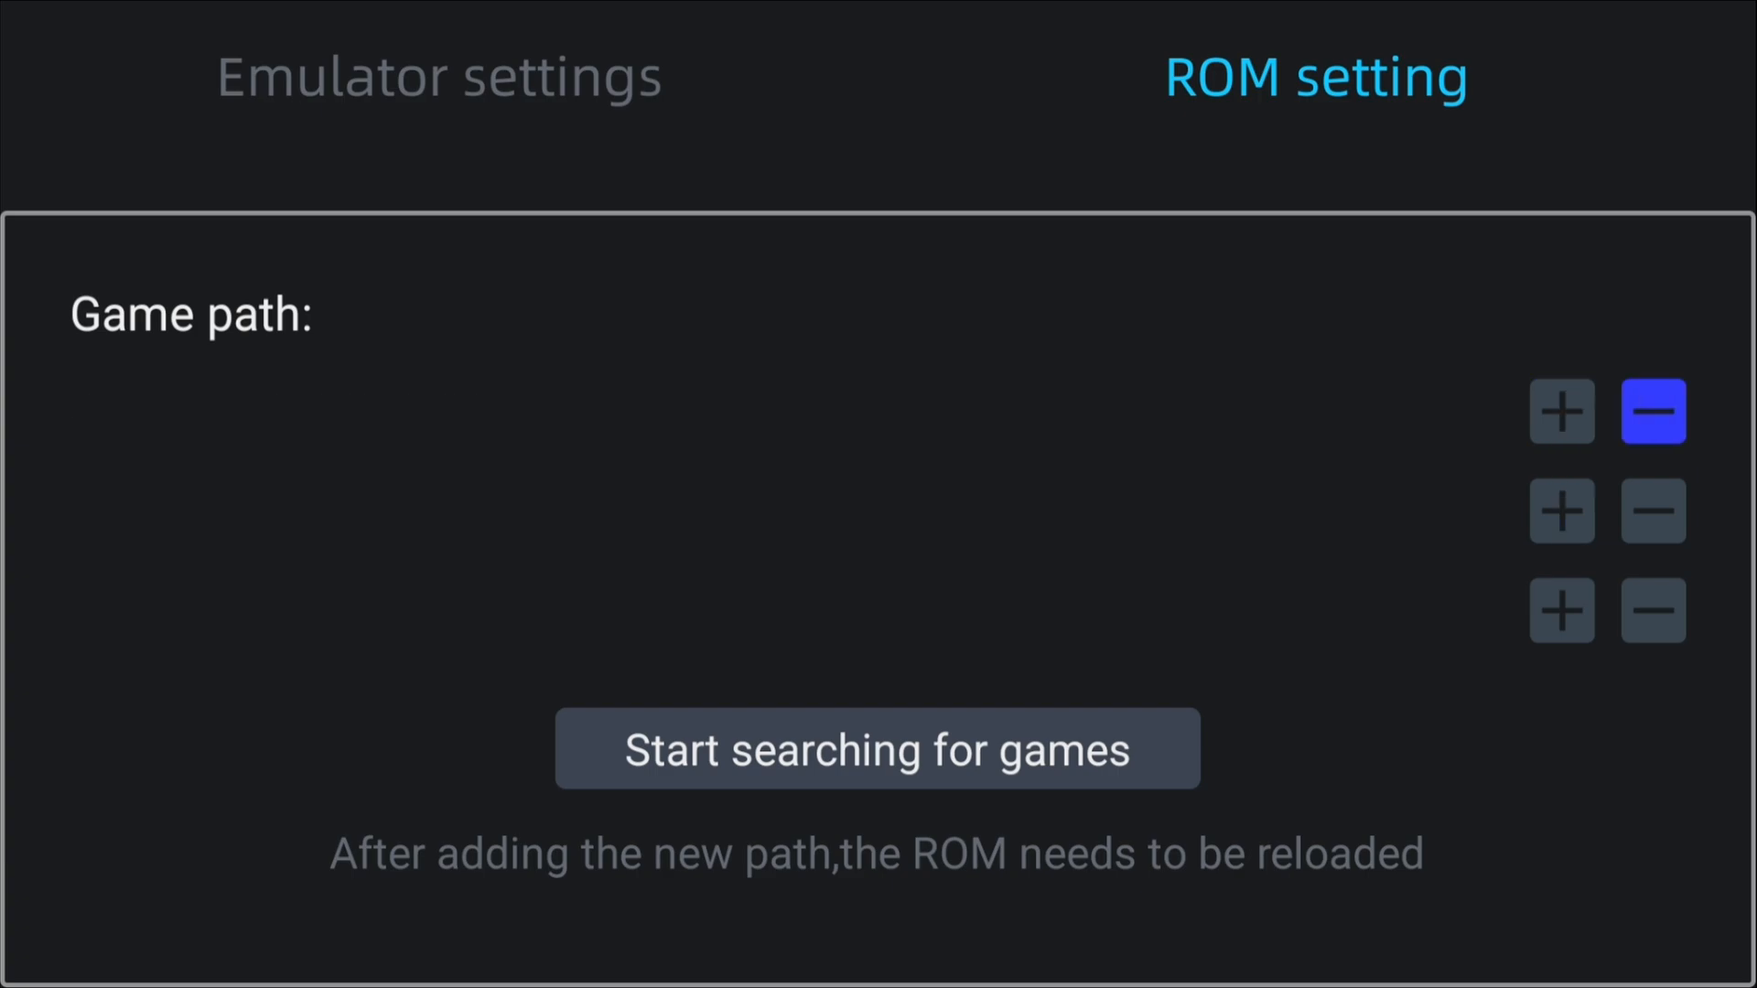
{"action": "left_click", "coordinate": [1562, 411]}
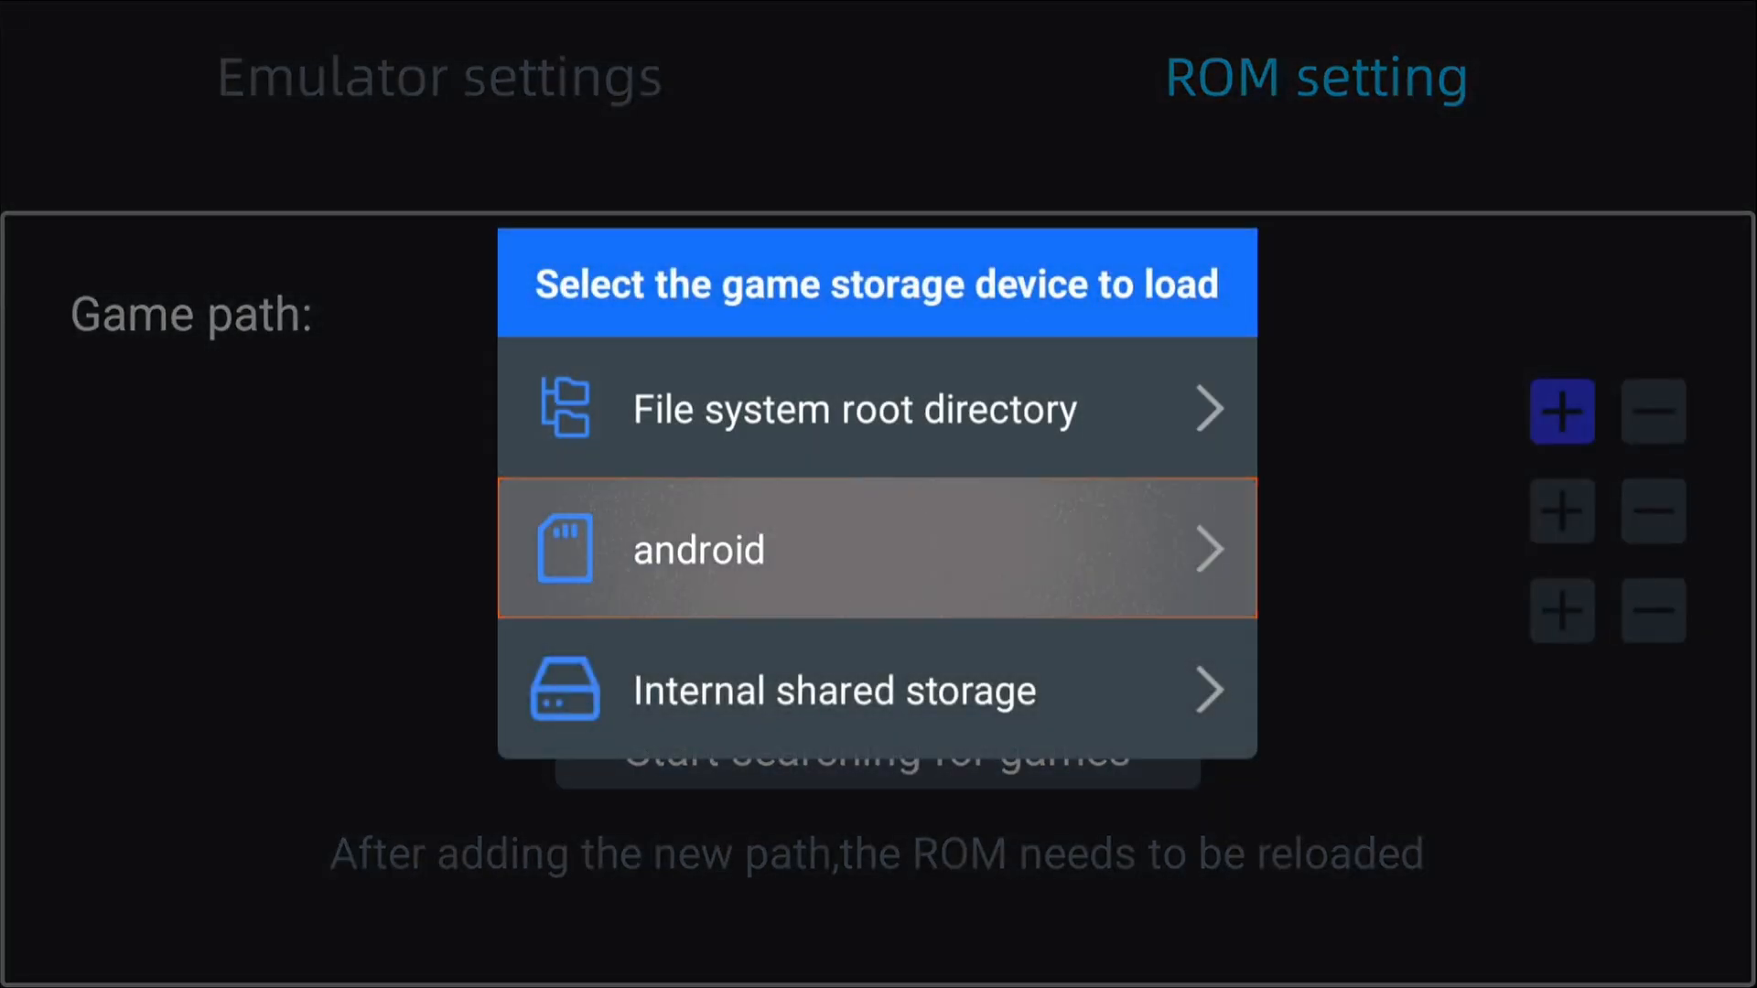
{"action": "left_click", "coordinate": [877, 548]}
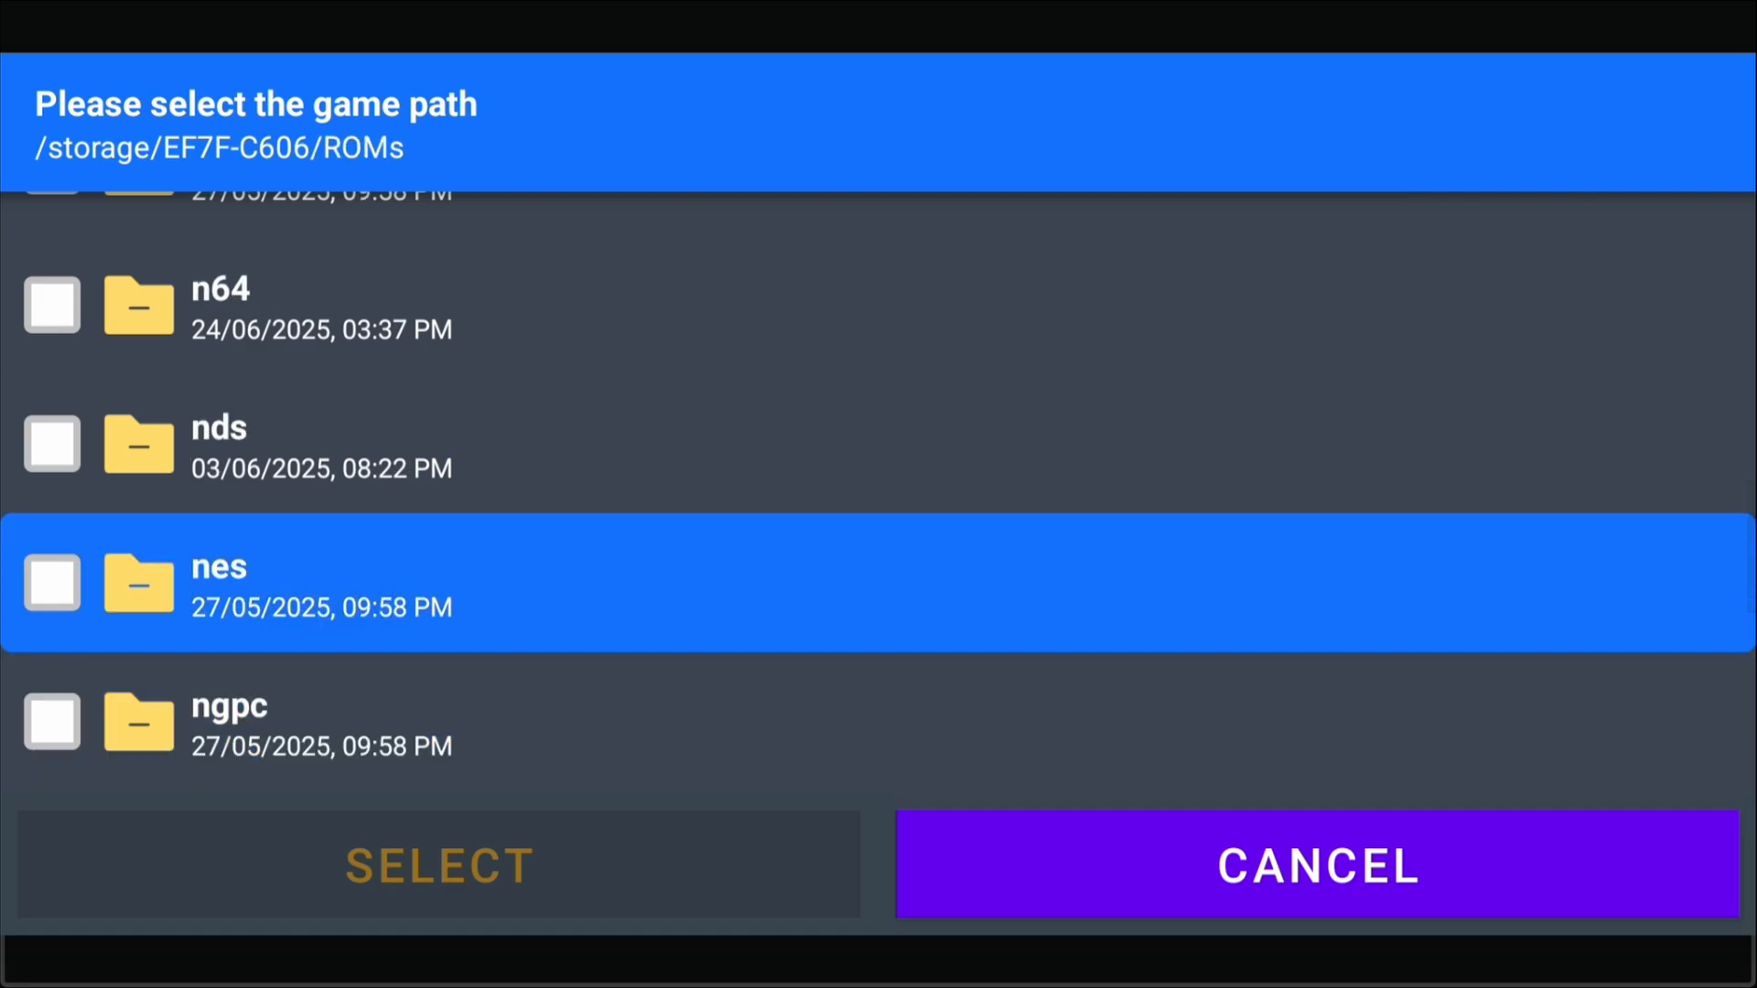
{"action": "left_click", "coordinate": [51, 583]}
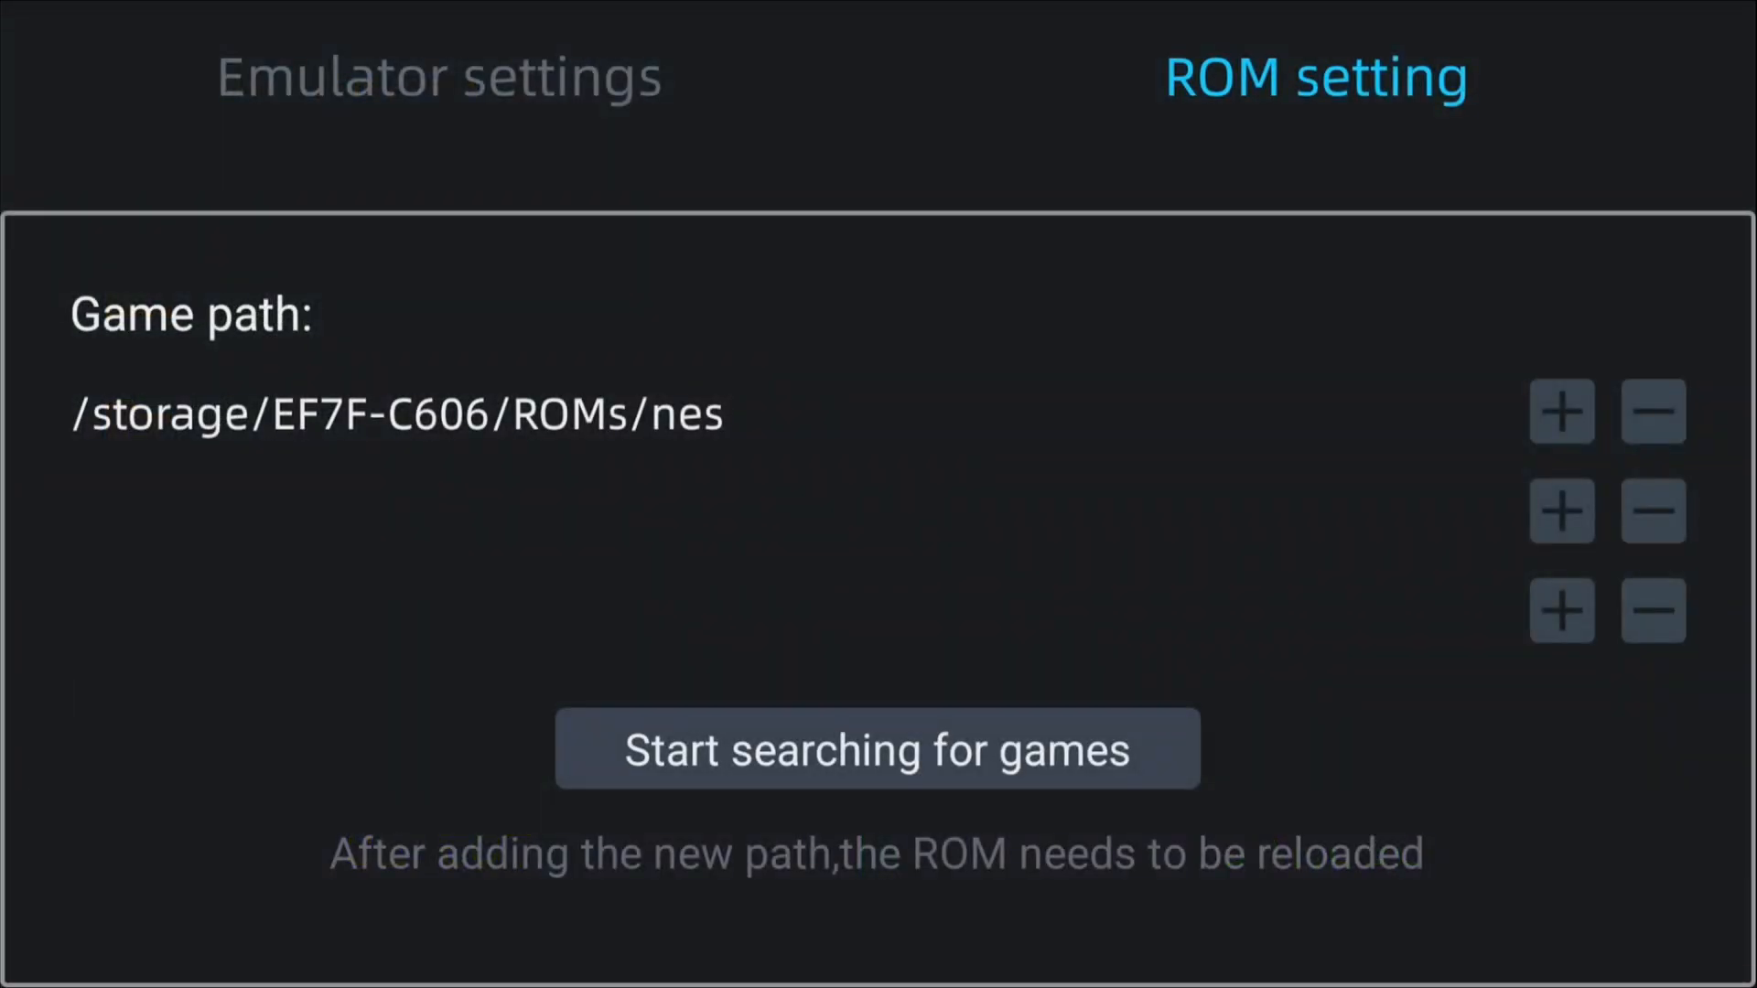
{"action": "left_click", "coordinate": [877, 749]}
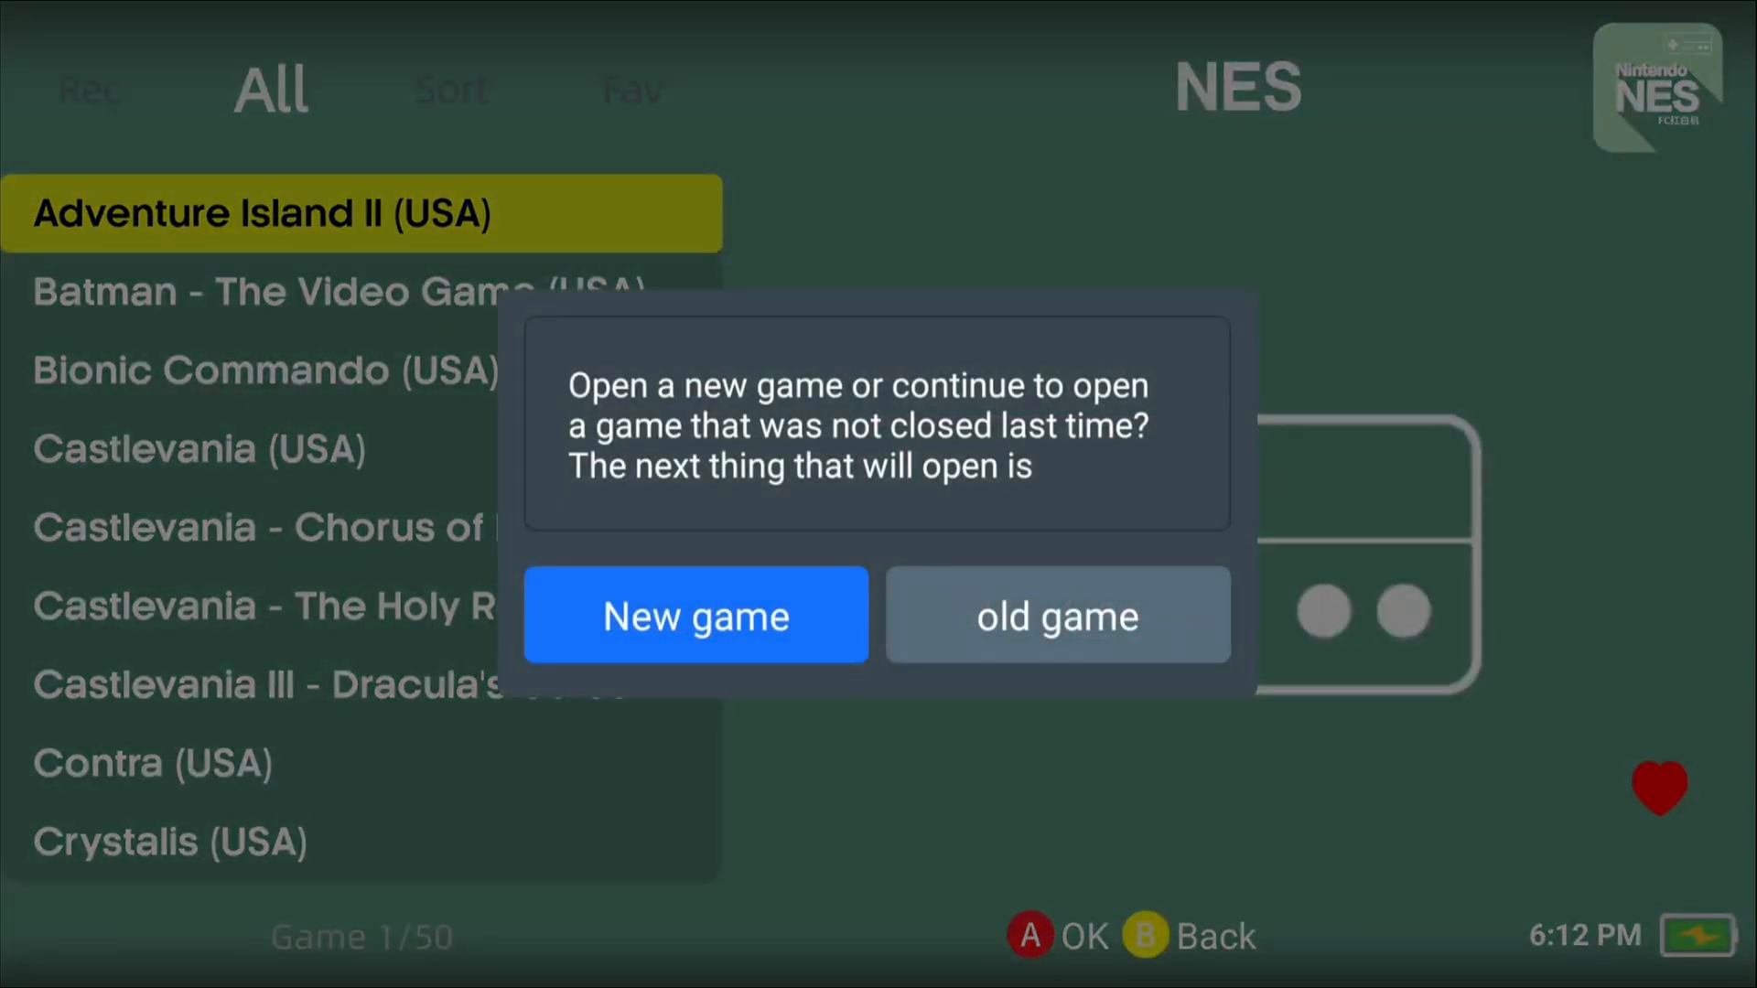
Dismiss the New game/old game prompt on the NES list, then open and close Search
{"action": "left_click", "coordinate": [694, 615]}
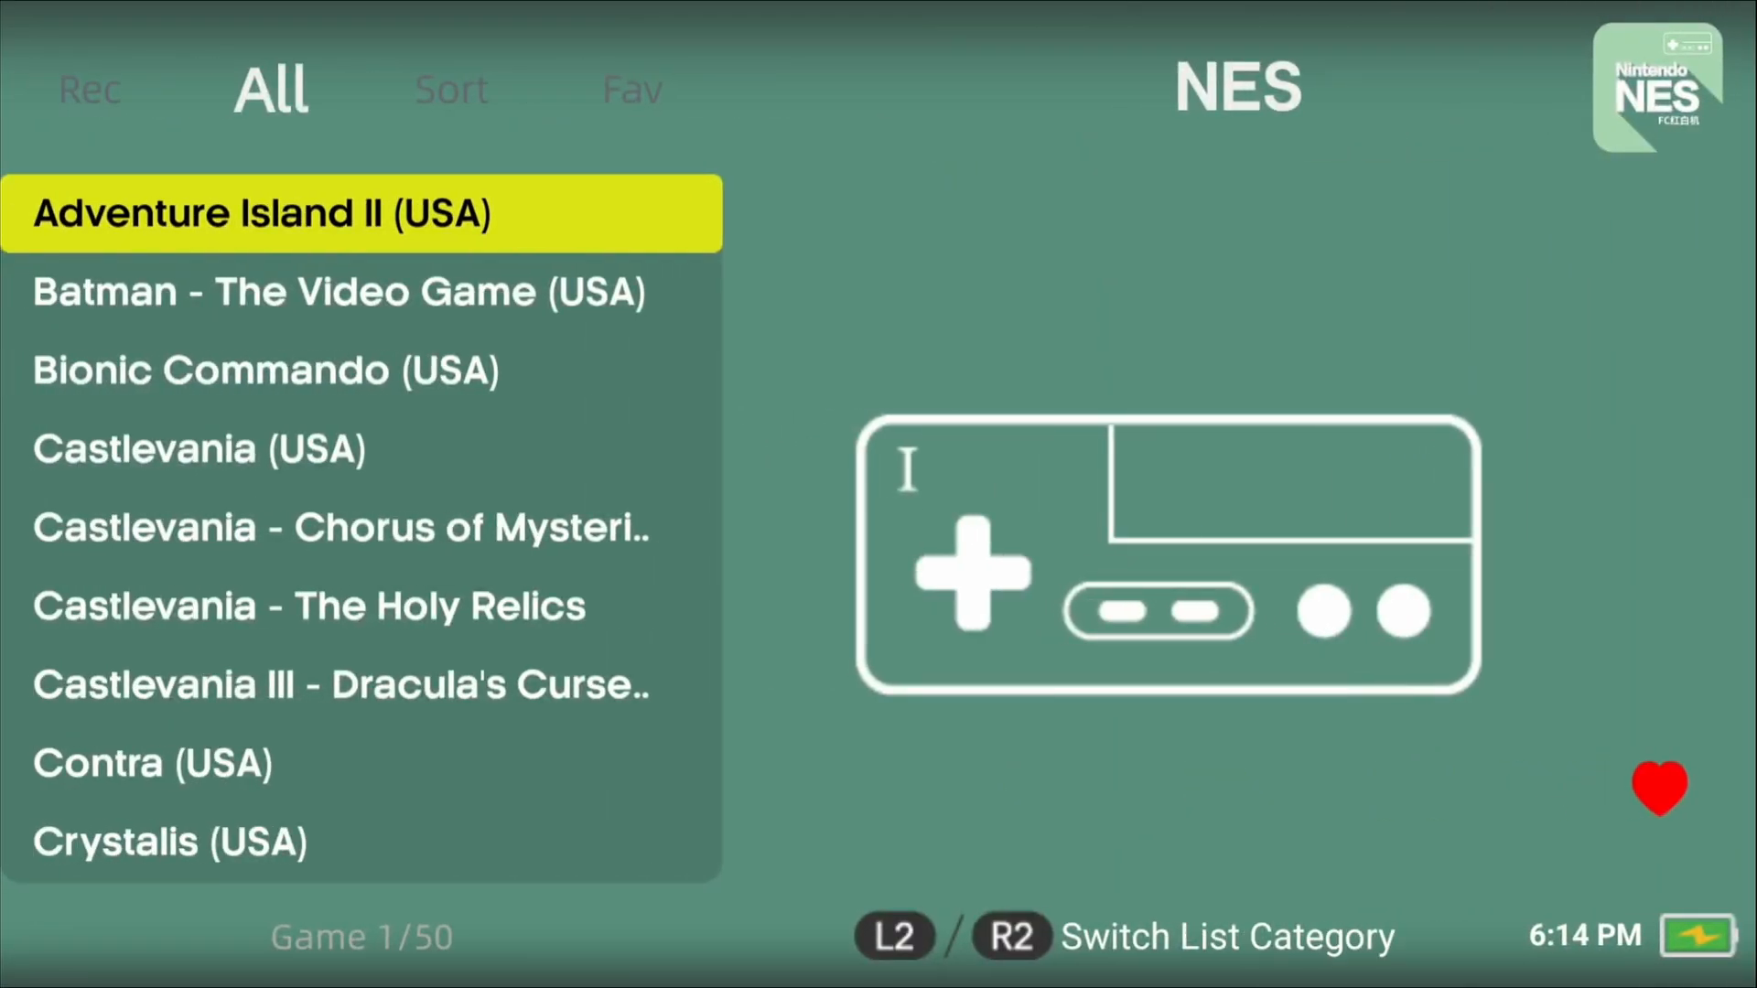
{"action": "left_click", "coordinate": [91, 89]}
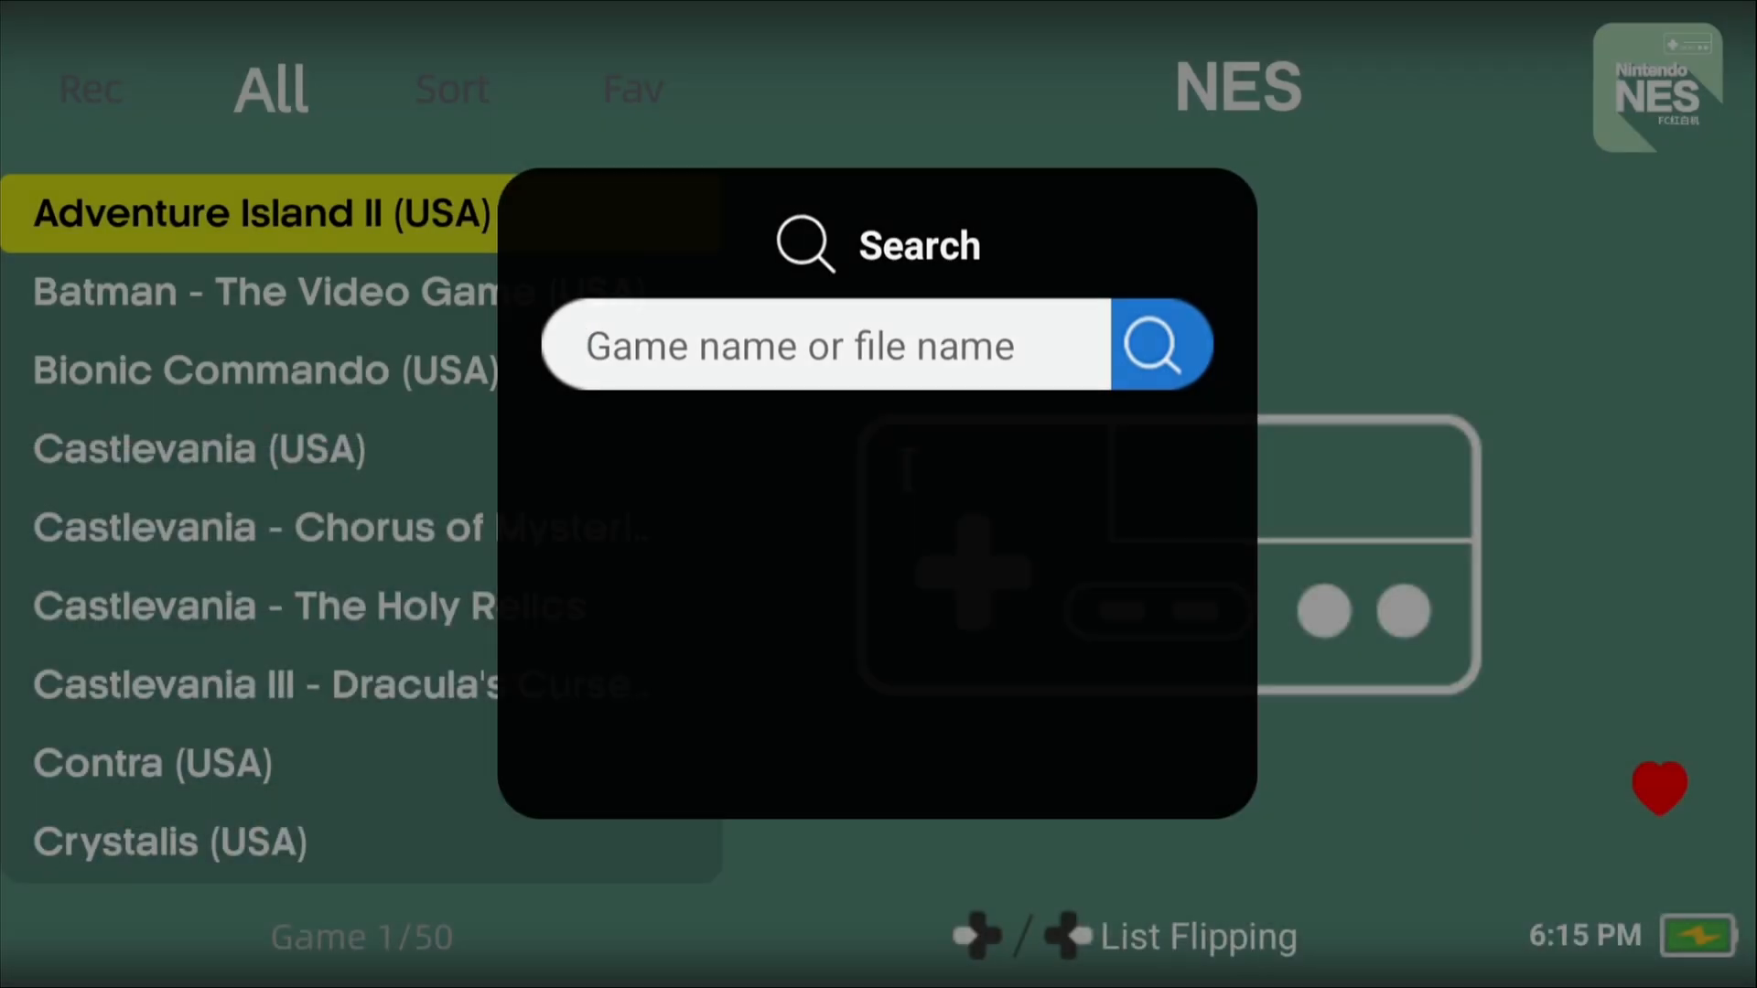
{"action": "key", "text": "Escape"}
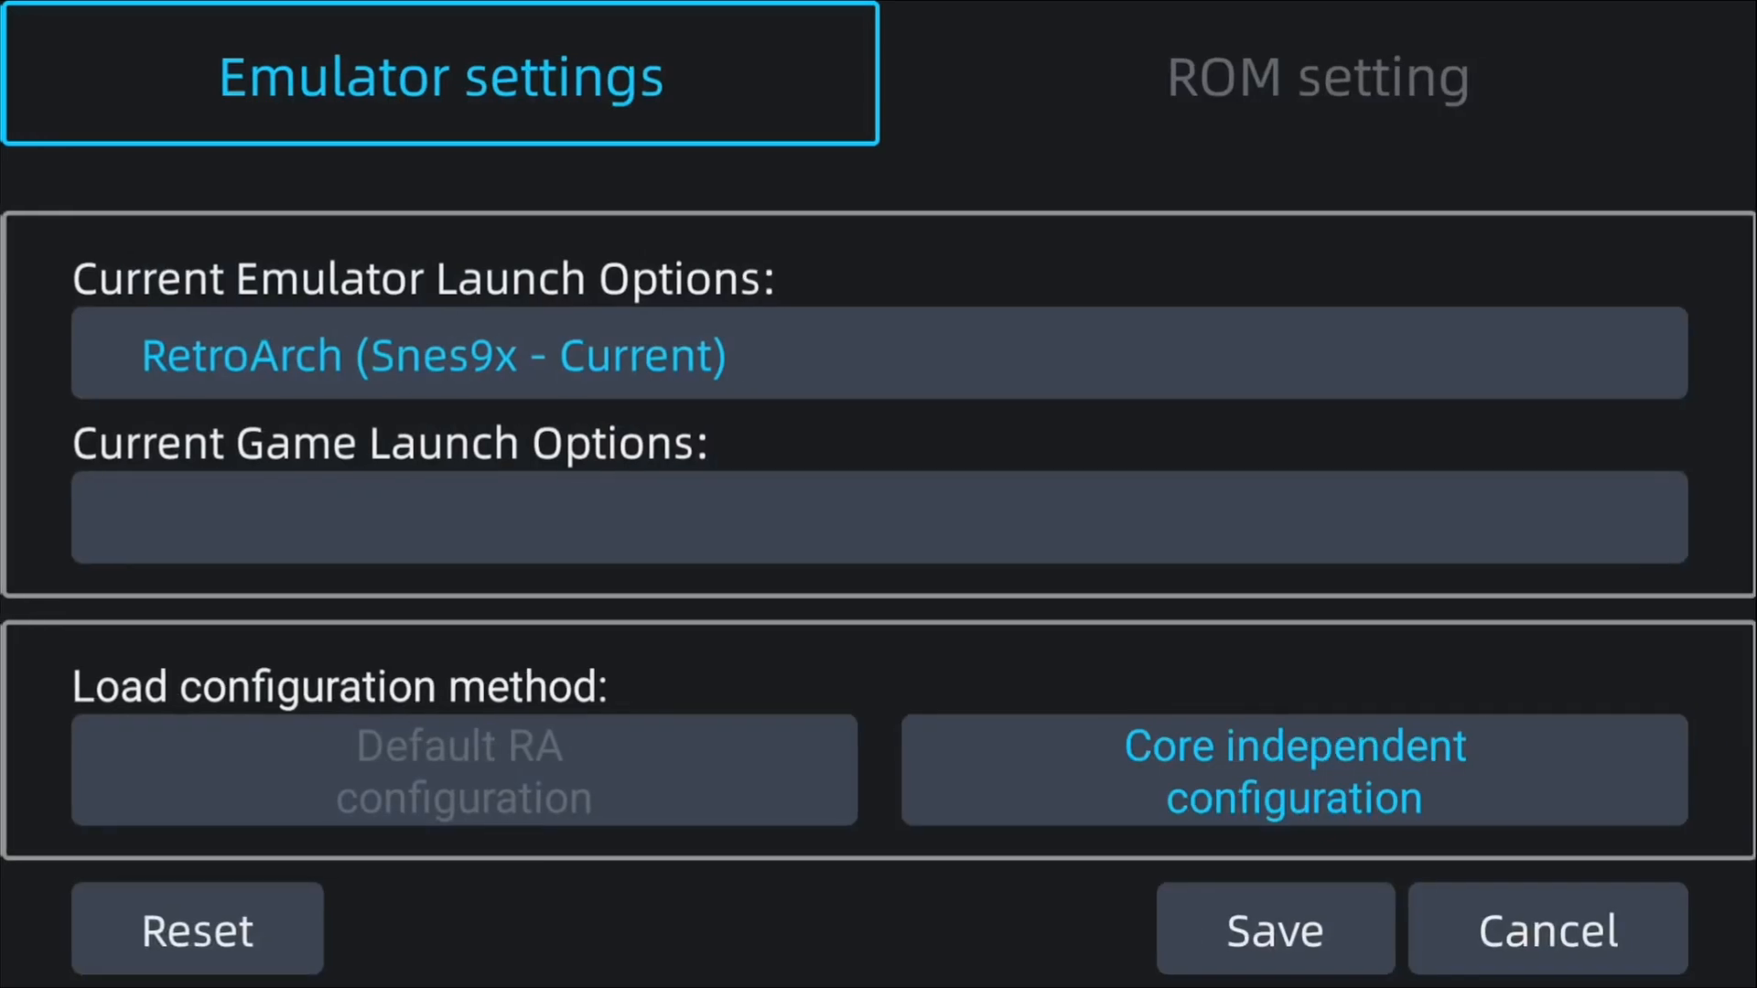
Add ROMs/snes on the storage card as the SNES game path
{"action": "left_click", "coordinate": [1317, 75]}
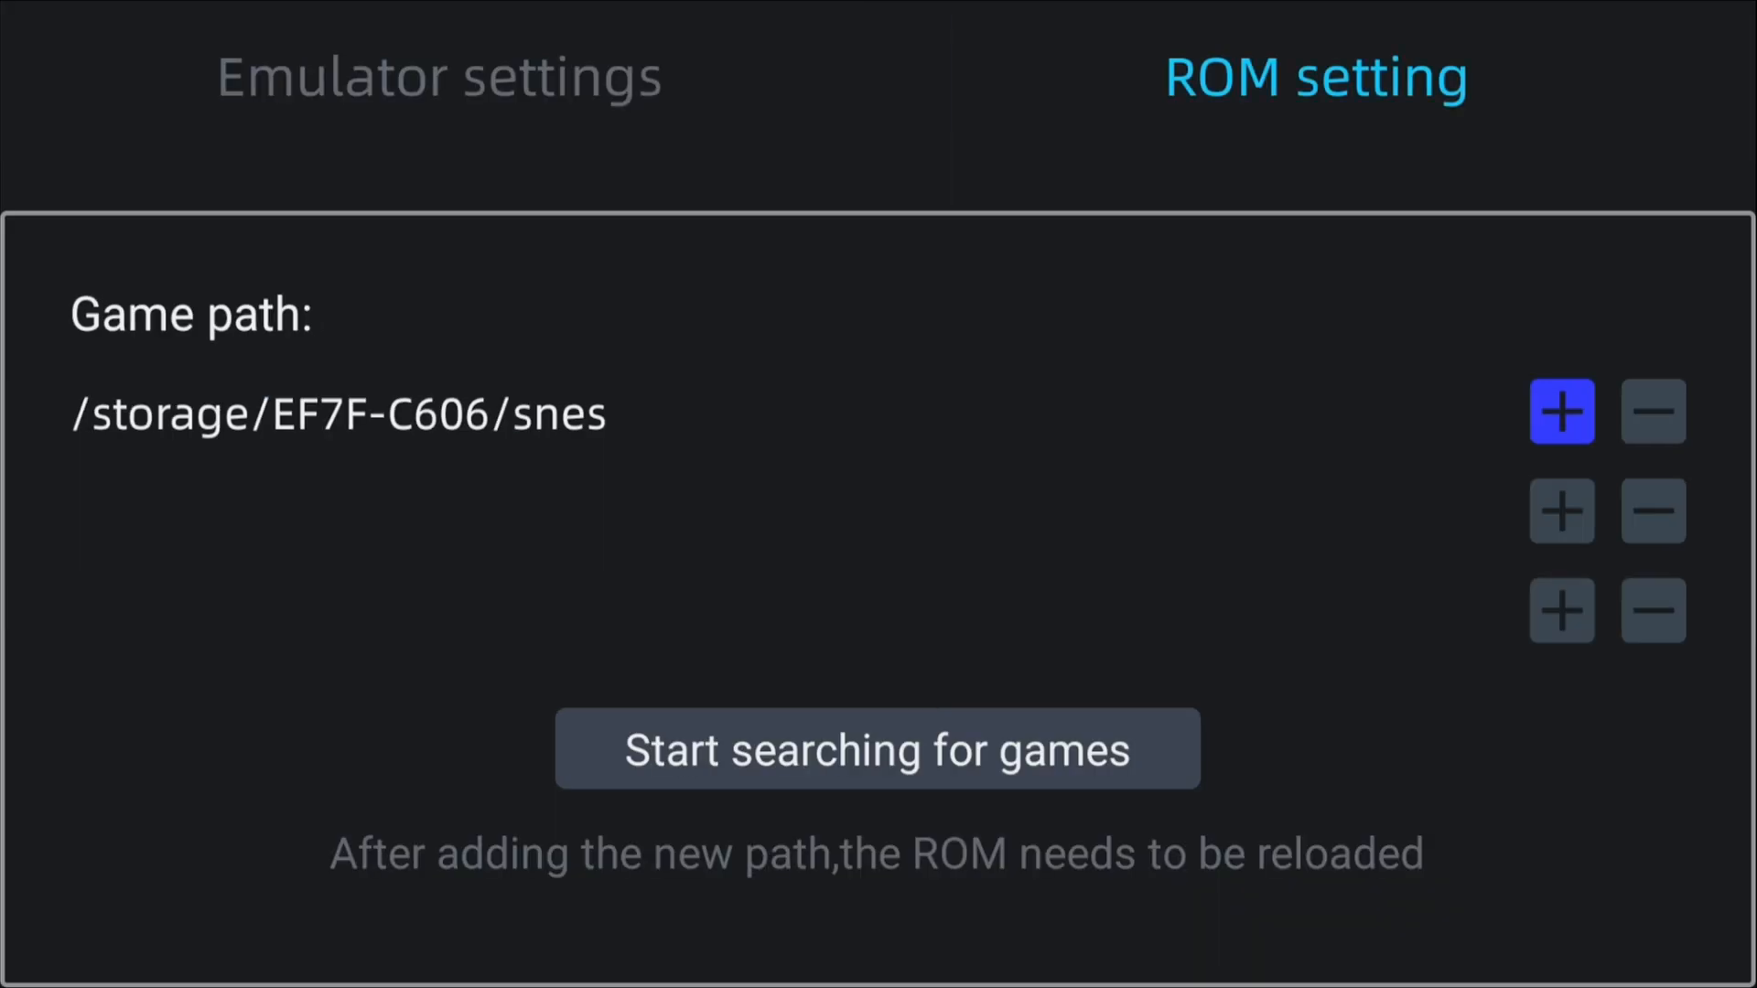
{"action": "left_click", "coordinate": [1561, 411]}
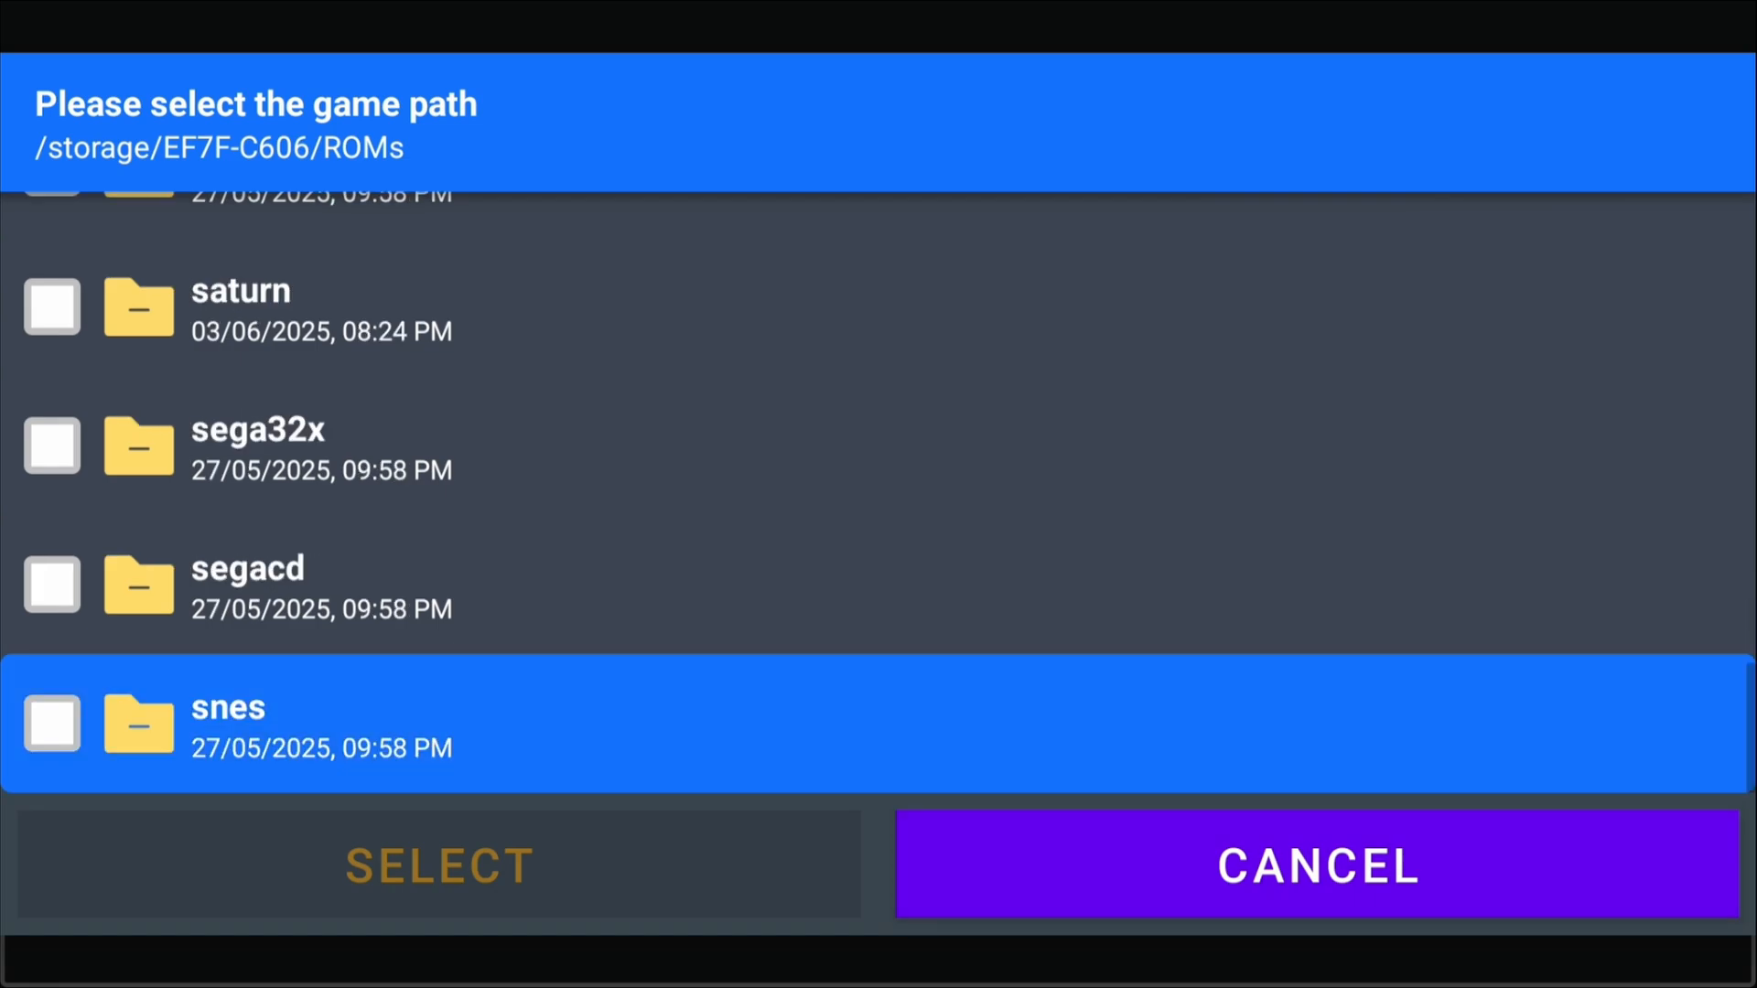
{"action": "left_click", "coordinate": [439, 864]}
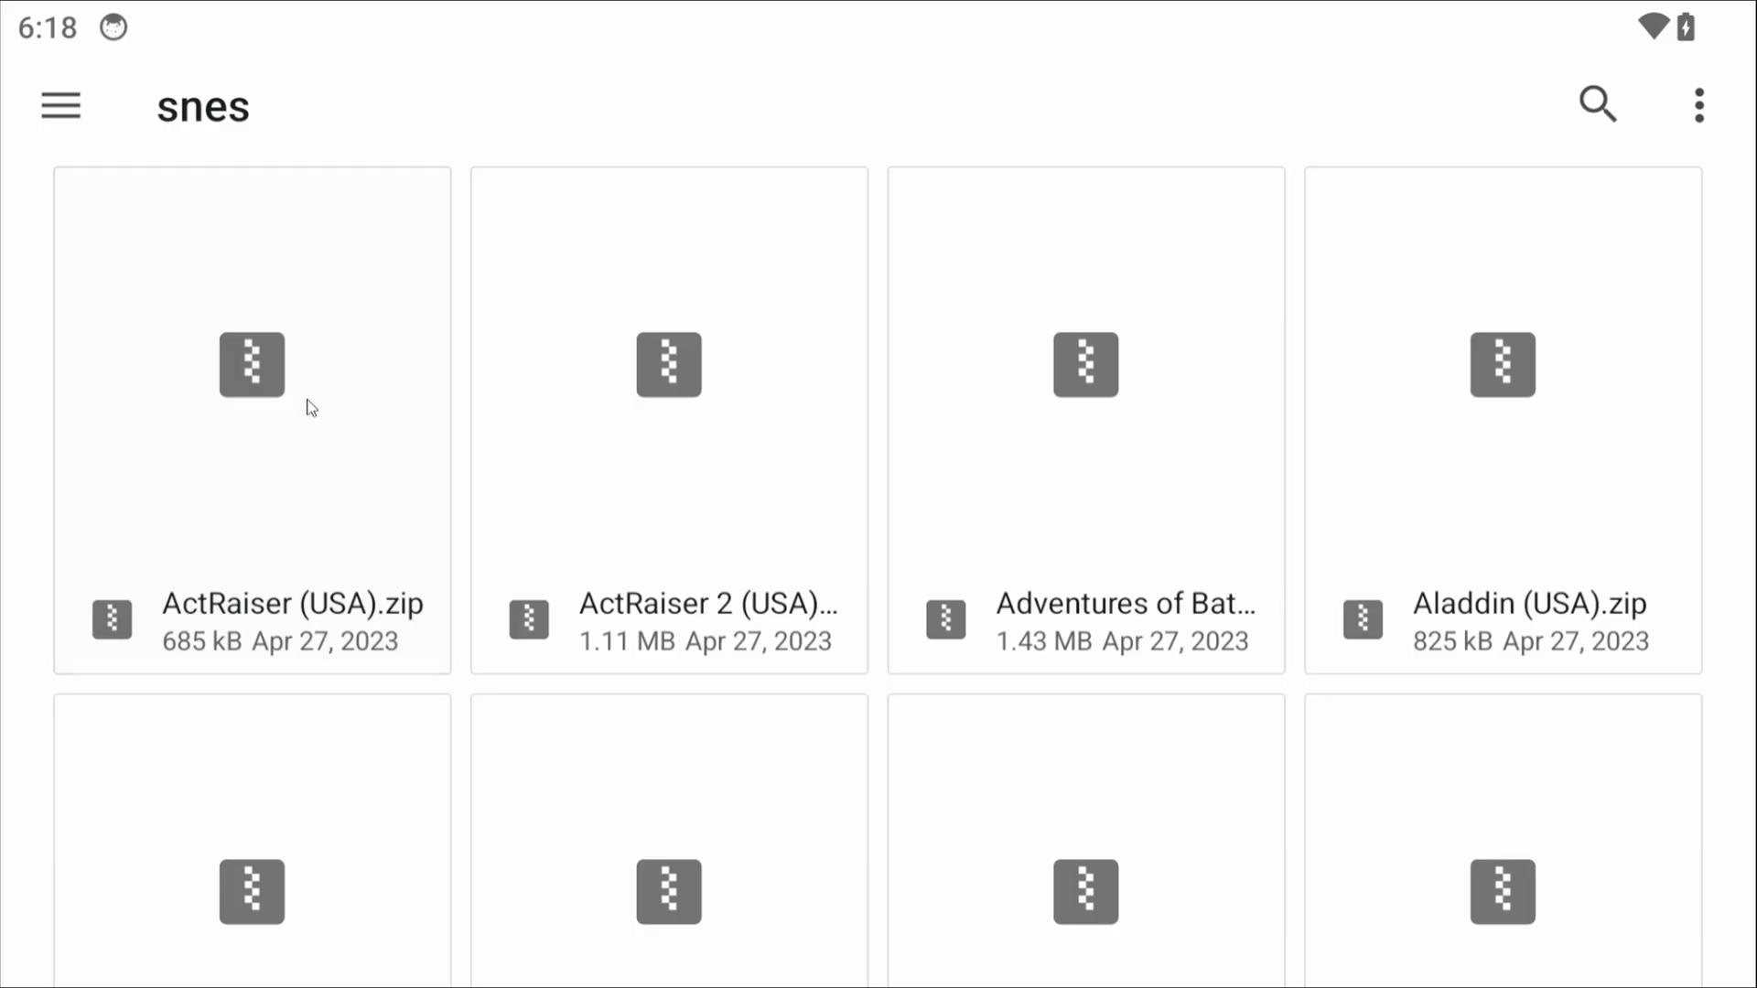
Select eight SNES zip files in the snes folder and delete them
{"action": "left_click", "coordinate": [251, 365]}
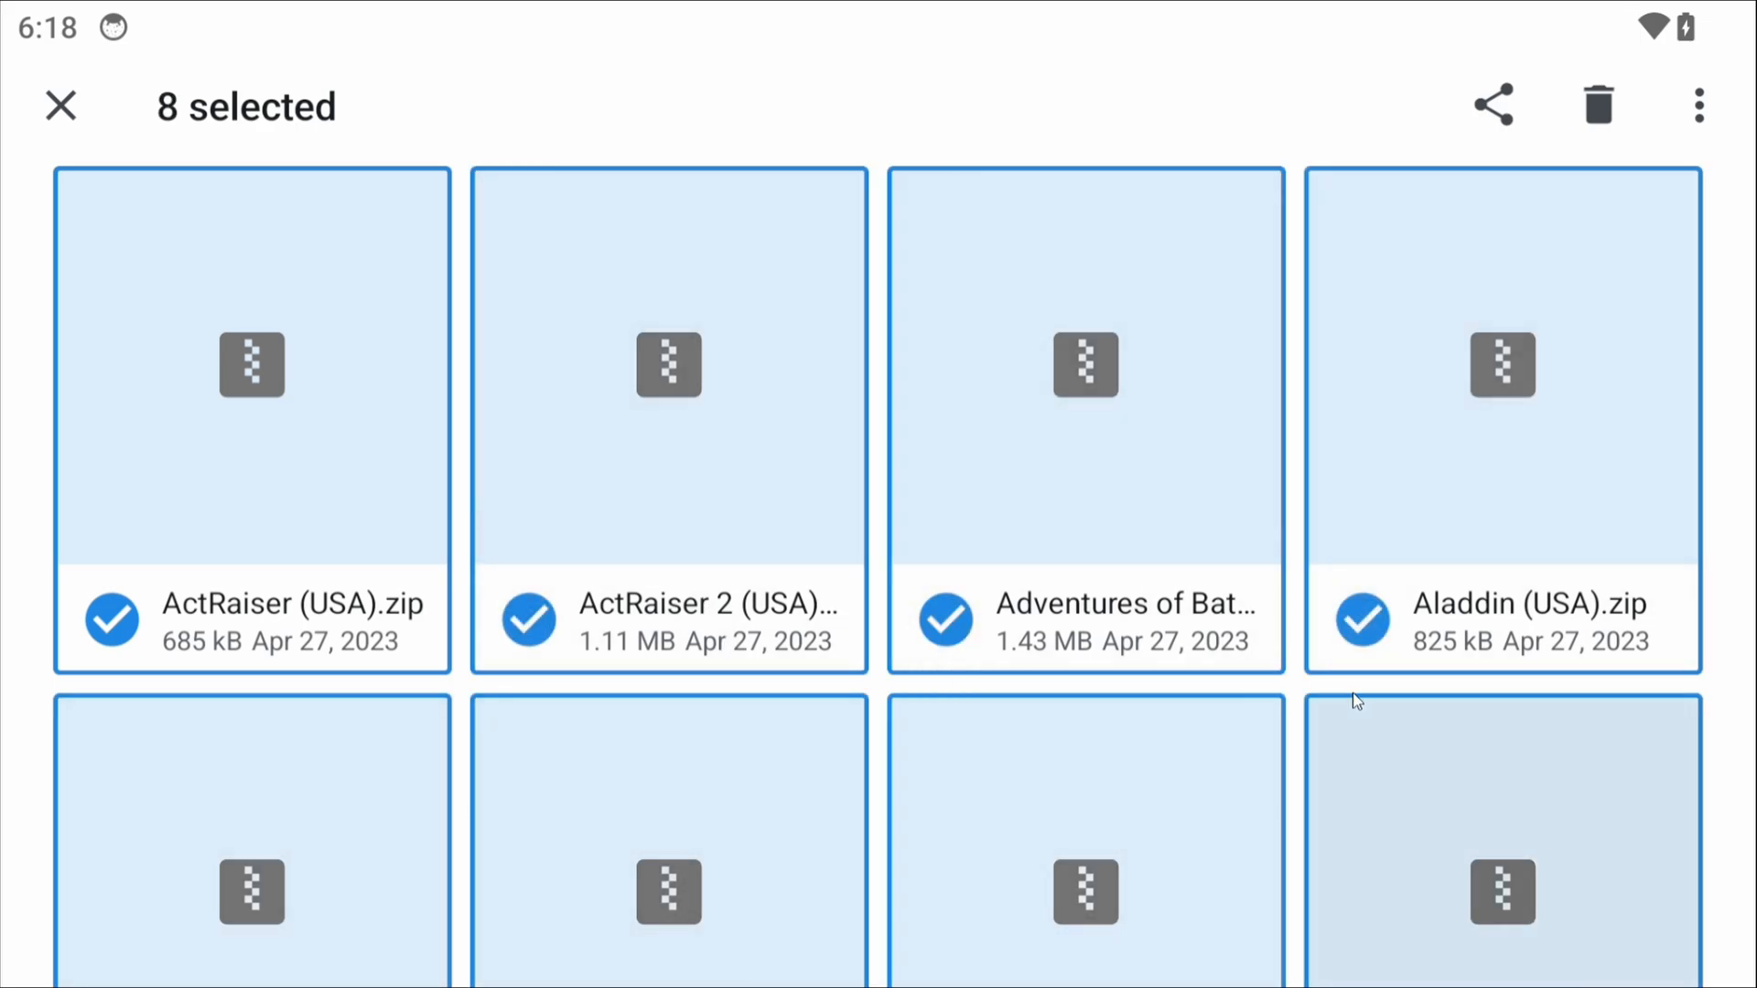
{"action": "left_click", "coordinate": [1596, 104]}
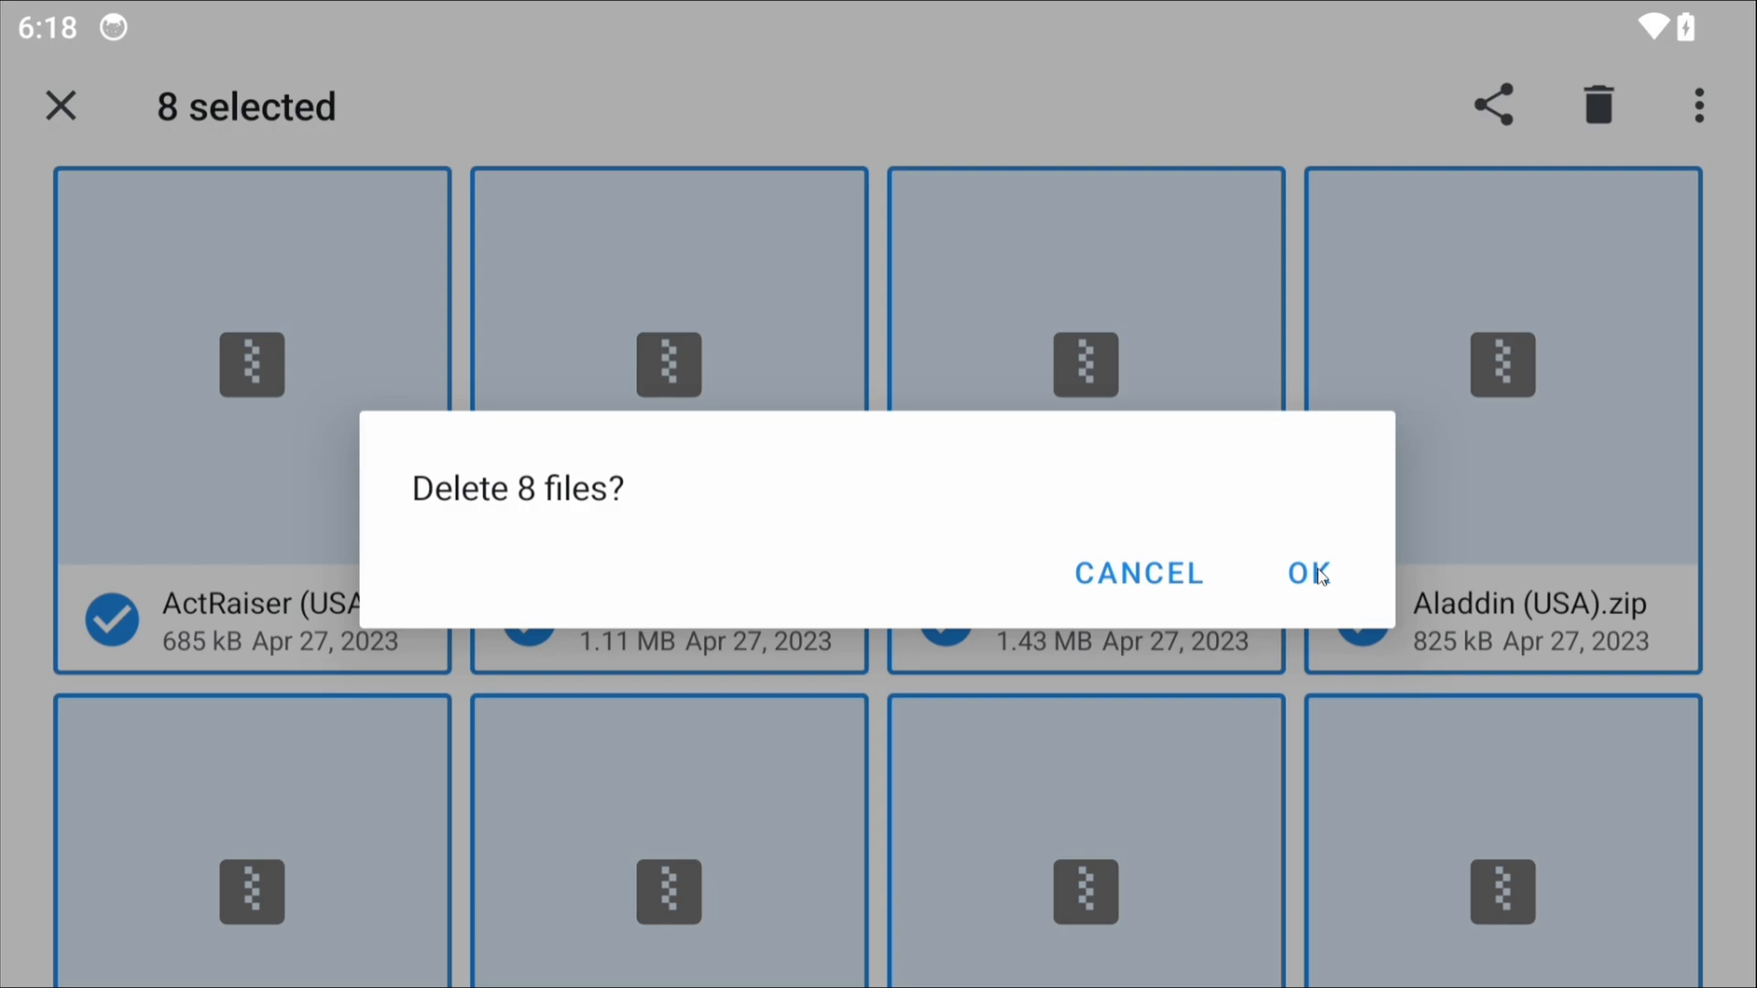
{"action": "left_click", "coordinate": [1307, 573]}
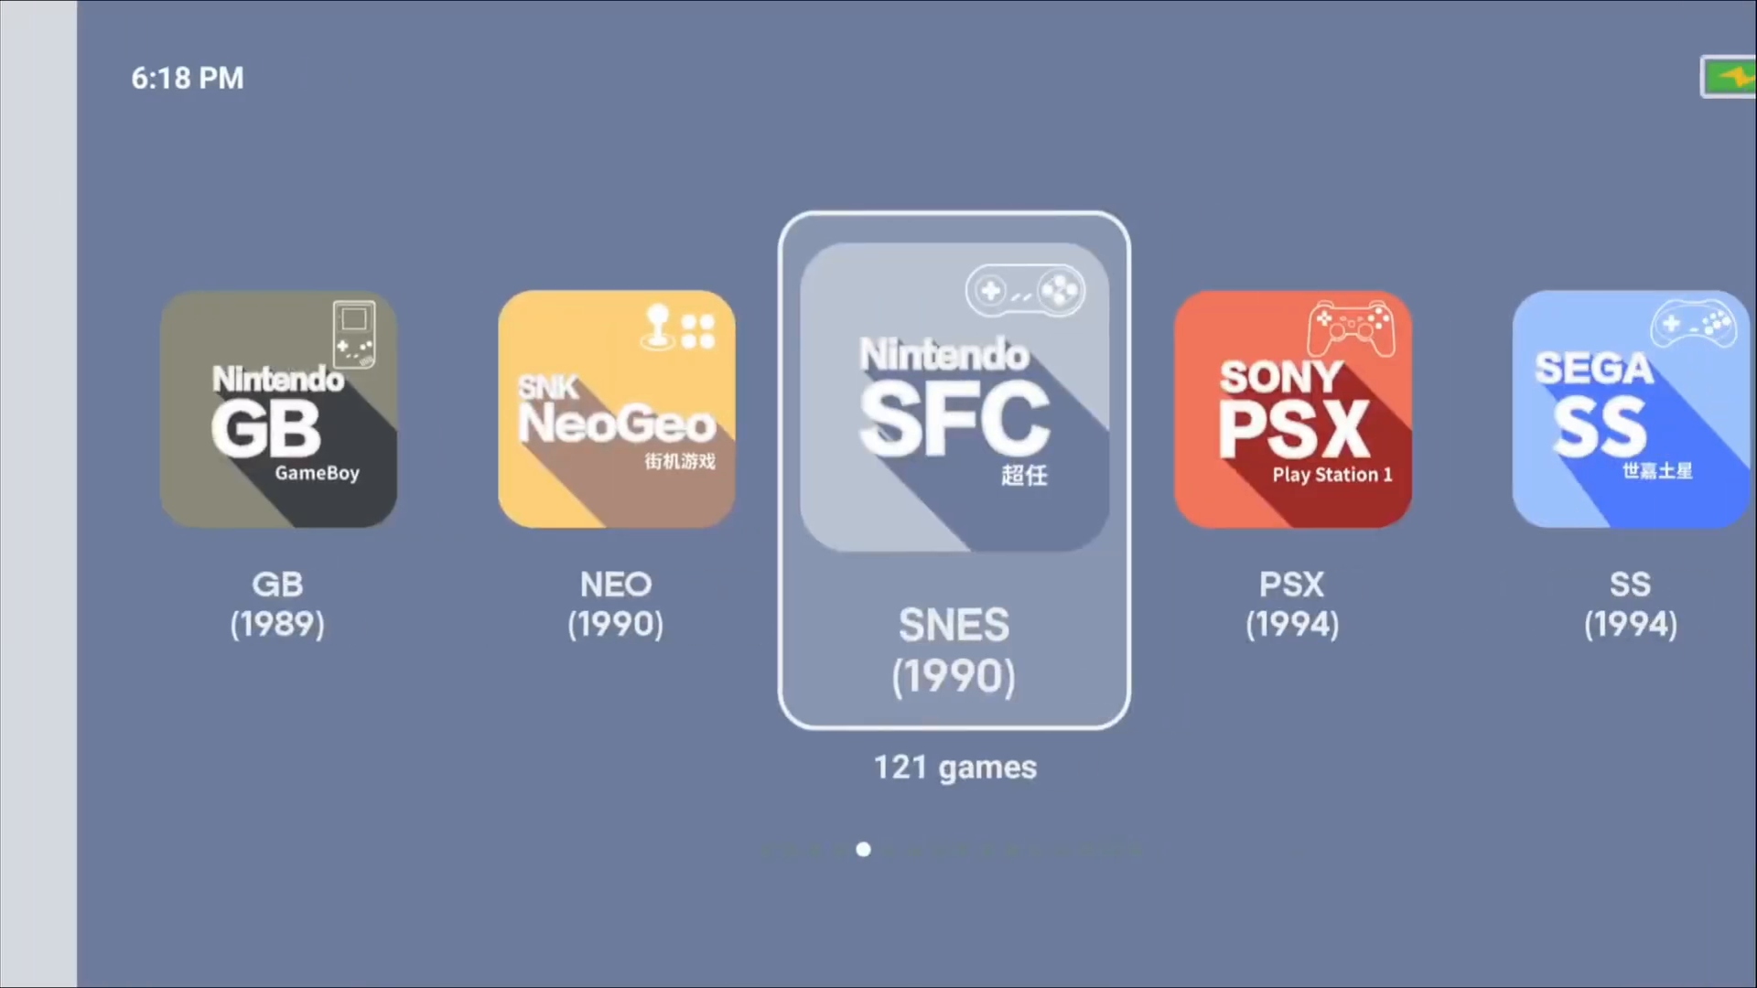
Refresh the game lists from the side menu so SNES drops to 113 games
{"action": "left_click", "coordinate": [954, 470]}
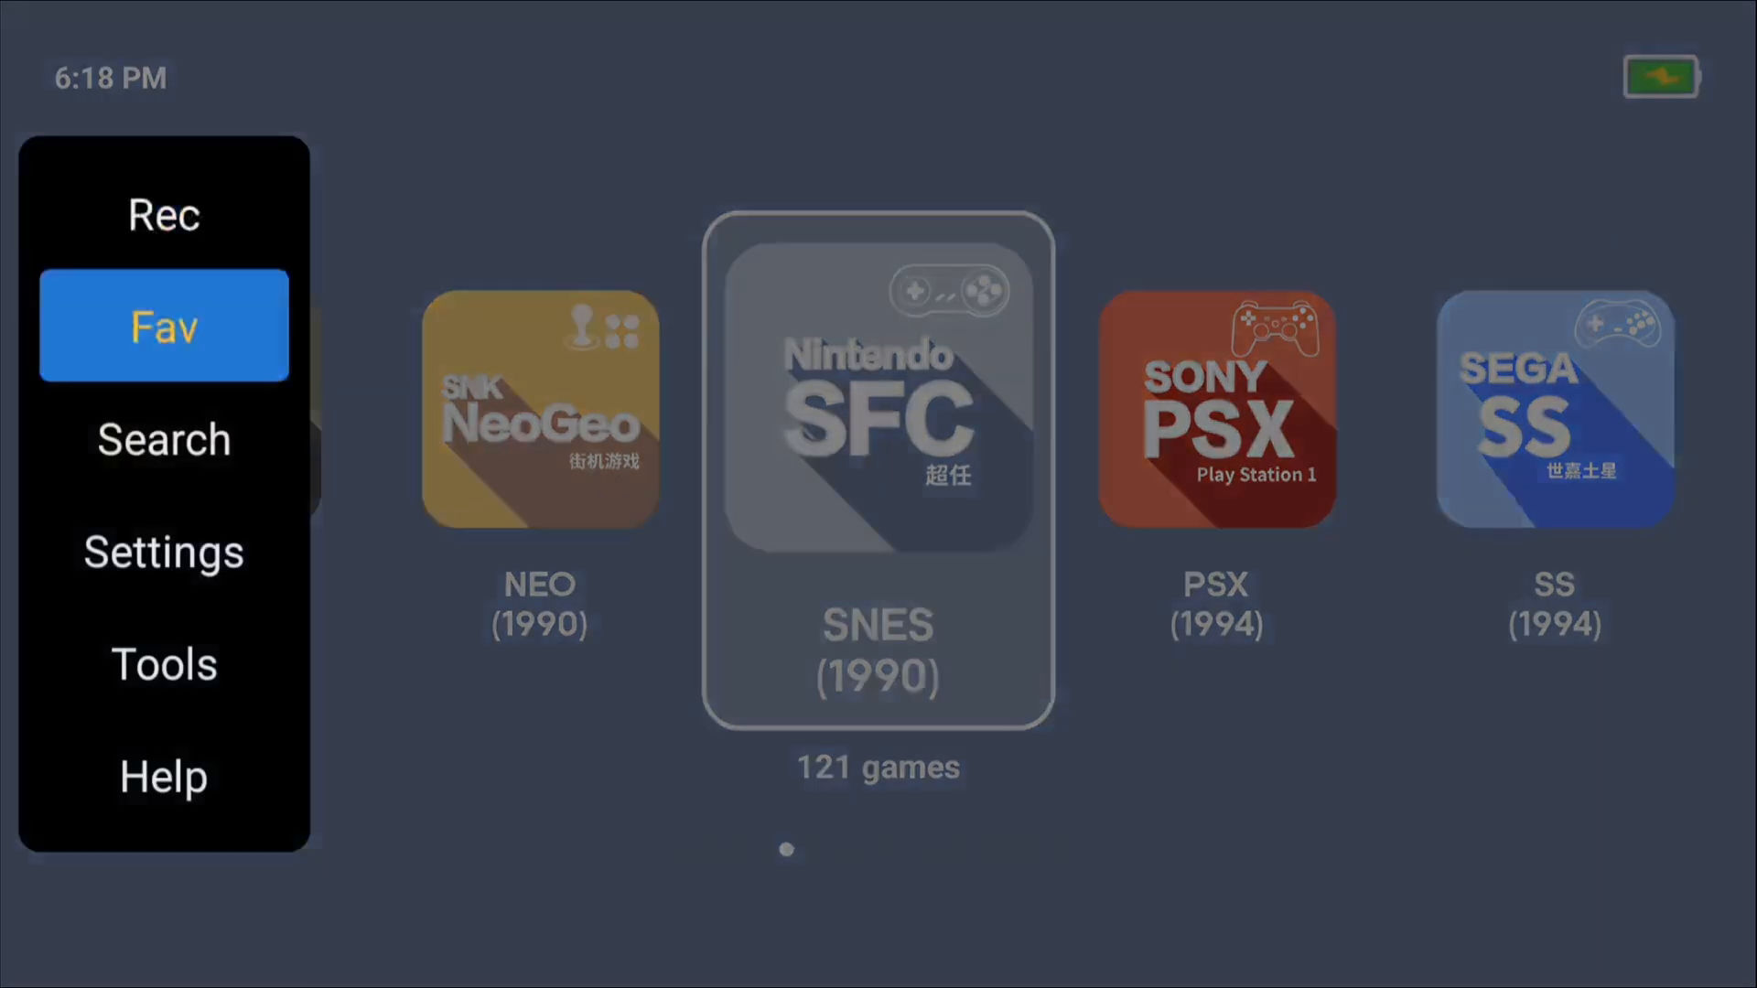
{"action": "left_click", "coordinate": [163, 663]}
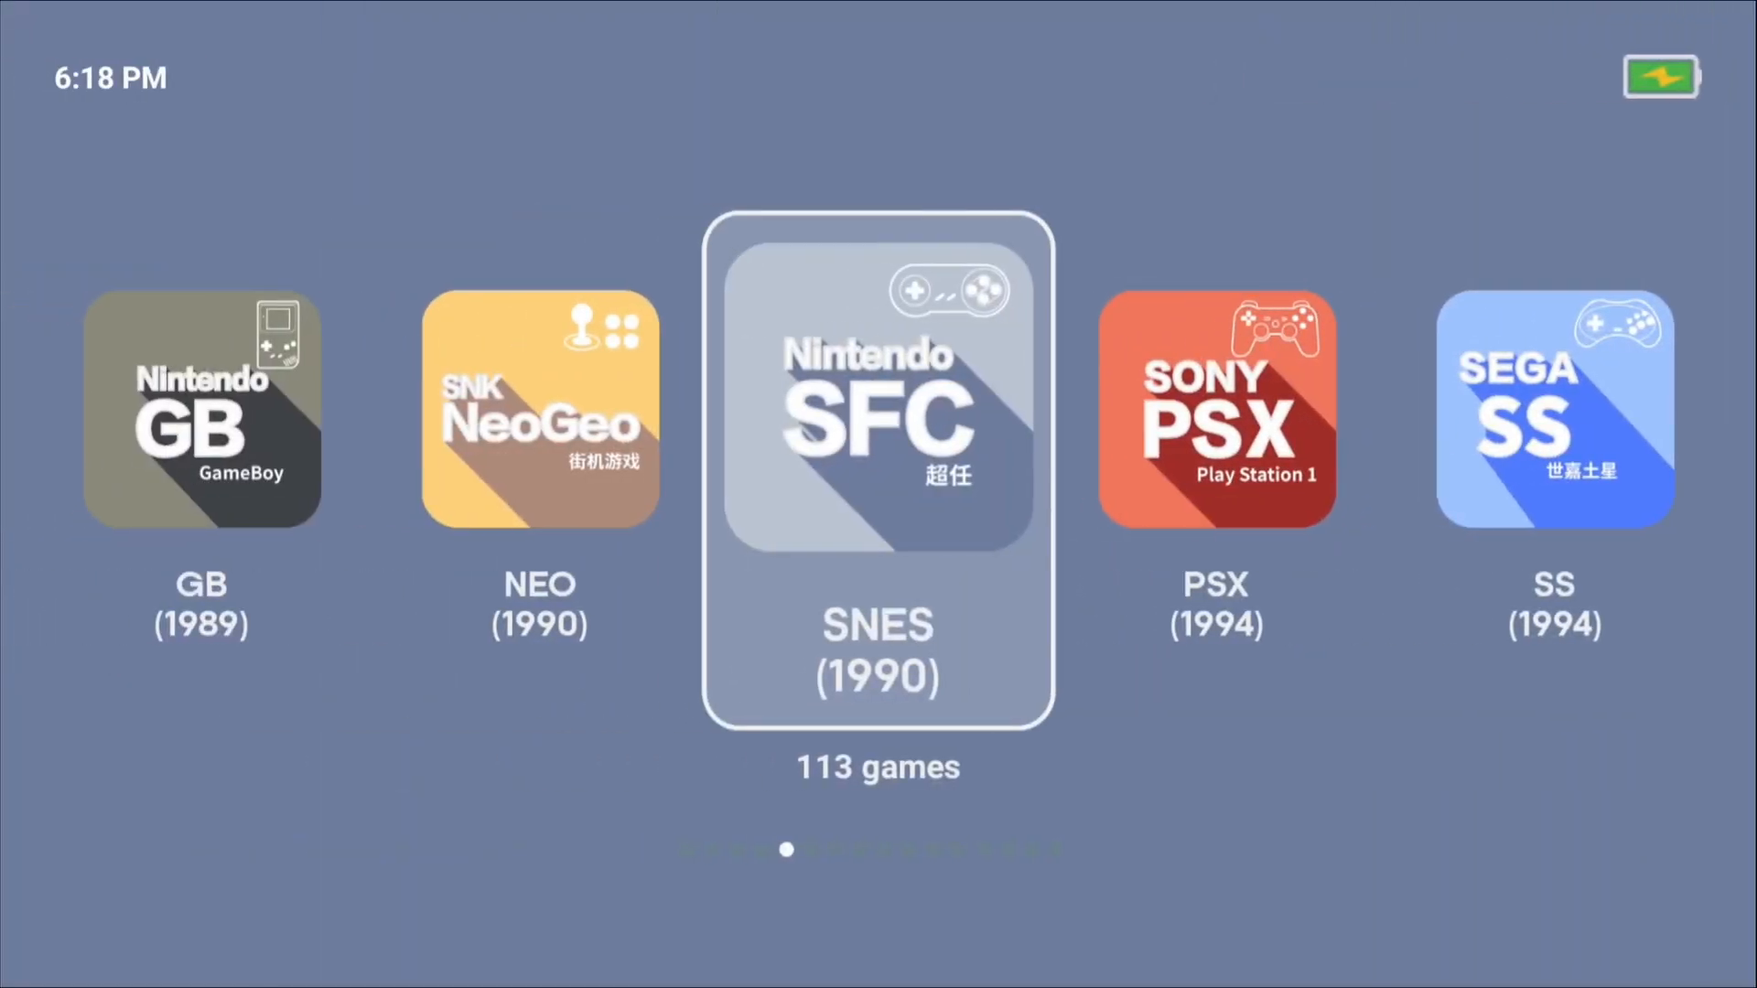
{"action": "left_click", "coordinate": [878, 460]}
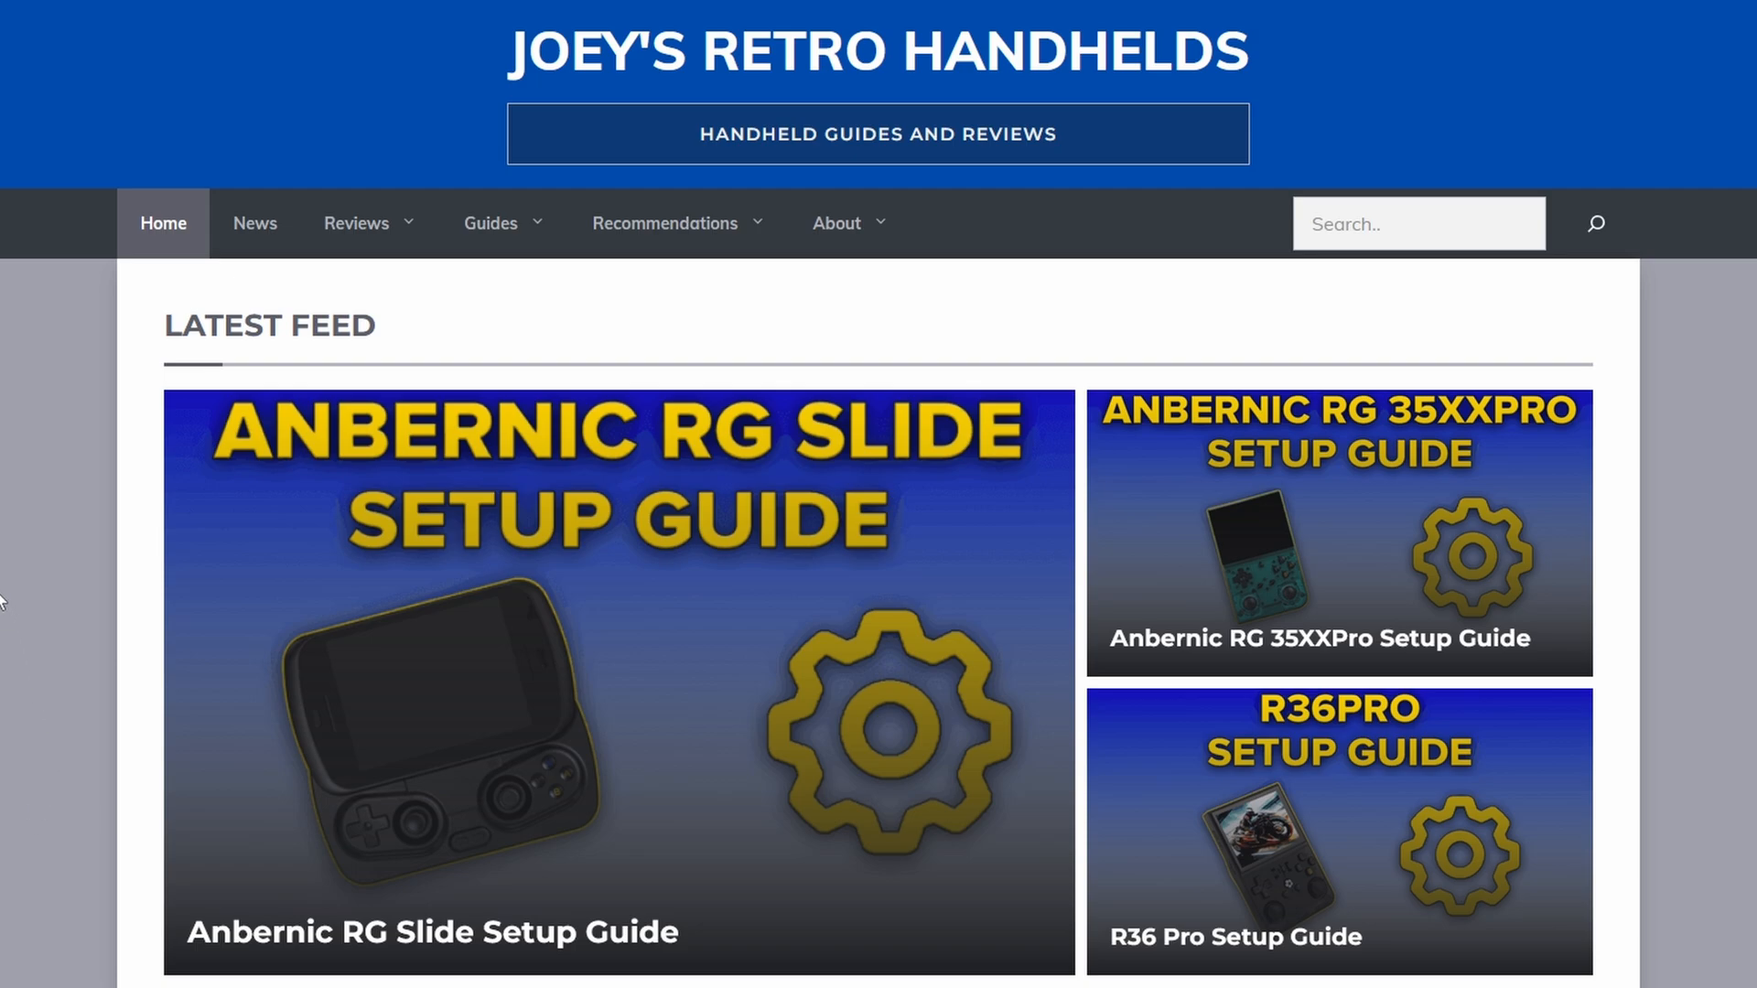
{"action": "scroll", "scroll_direction": "down", "scroll_amount": 3}
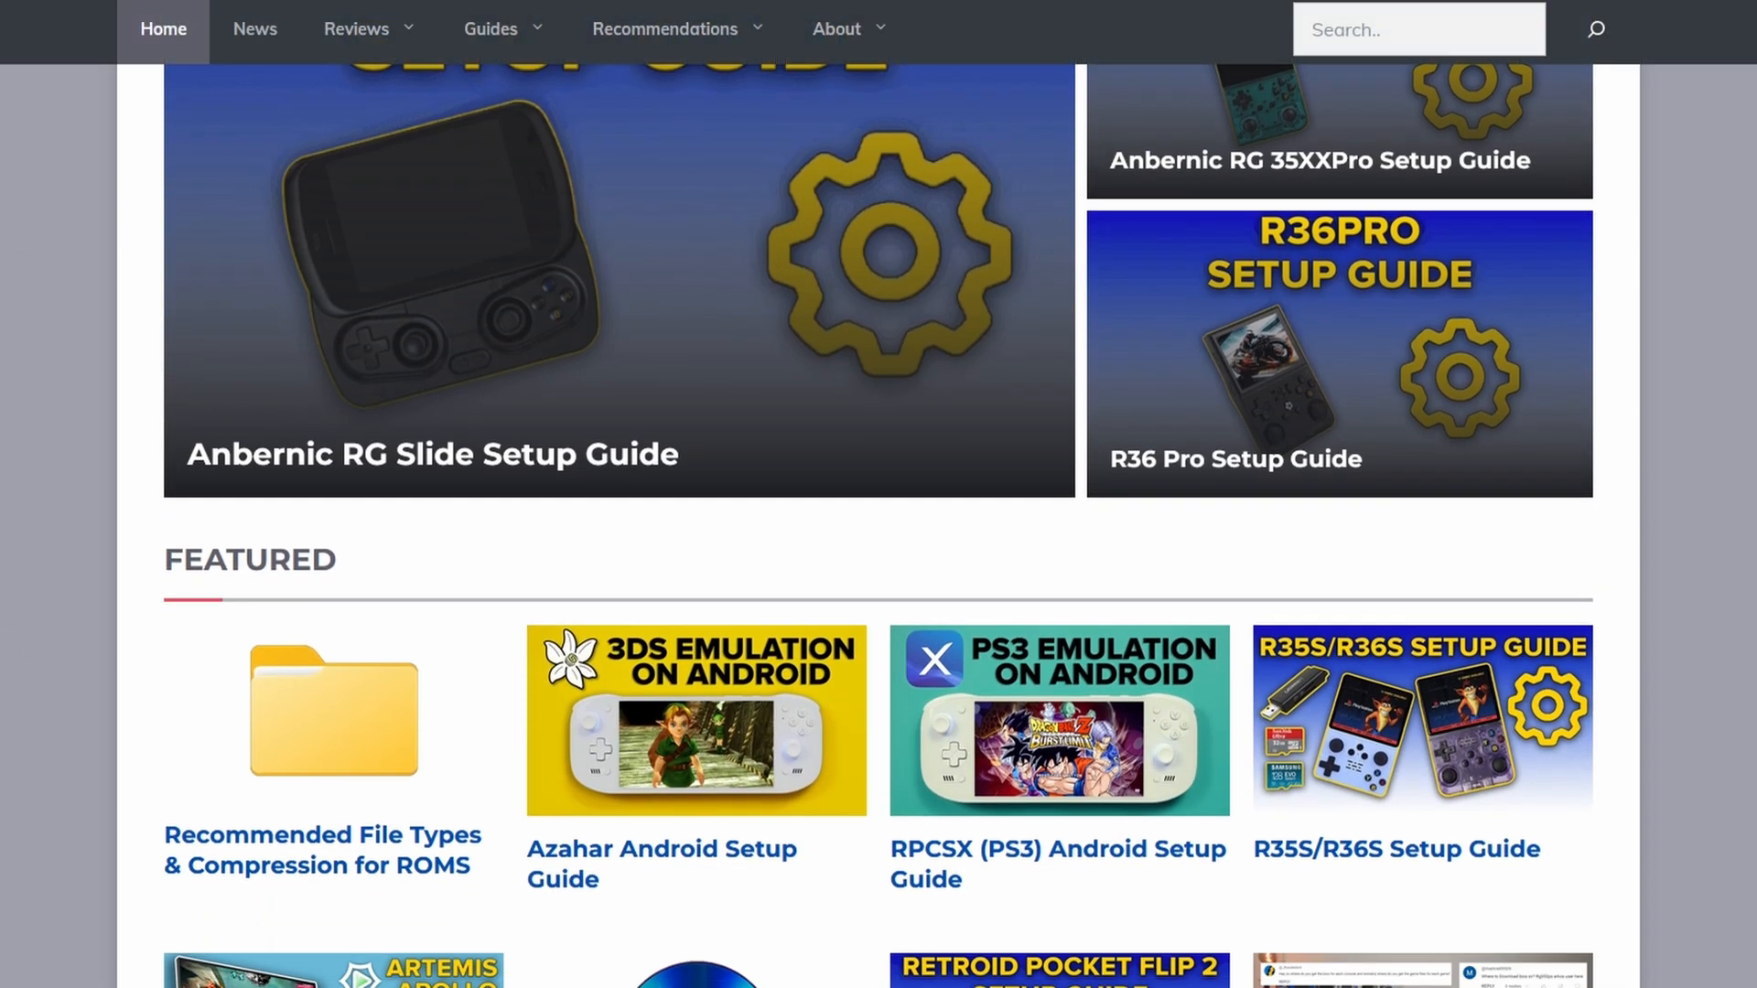
{"action": "scroll", "scroll_direction": "down", "scroll_amount": 3}
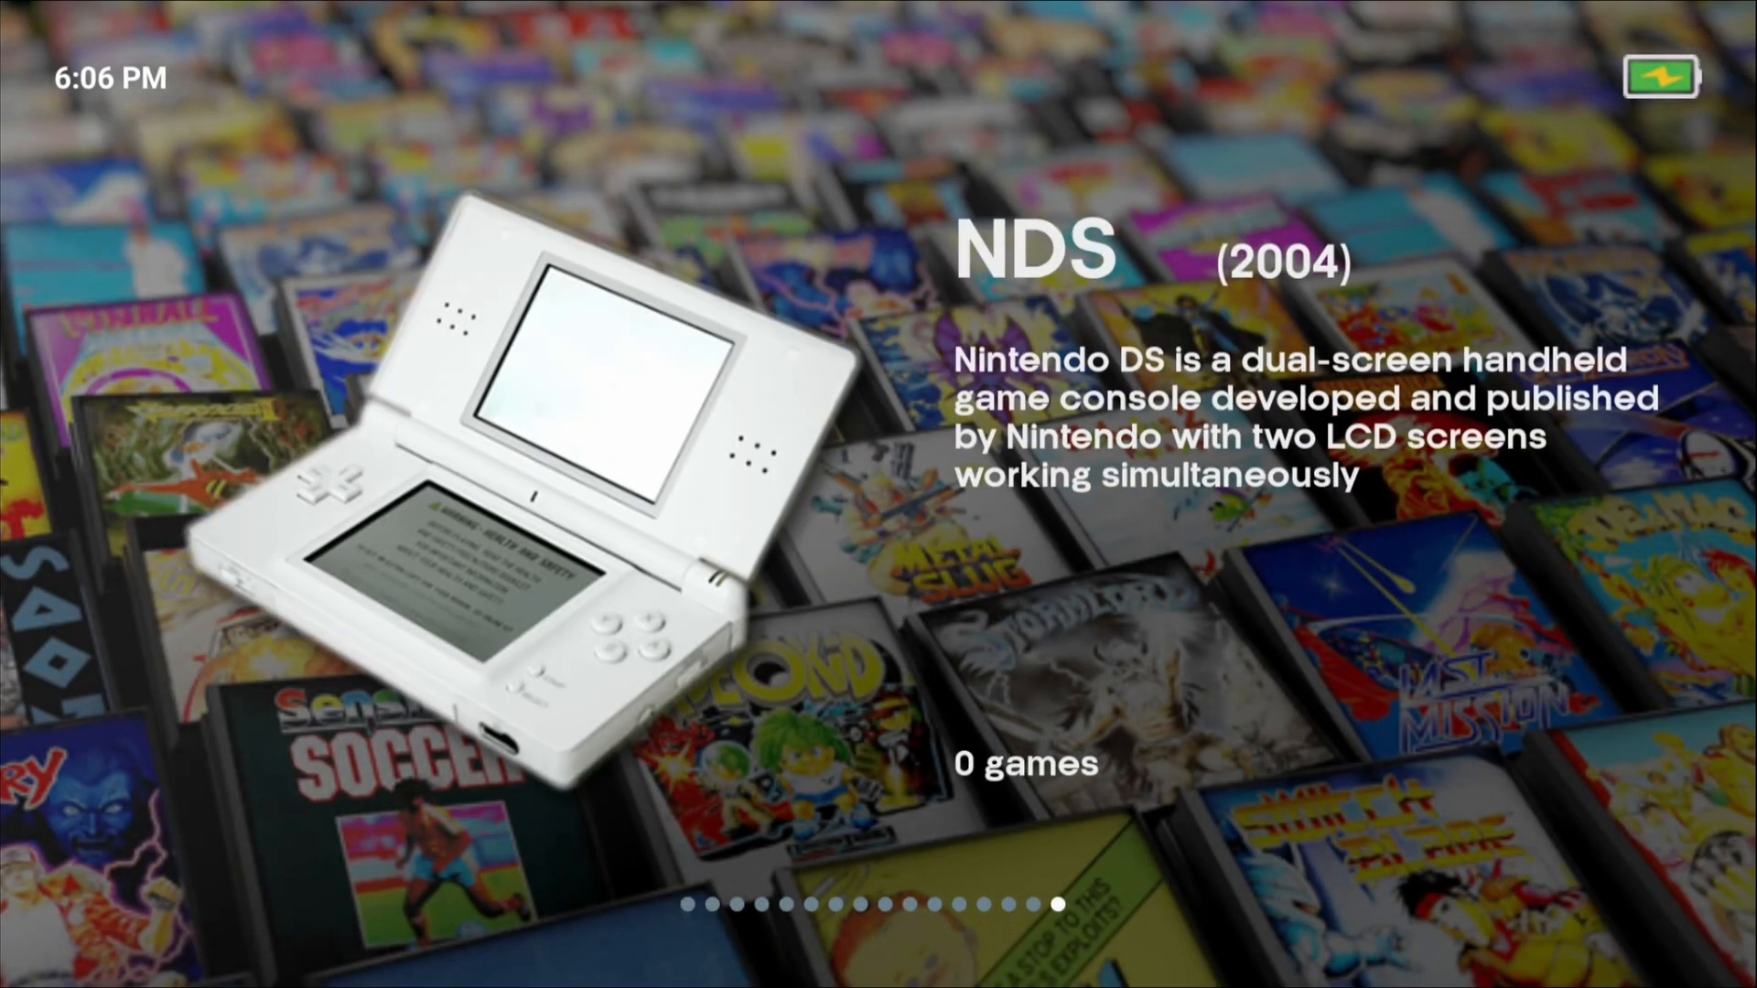
Leave the NDS showcase for the system grid showing GBC, DC, NGP, PS2, FBN, NDS
{"action": "scroll", "scroll_direction": "left", "scroll_amount": 3}
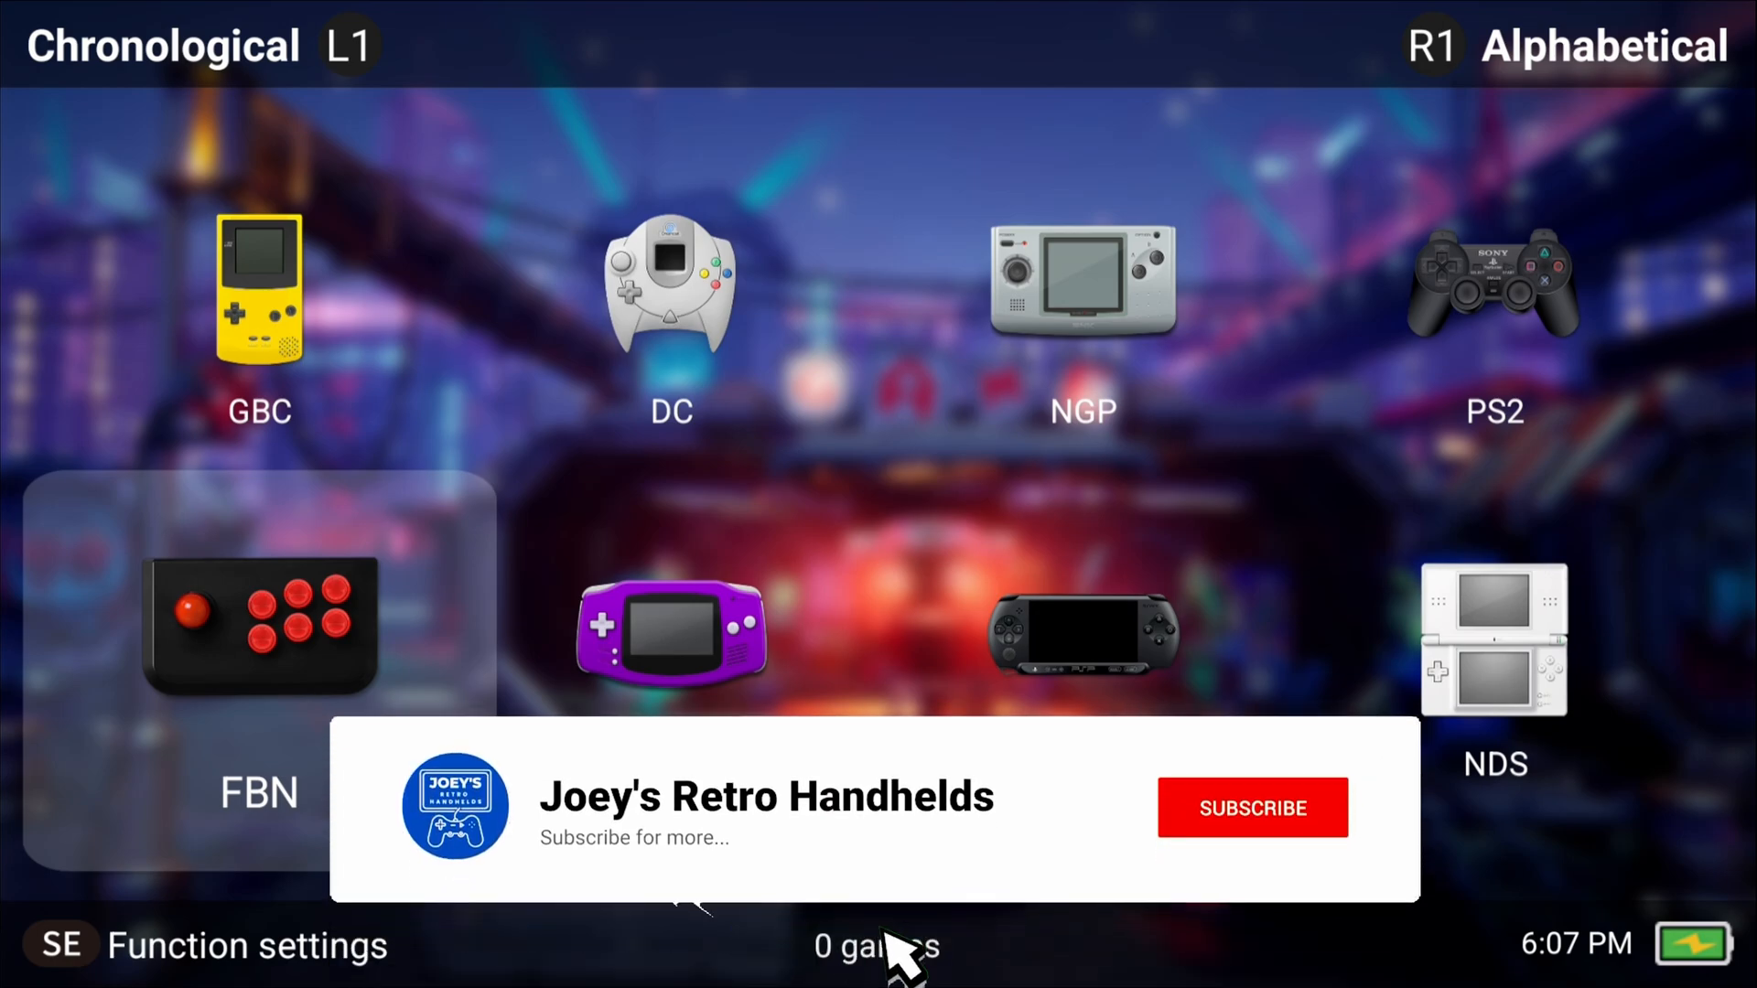
{"action": "left_click", "coordinate": [1252, 808]}
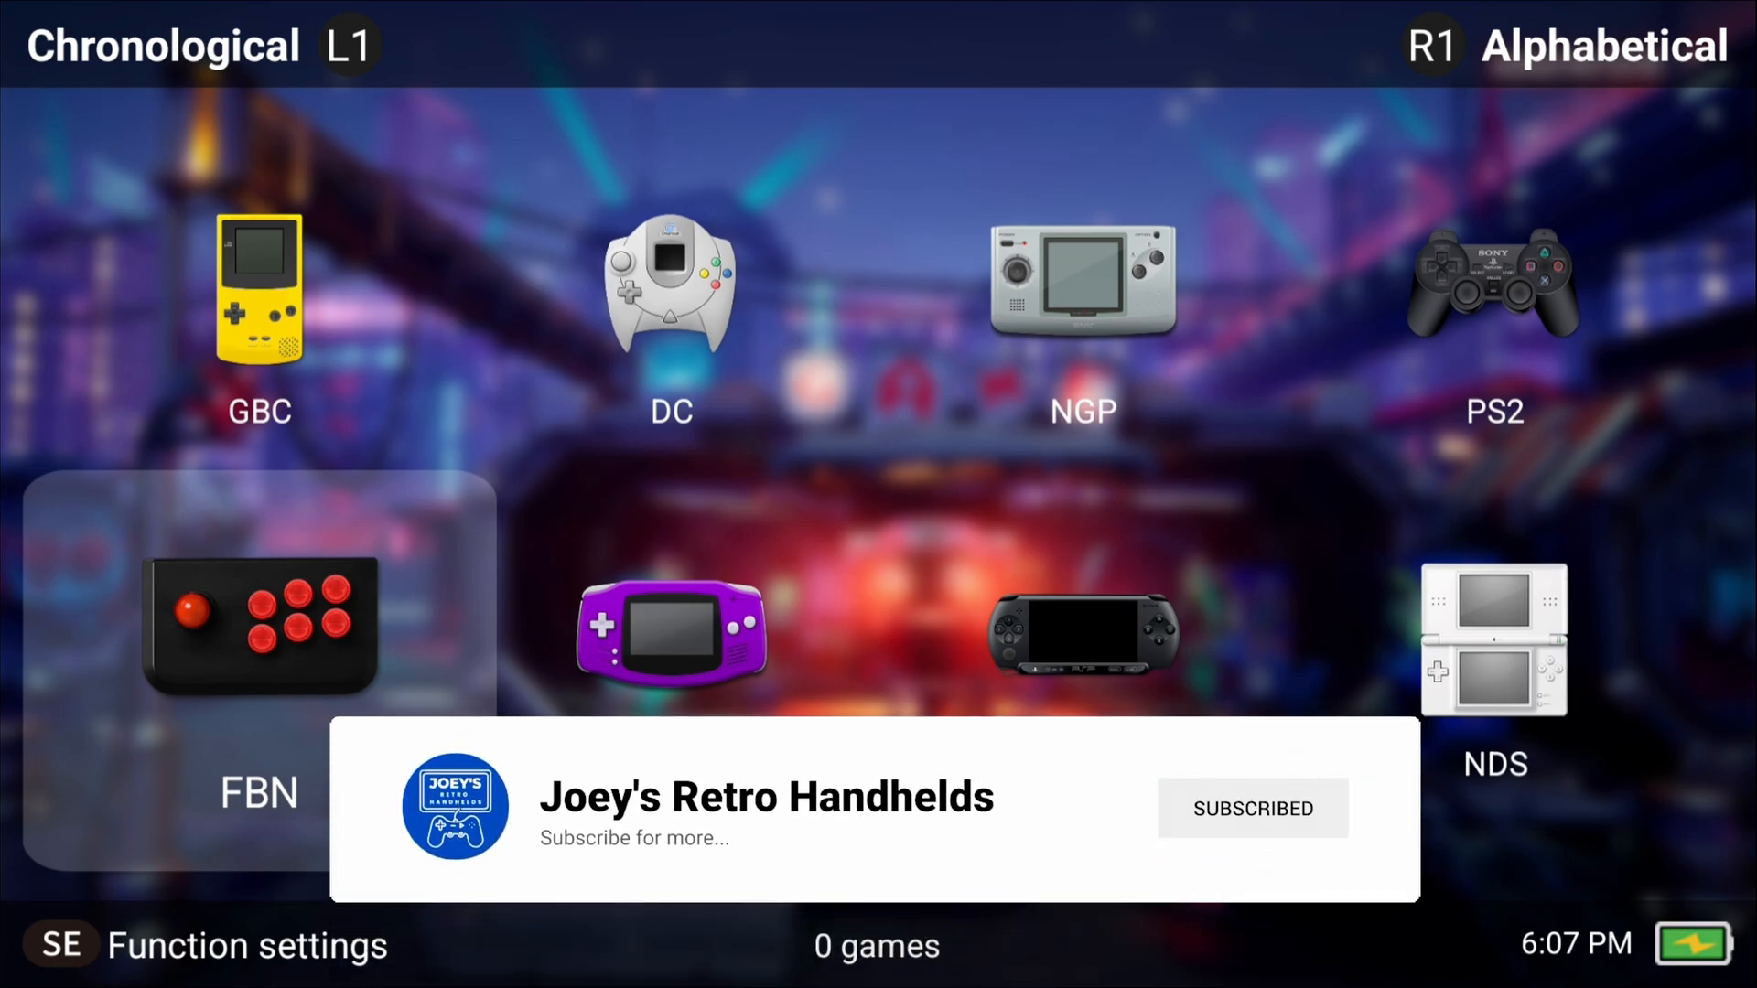